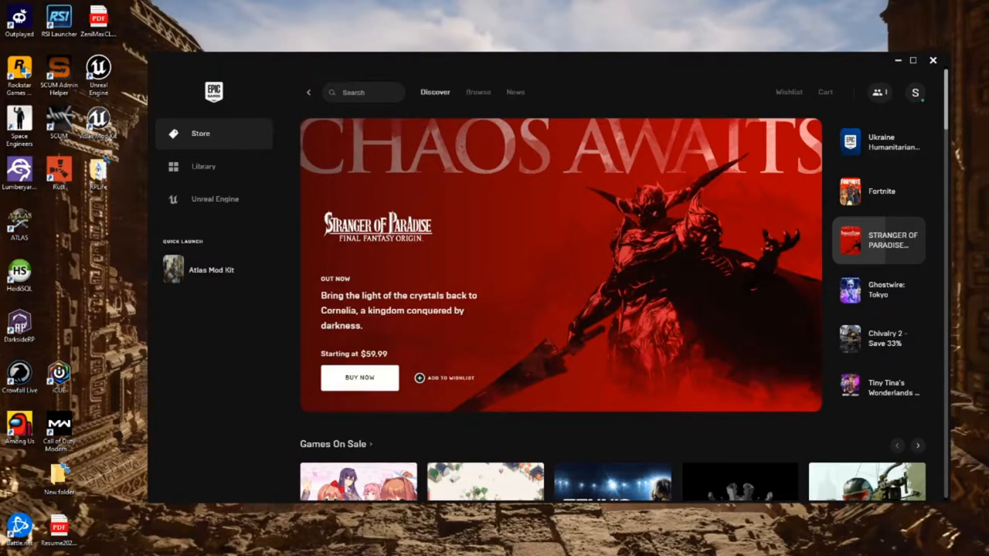
{"action": "mouse_move", "coordinate": [239, 214]}
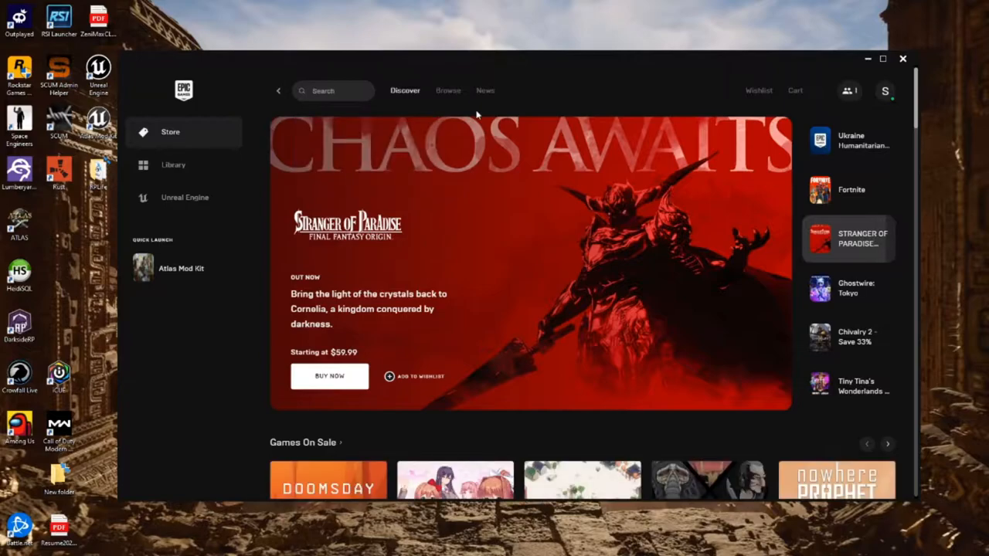
- Search the Epic Games store for 'Atlas' and open the result
{"action": "type", "text": "Atlas"}
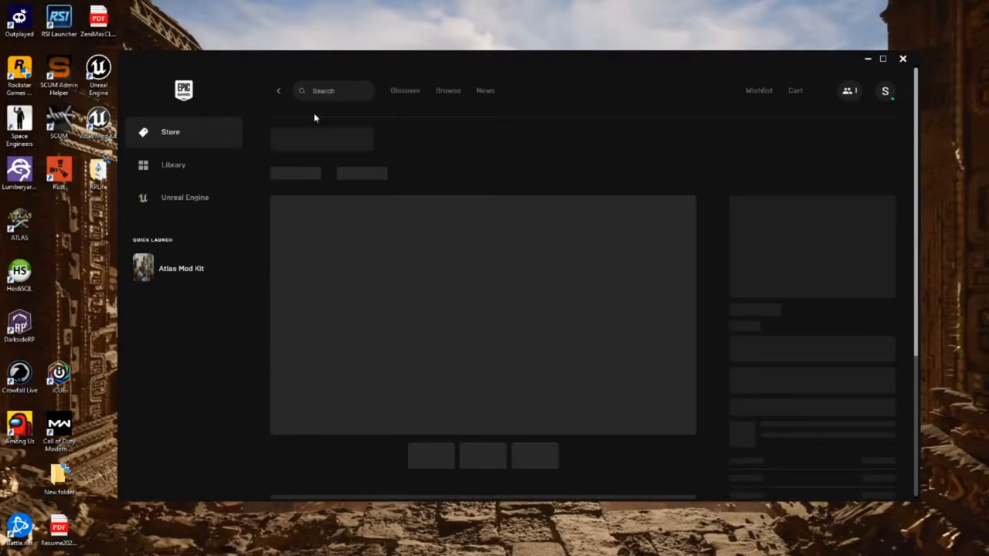
{"action": "left_click", "coordinate": [181, 268]}
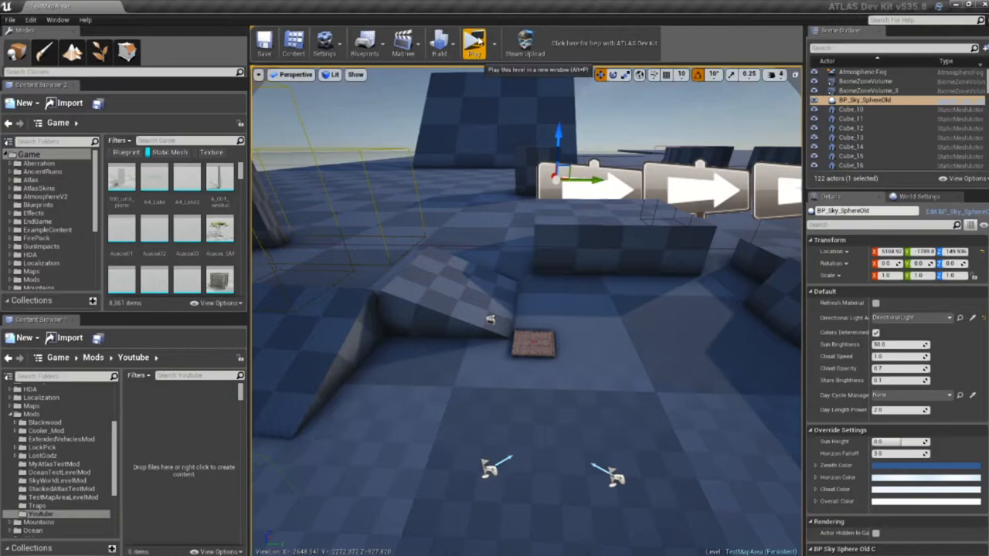
- Set play mode to New Editor Window and launch the TestMapArea level
{"action": "left_click", "coordinate": [484, 43]}
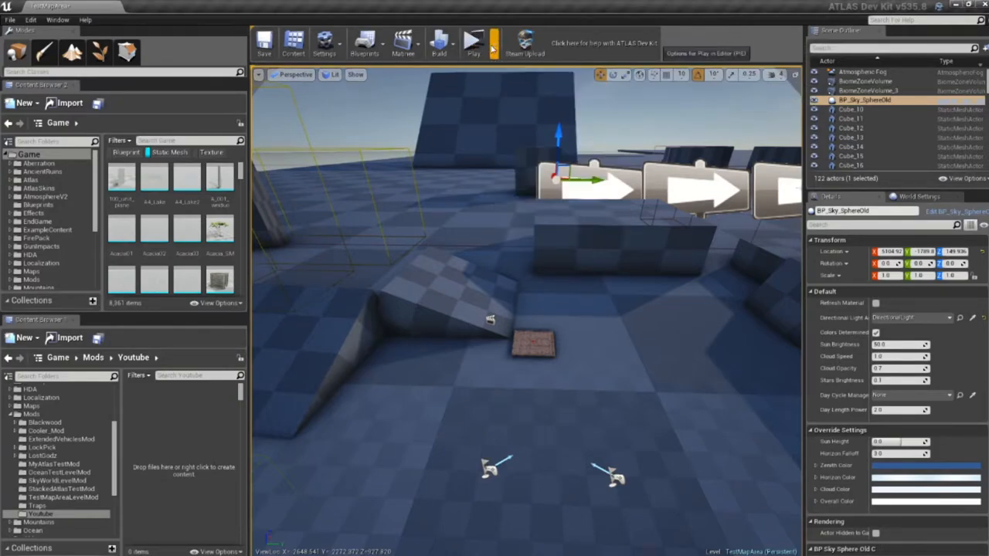
{"action": "mouse_move", "coordinate": [474, 43]}
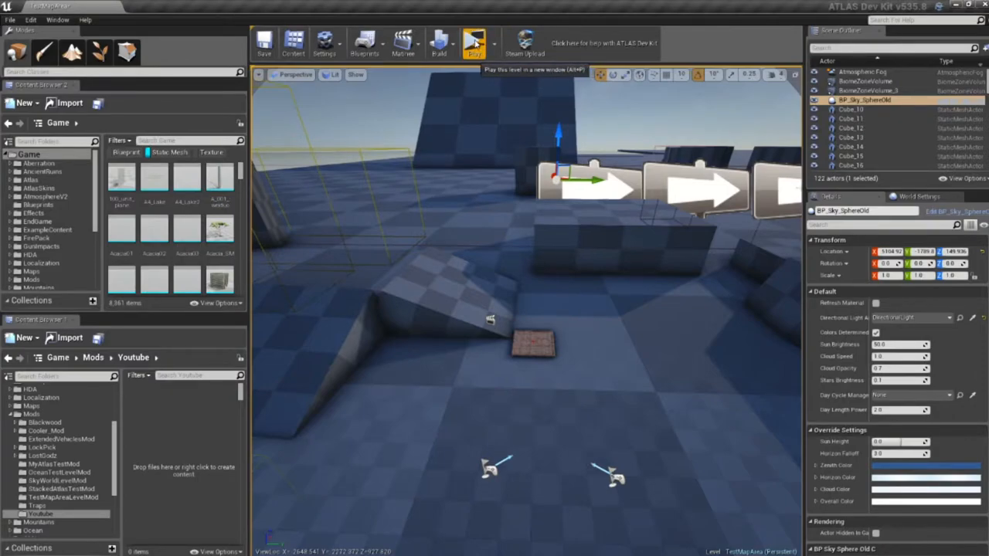
{"action": "left_click", "coordinate": [487, 43]}
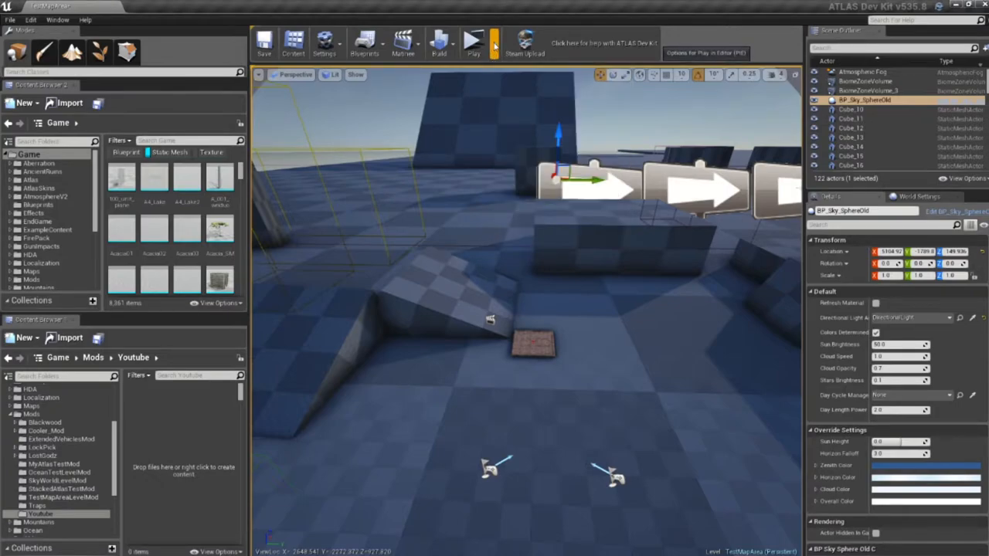
{"action": "mouse_move", "coordinate": [474, 43]}
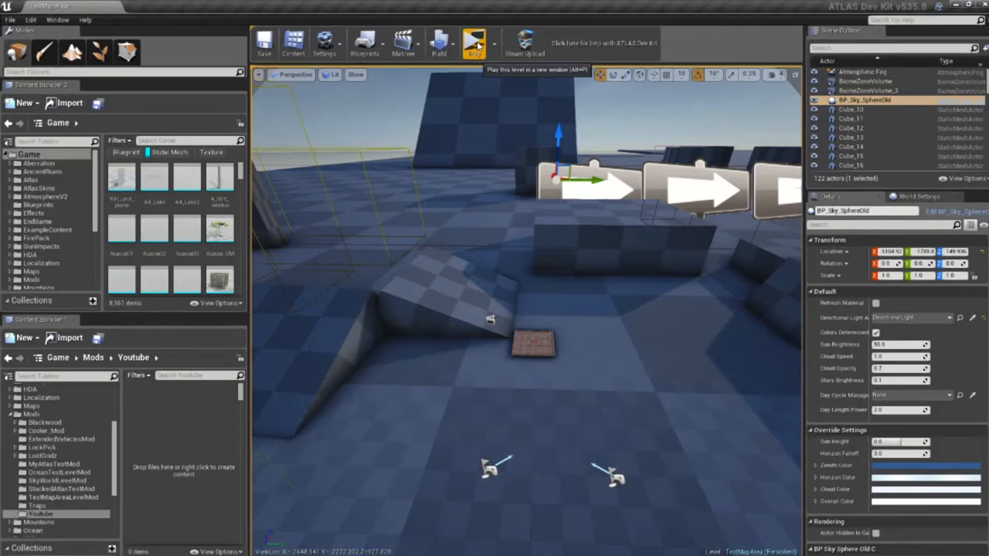
{"action": "left_click", "coordinate": [474, 42]}
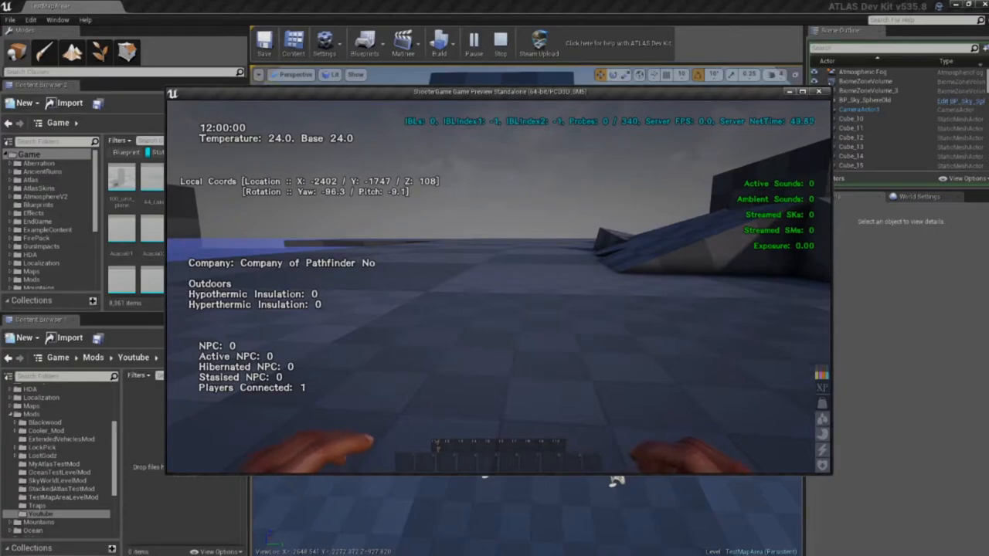
- Stop the play session and return to the editor
{"action": "left_click", "coordinate": [819, 92]}
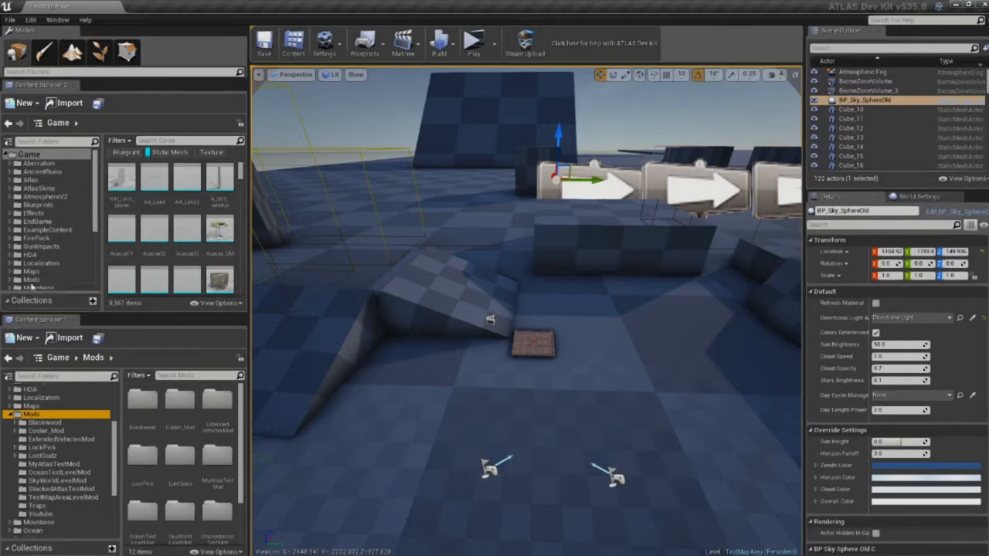
{"action": "mouse_move", "coordinate": [70, 85]}
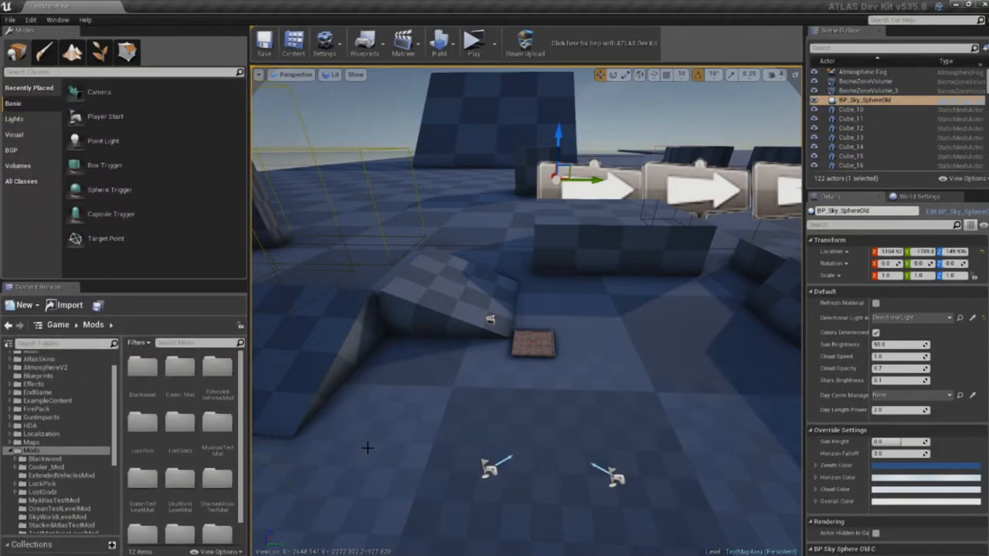
- Reopen Content Browser 2 from the Window menu
{"action": "left_click", "coordinate": [57, 20]}
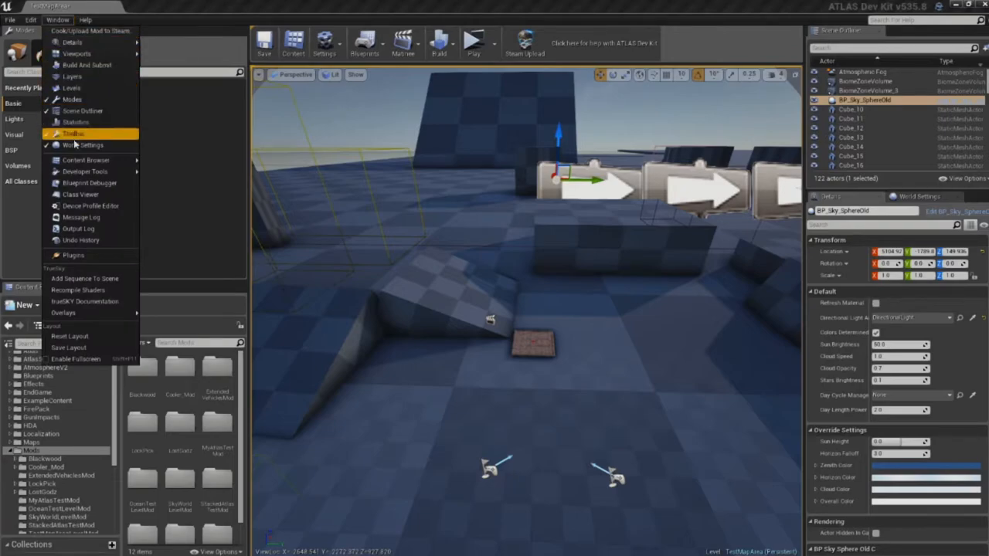
{"action": "mouse_move", "coordinate": [85, 160]}
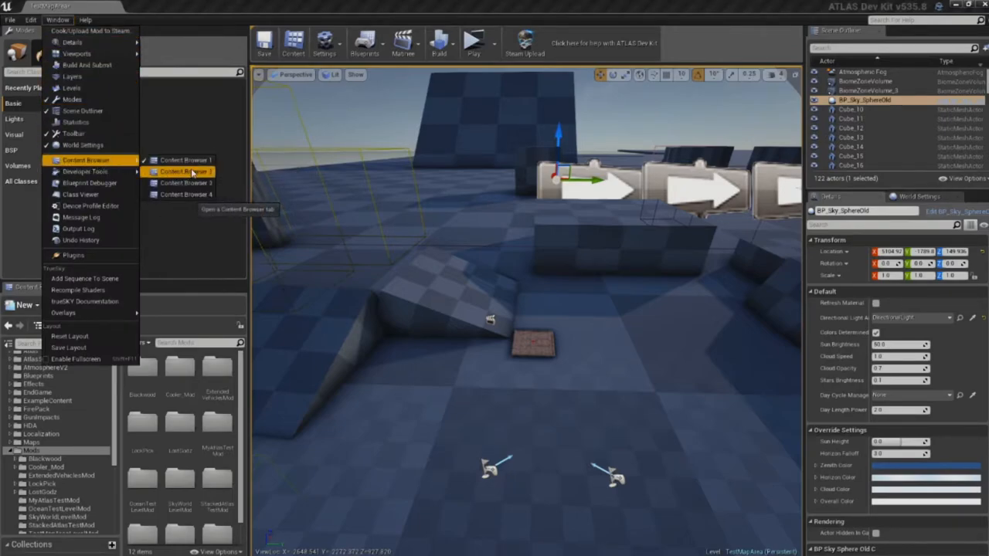
{"action": "left_click", "coordinate": [183, 171]}
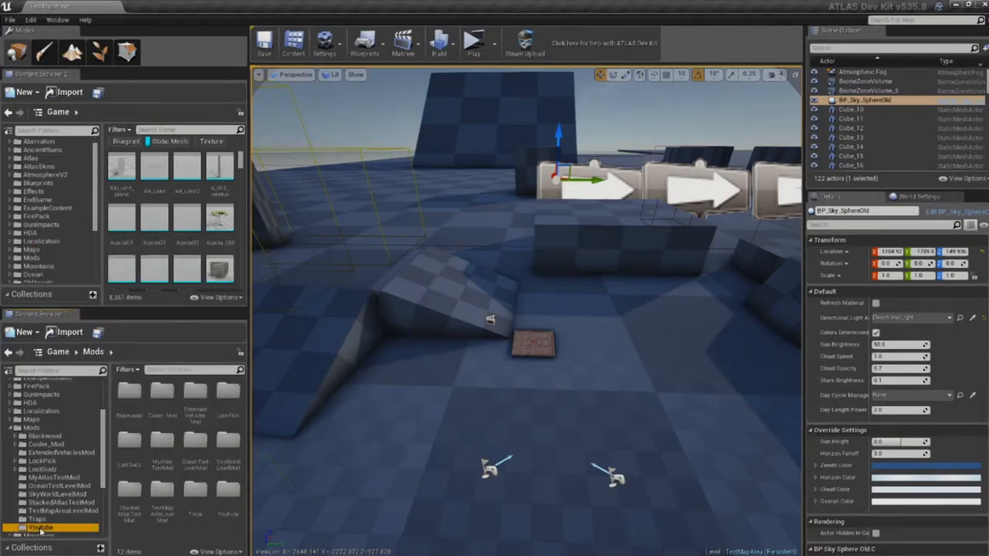
- Open the Youtube folder and filter the upper browser to Blueprint assets only
{"action": "double_click", "coordinate": [40, 527]}
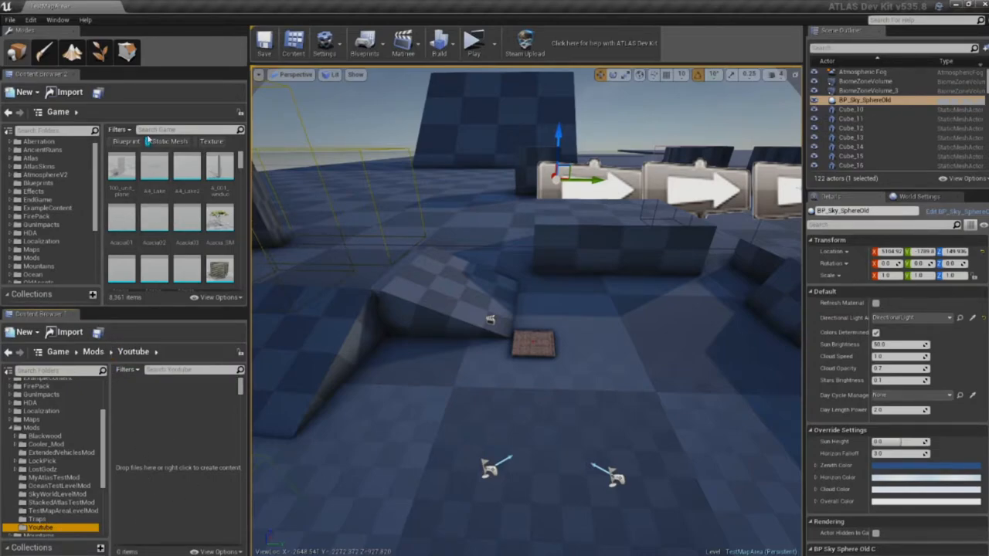
{"action": "left_click", "coordinate": [117, 129]}
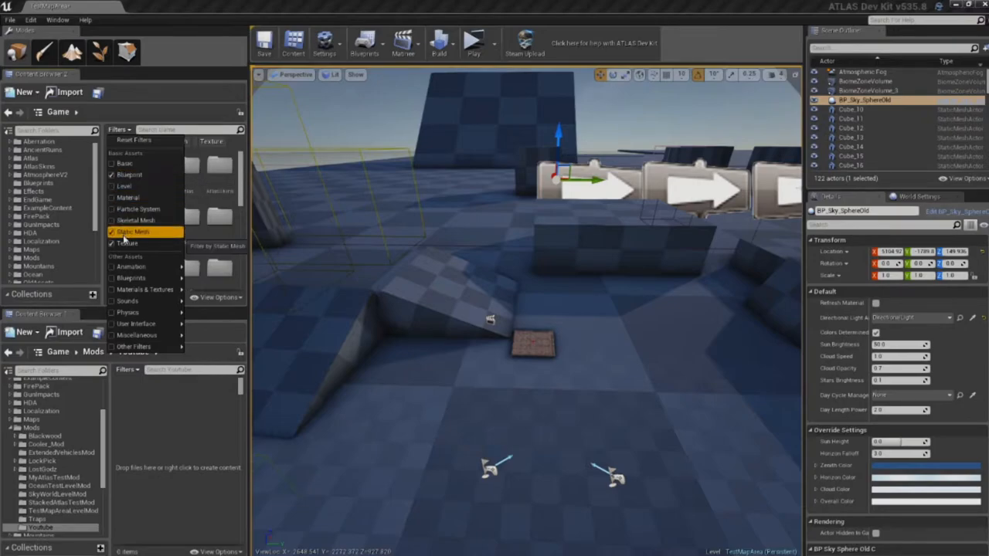
{"action": "left_click", "coordinate": [132, 232]}
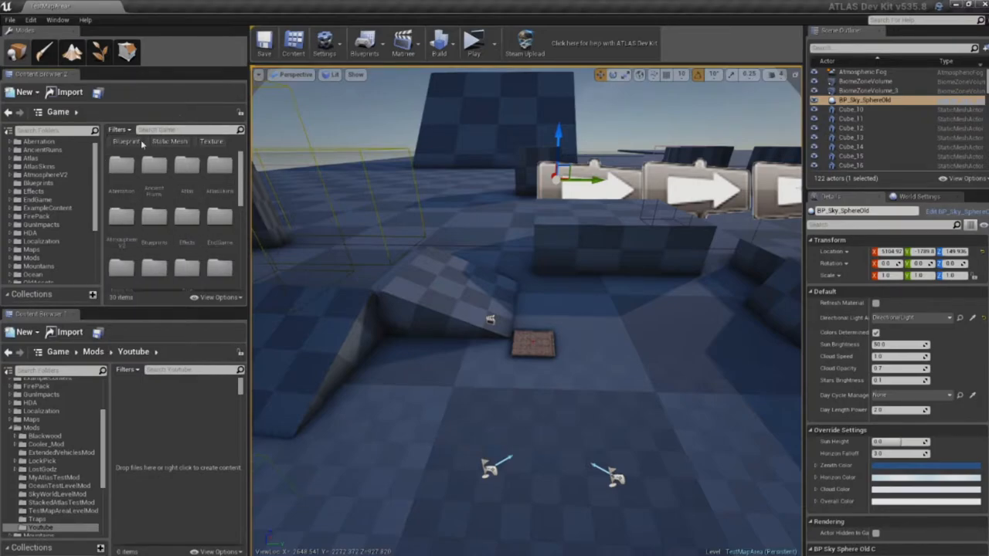
{"action": "left_click", "coordinate": [126, 141]}
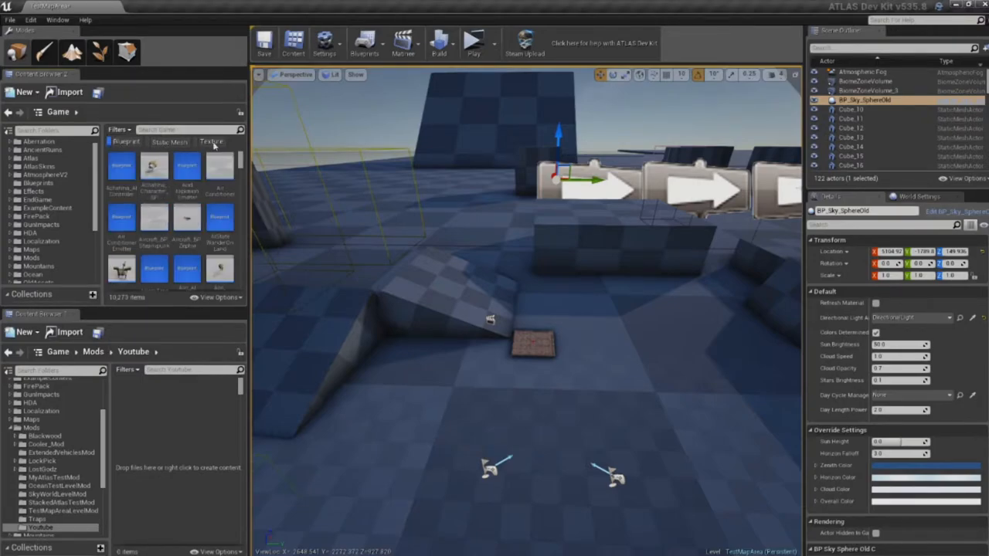
{"action": "left_click", "coordinate": [169, 142]}
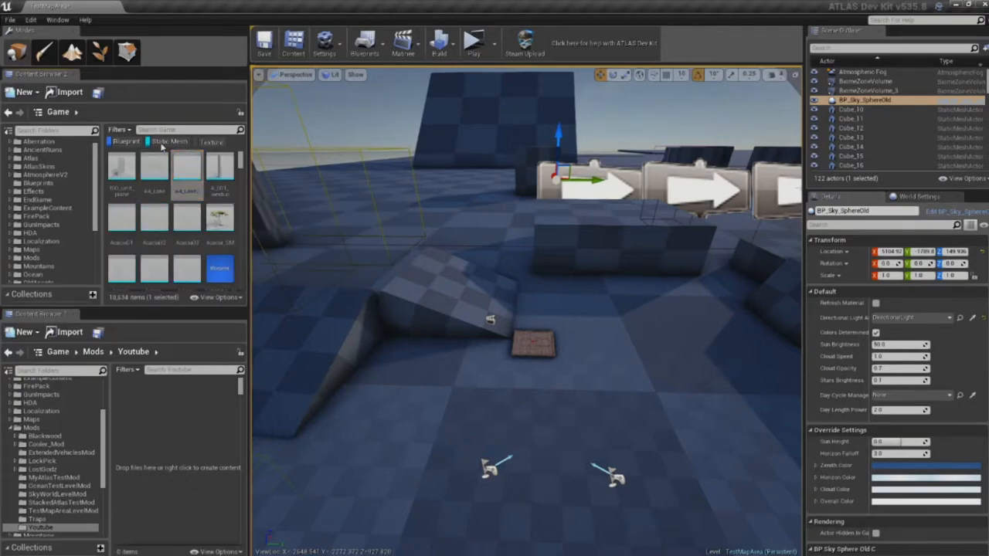
{"action": "left_click", "coordinate": [211, 141]}
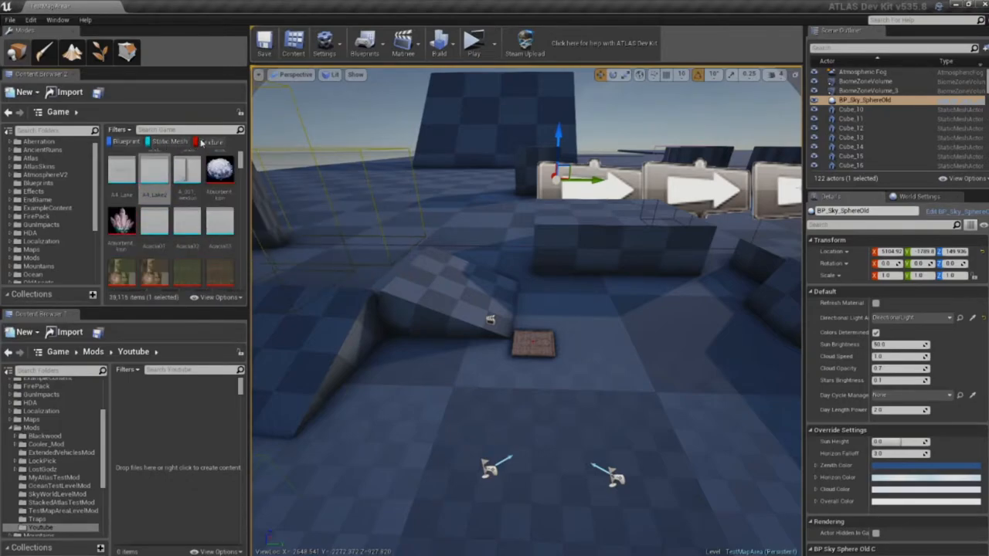
{"action": "left_click", "coordinate": [169, 141]}
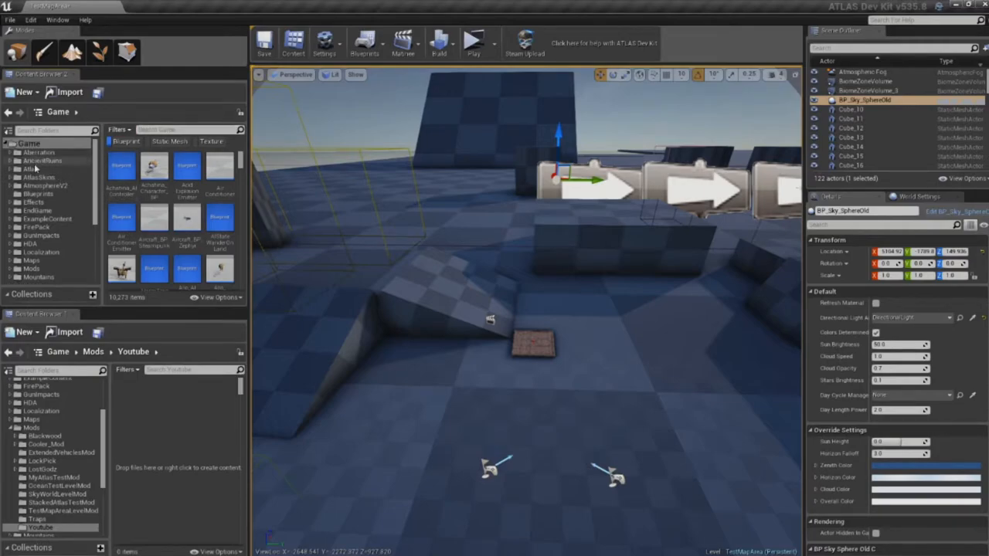
- Search the Atlas folder for the gravestone Blueprints
{"action": "left_click", "coordinate": [31, 169]}
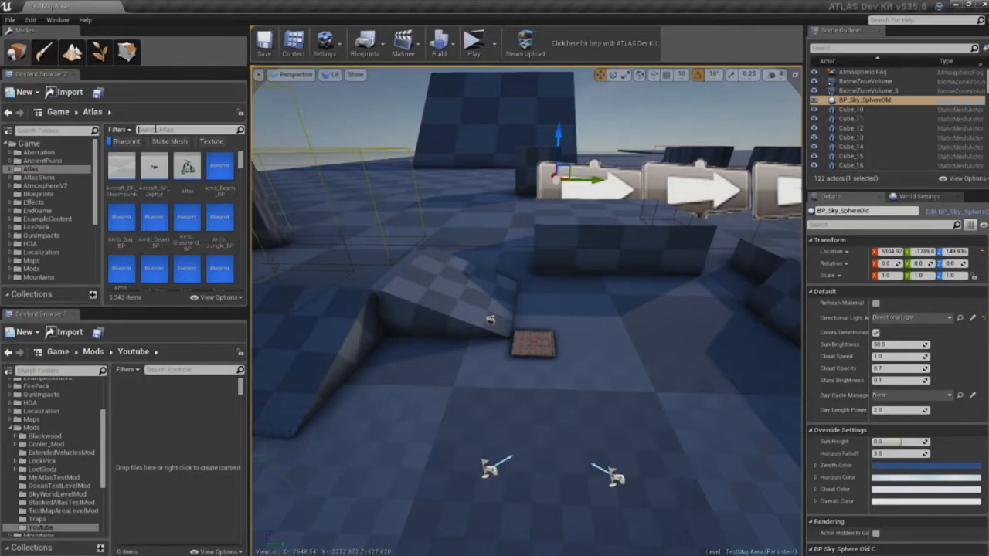
{"action": "type", "text": "gravel"}
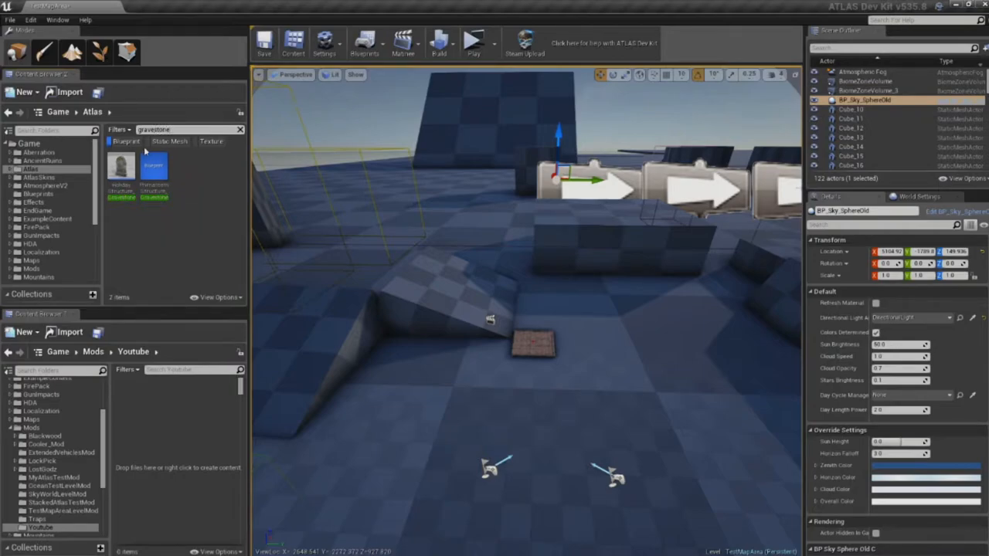
{"action": "mouse_move", "coordinate": [122, 170]}
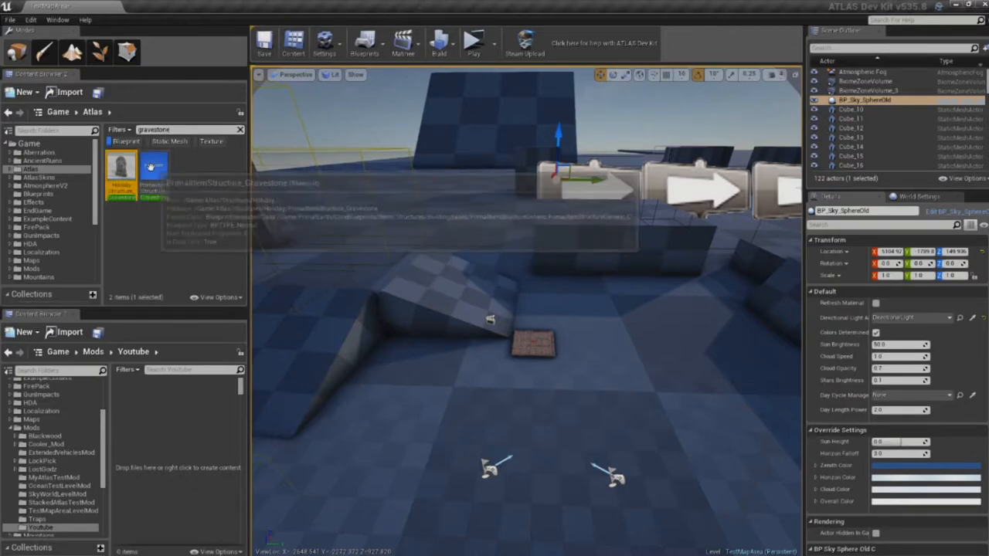
{"action": "mouse_move", "coordinate": [153, 170]}
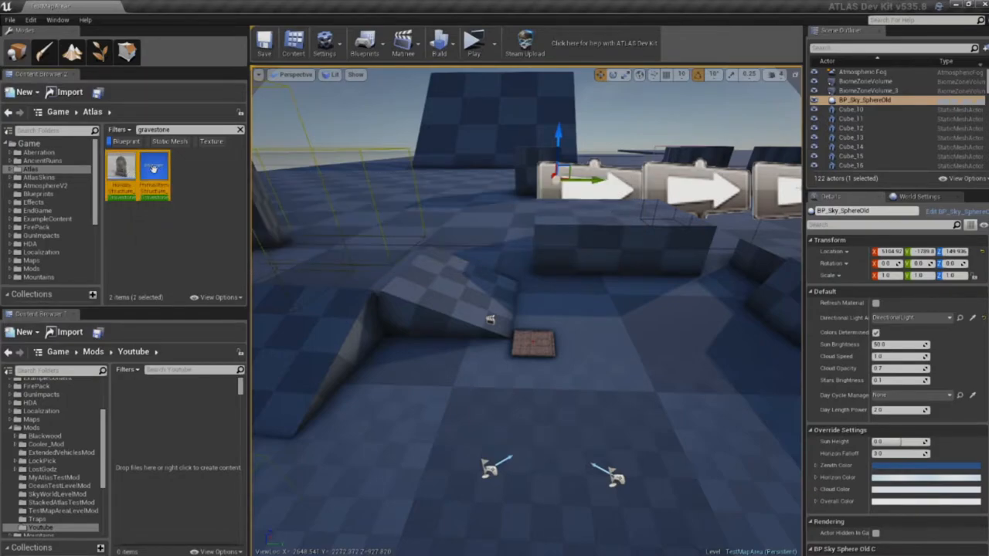
{"action": "mouse_move", "coordinate": [153, 168]}
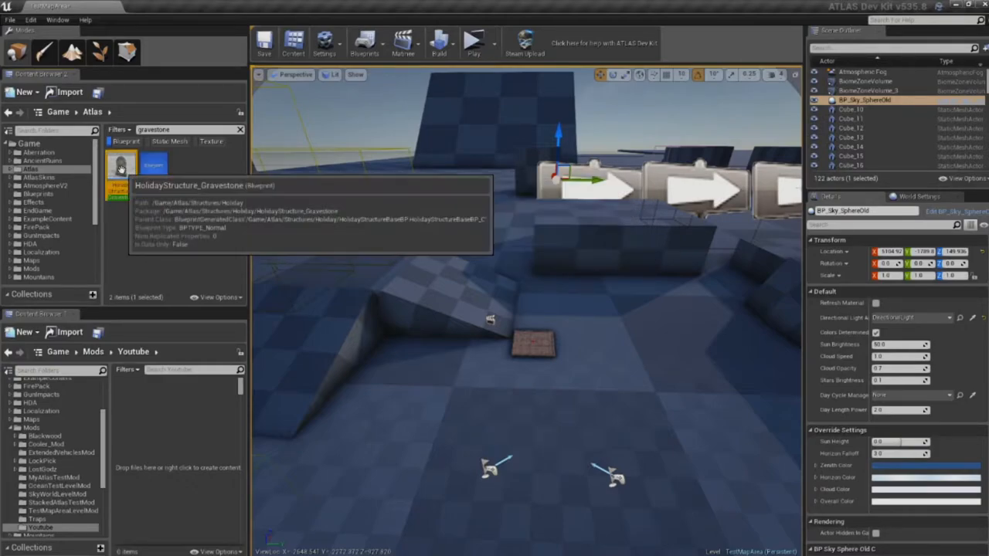
{"action": "mouse_move", "coordinate": [126, 229]}
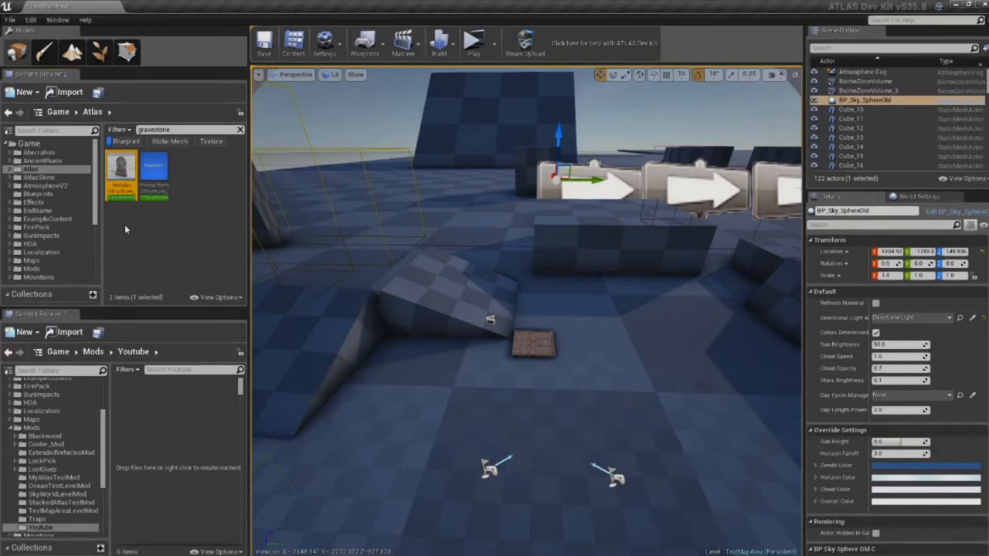
- Copy the two gravestone Blueprints into Mods > Youtube
{"action": "left_click", "coordinate": [153, 178]}
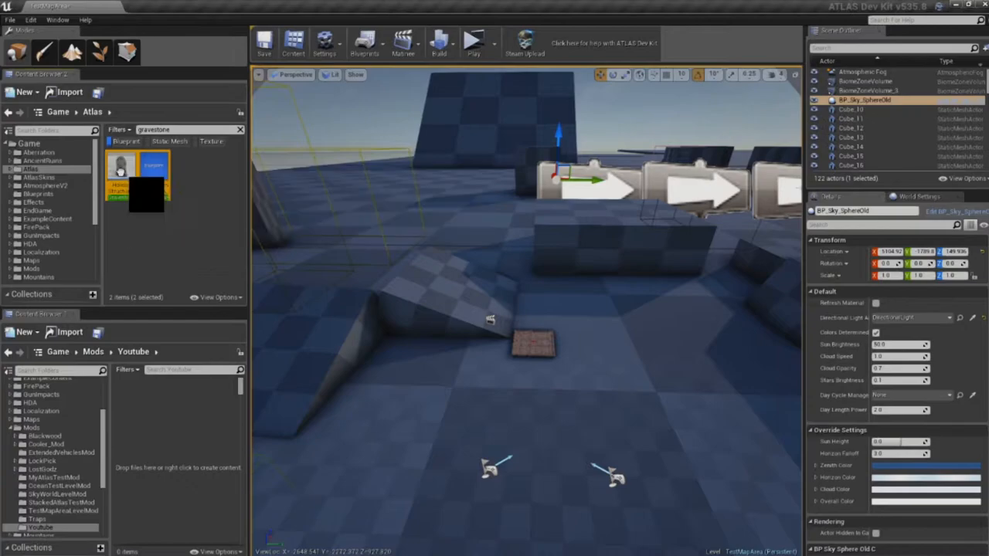
{"action": "right_click", "coordinate": [34, 533]}
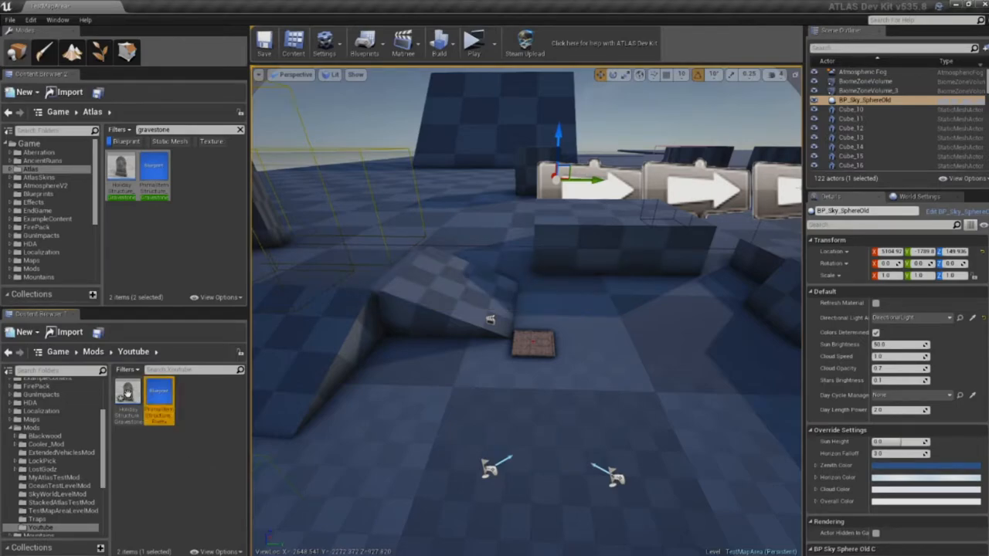
- Rename the copied gravestone structure to BP_Structure_PrettyFlower
{"action": "left_click", "coordinate": [127, 396]}
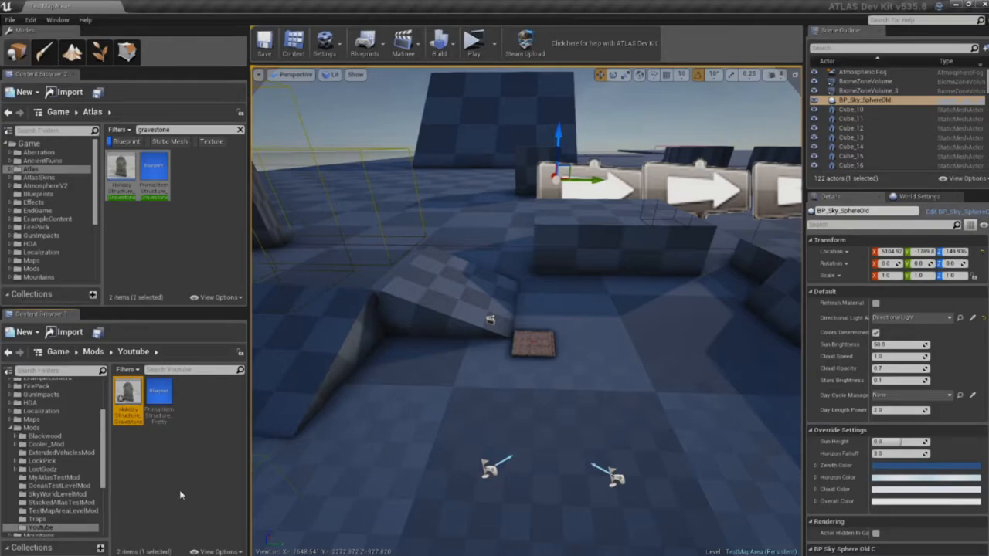
{"action": "left_click", "coordinate": [128, 394]}
{"action": "type", "text": "MyFlower"}
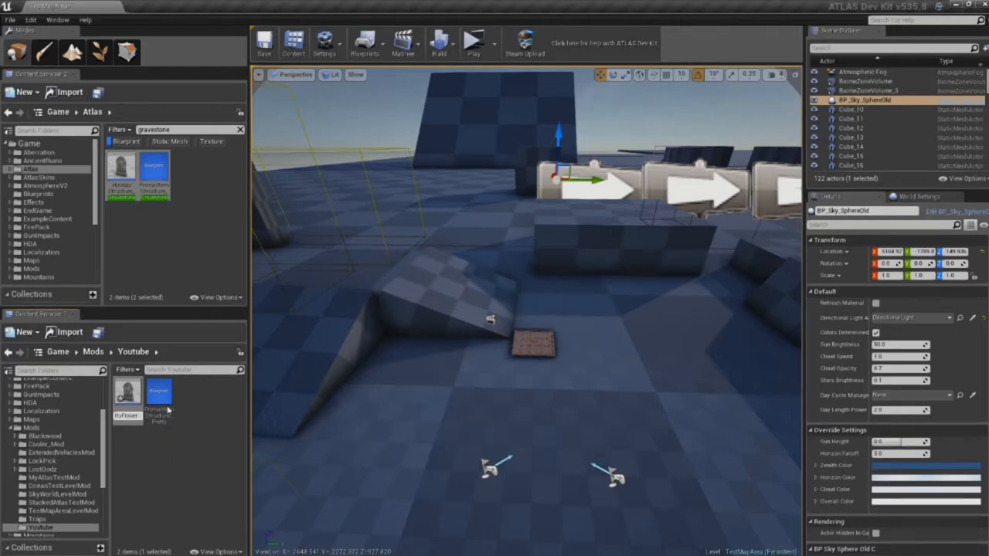
{"action": "left_click", "coordinate": [158, 394]}
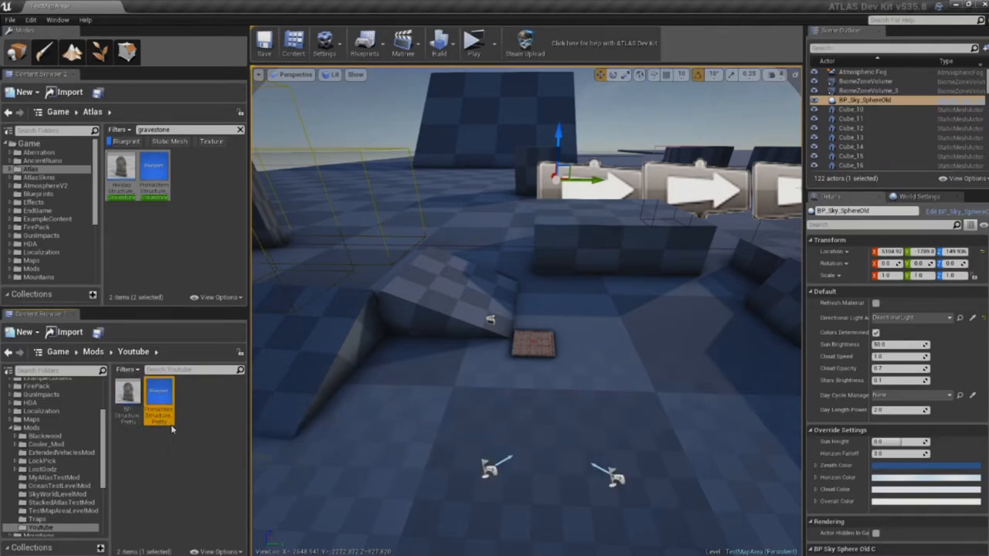
{"action": "left_click", "coordinate": [160, 398]}
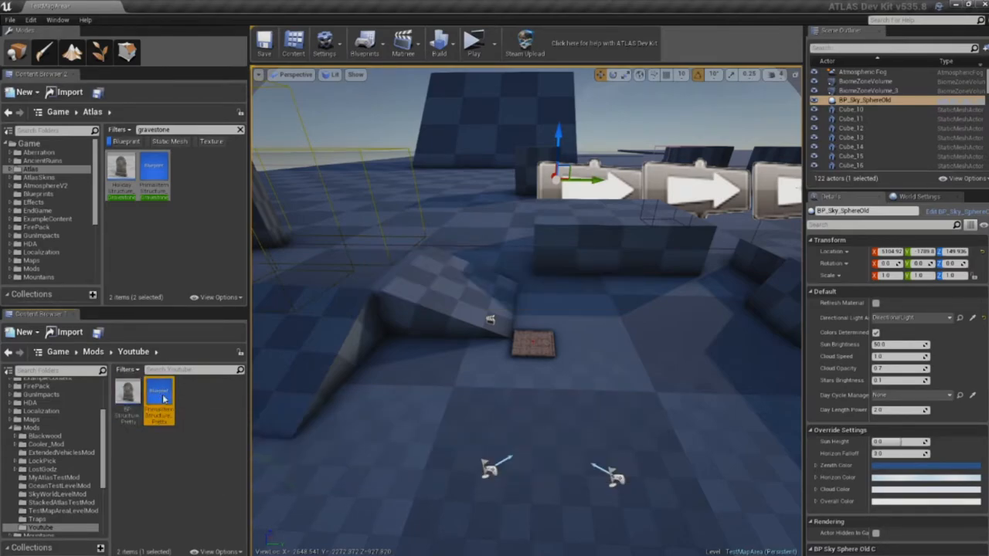
- Give the item the name 'Pretty Flower' and description 'This flower smells nice'
{"action": "double_click", "coordinate": [158, 398]}
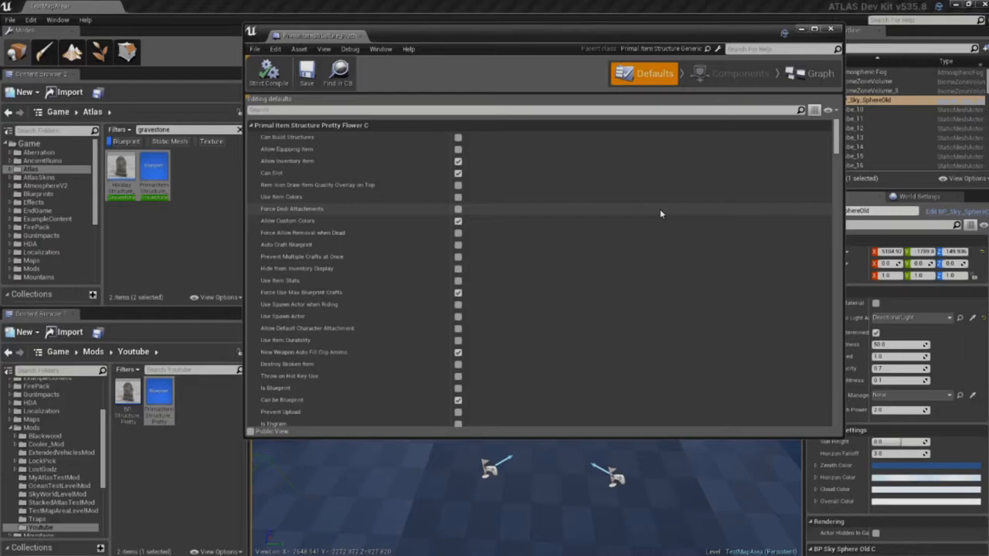
{"action": "scroll", "scroll_direction": "down", "scroll_amount": 3}
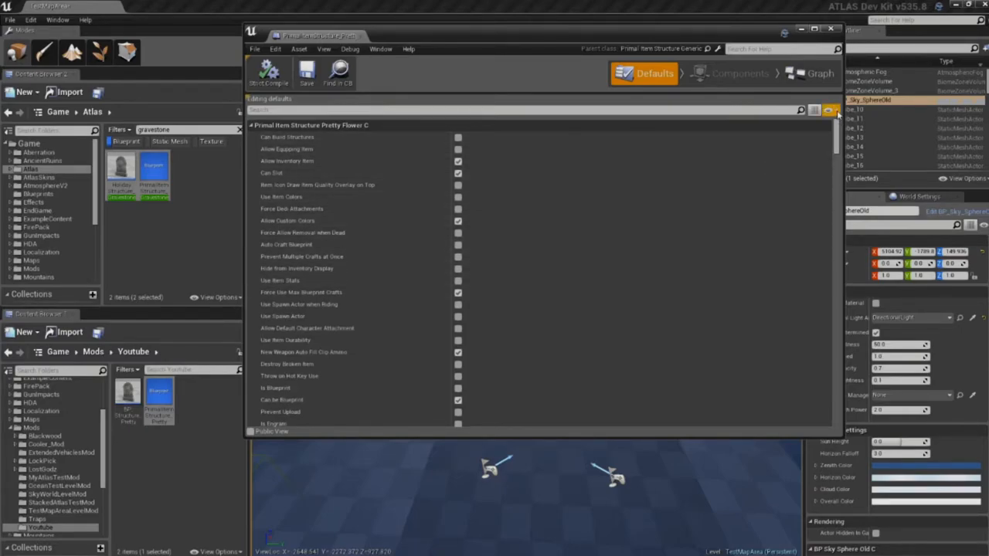
{"action": "left_click", "coordinate": [830, 110]}
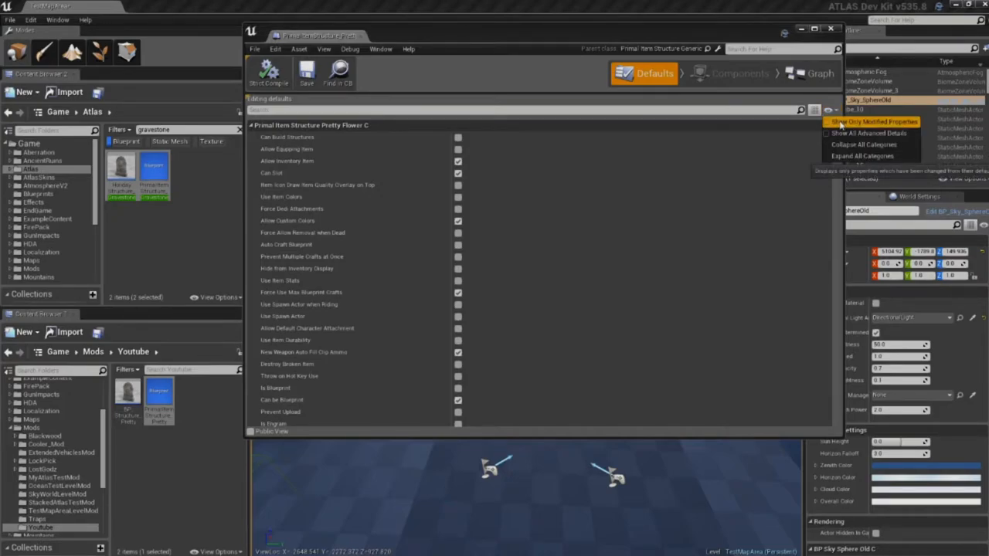
{"action": "left_click", "coordinate": [873, 121]}
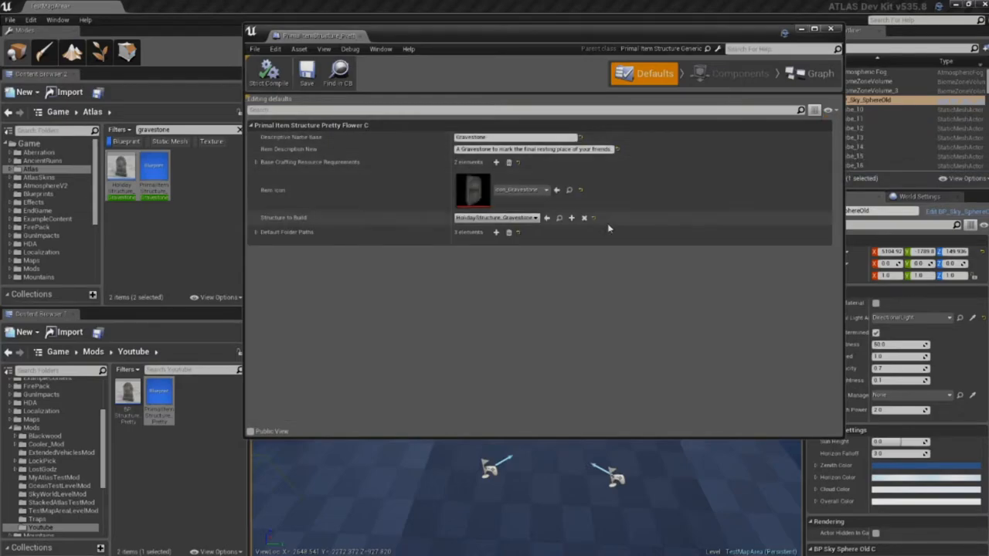
{"action": "mouse_move", "coordinate": [602, 199]}
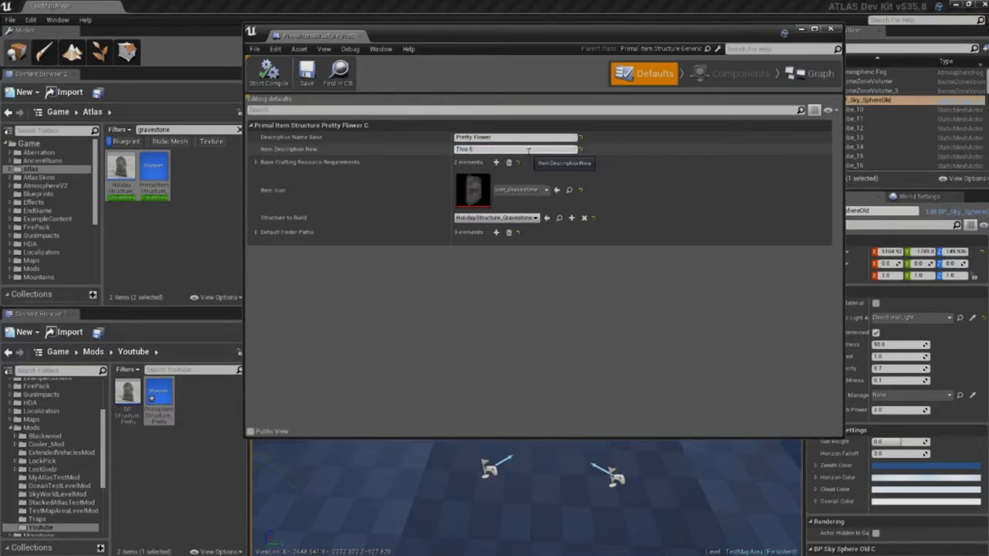
{"action": "type", "text": "This flower smells nice"}
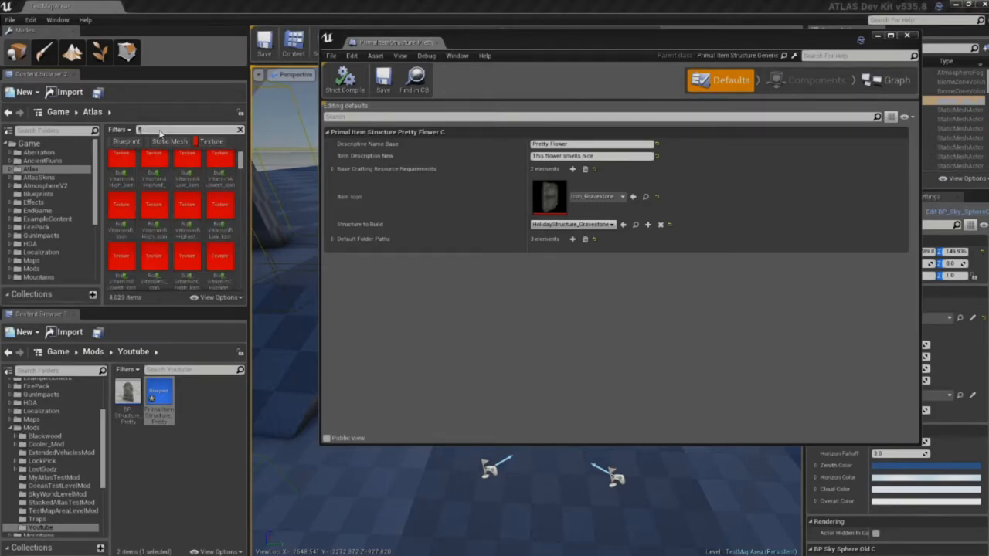
- Search for 'flower' and copy the flower icon texture into the Youtube folder
{"action": "type", "text": "flower"}
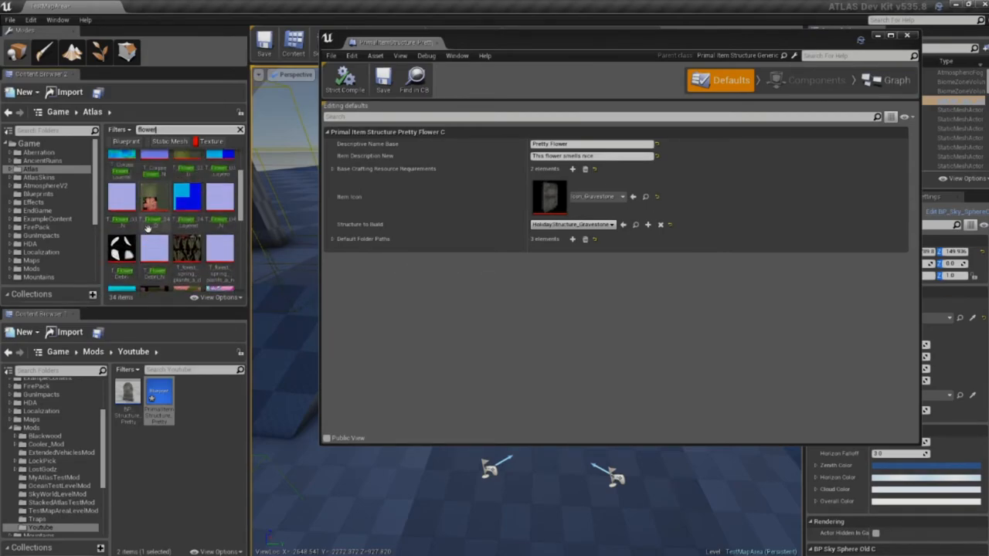
{"action": "scroll", "scroll_direction": "down", "scroll_amount": 3}
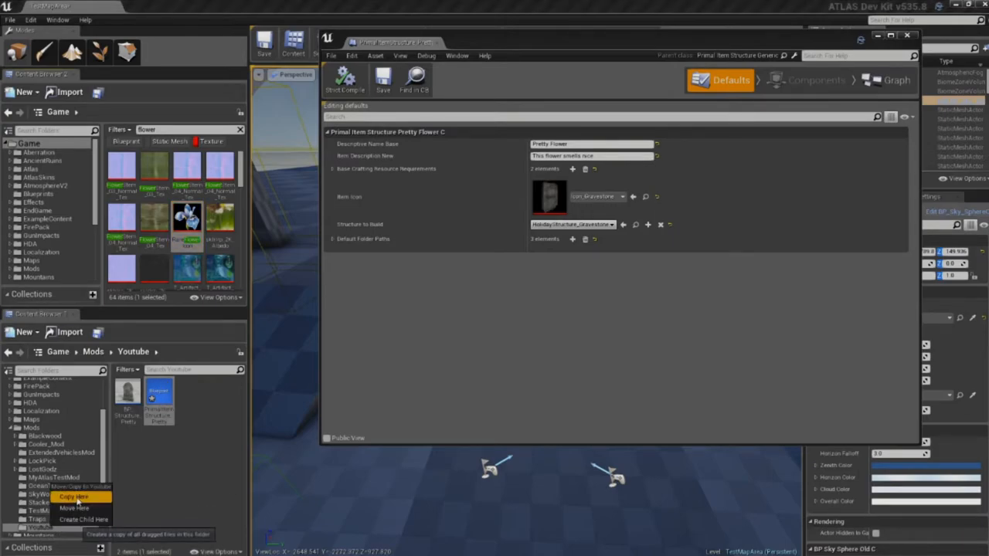
{"action": "left_click", "coordinate": [73, 496]}
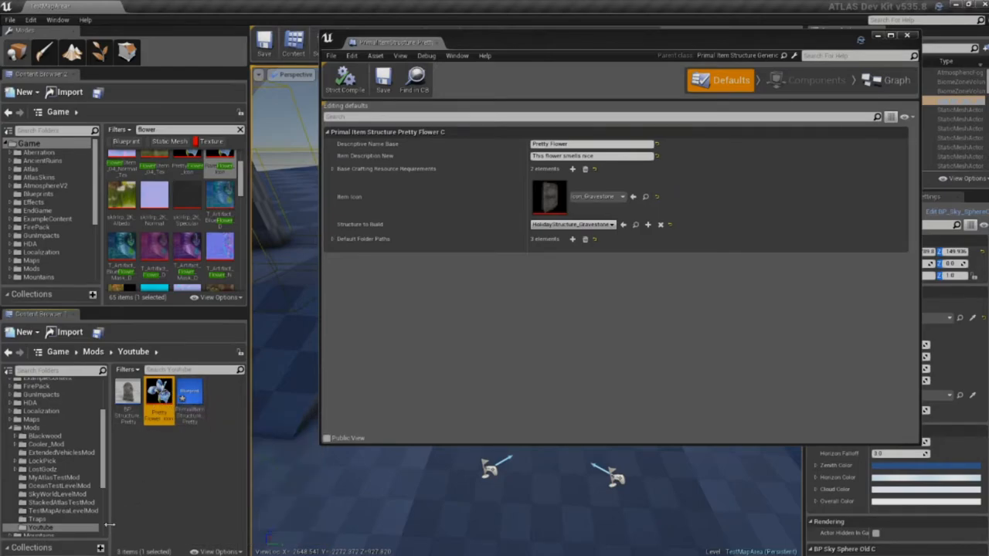
{"action": "mouse_move", "coordinate": [154, 394]}
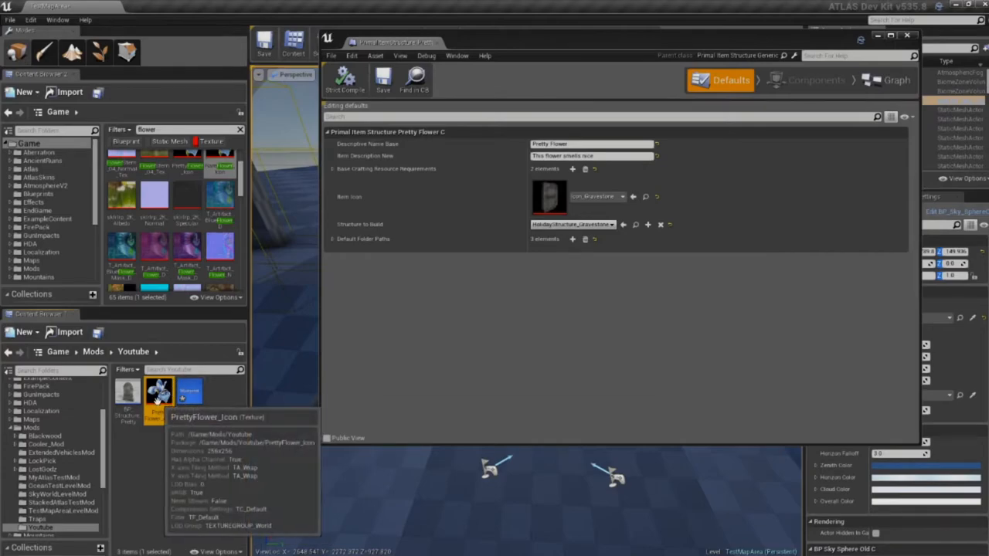
{"action": "mouse_move", "coordinate": [606, 283]}
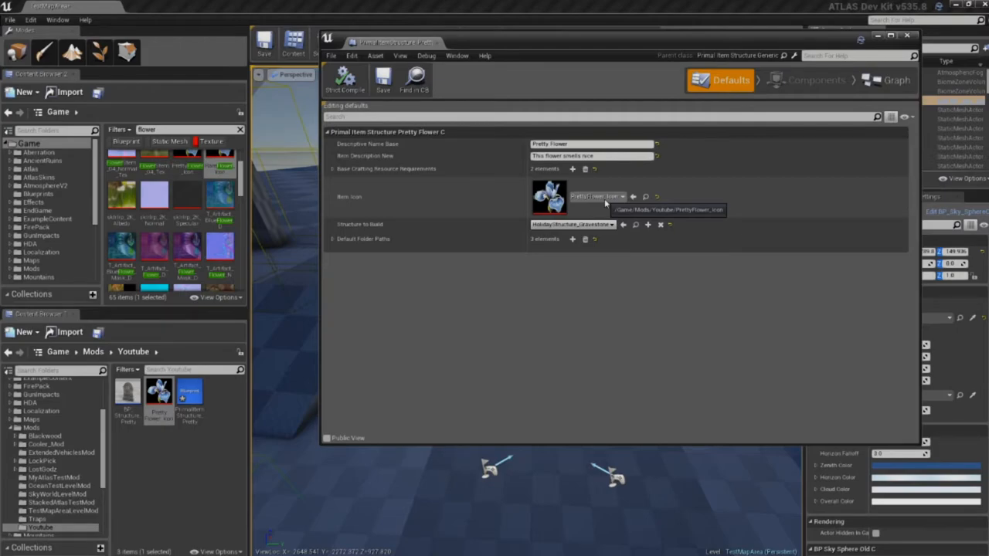
{"action": "mouse_move", "coordinate": [404, 248]}
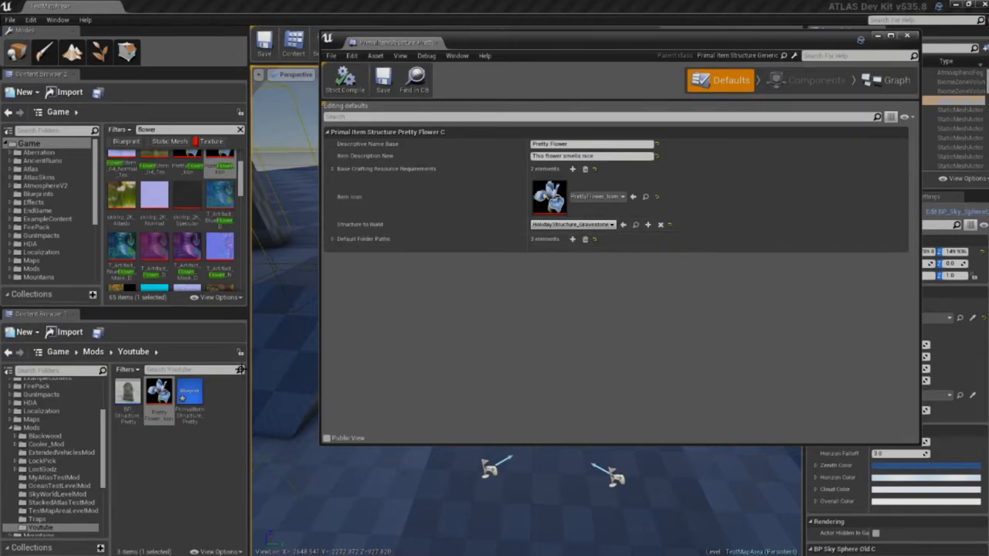
- Set Structure to Build to BP_Structure_PrettyFlower and remove the Holiday and Halloween folder paths
{"action": "left_click", "coordinate": [127, 398]}
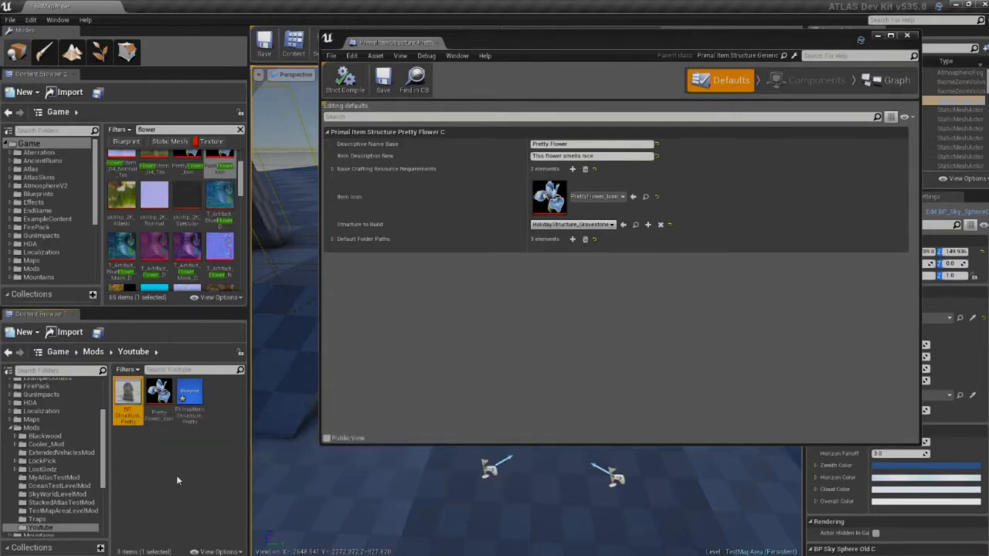
{"action": "mouse_move", "coordinate": [624, 224]}
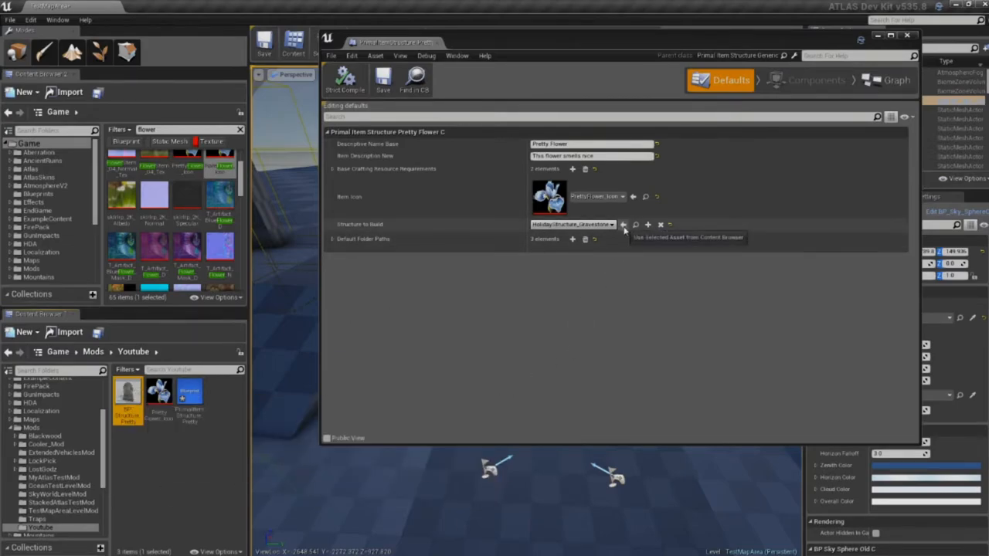
{"action": "left_click", "coordinate": [624, 225]}
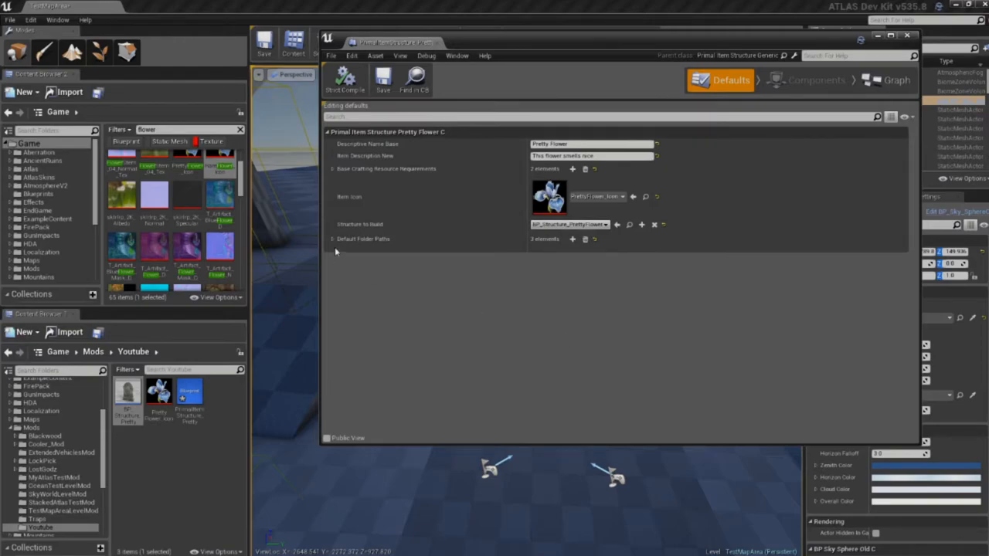
{"action": "left_click", "coordinate": [331, 239]}
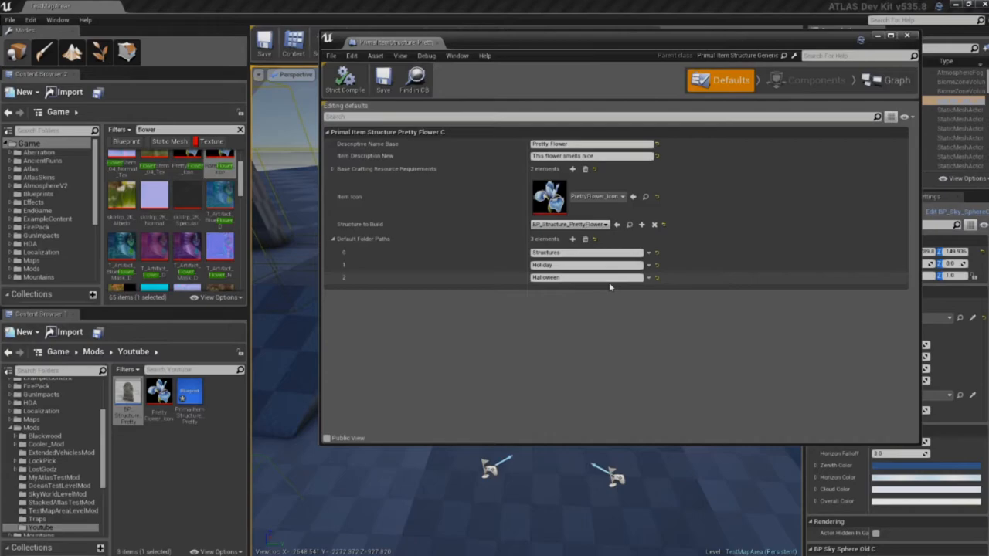
{"action": "mouse_move", "coordinate": [587, 277]}
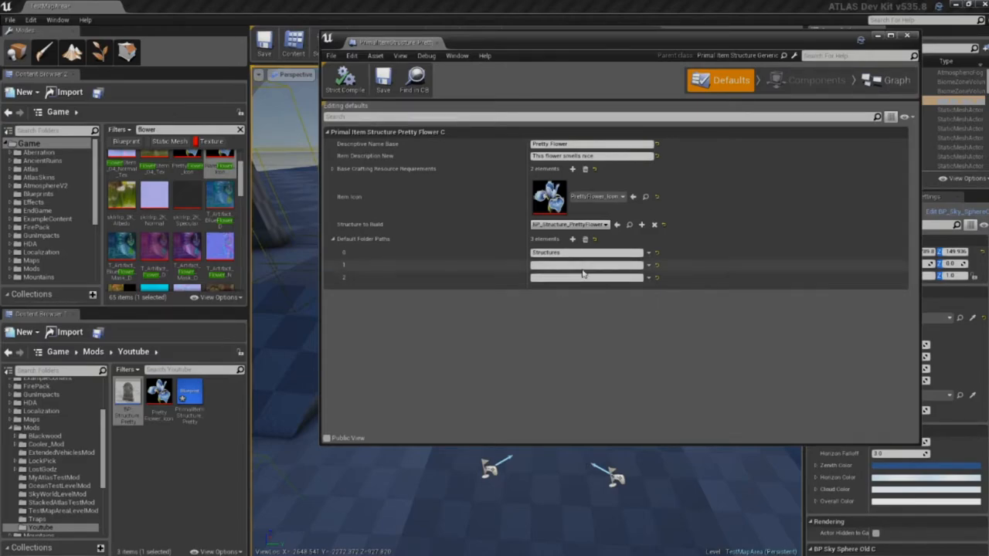
{"action": "left_click", "coordinate": [648, 277]}
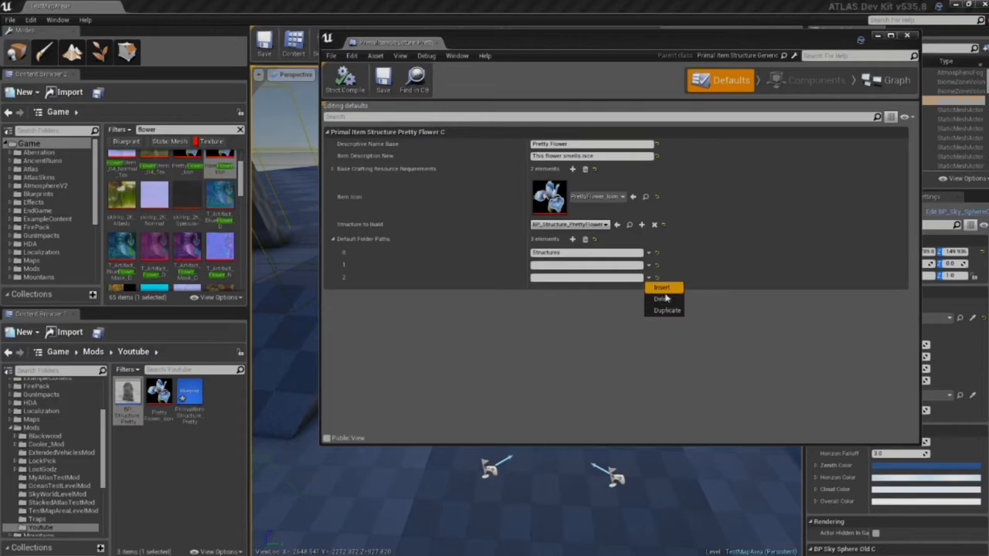
{"action": "left_click", "coordinate": [661, 299]}
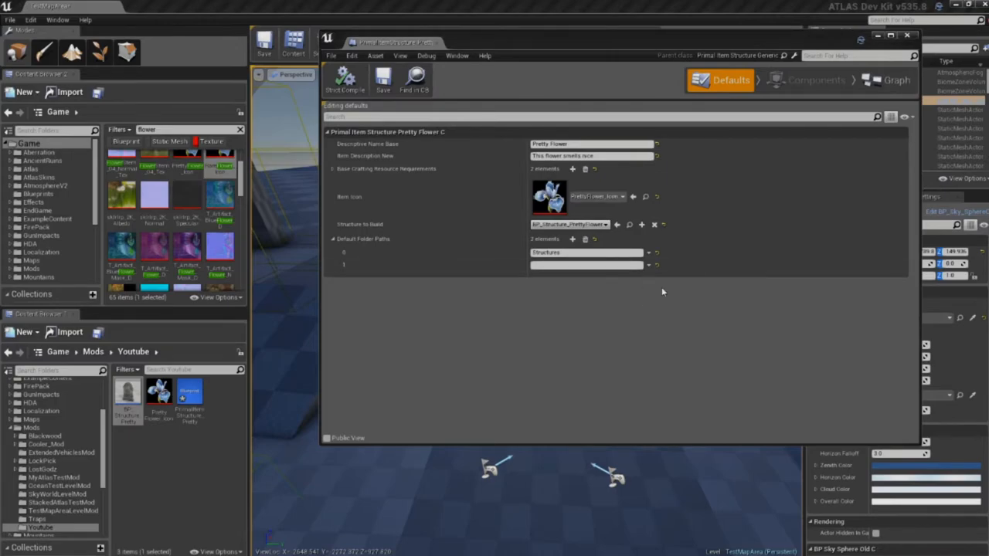
{"action": "left_click", "coordinate": [585, 265]}
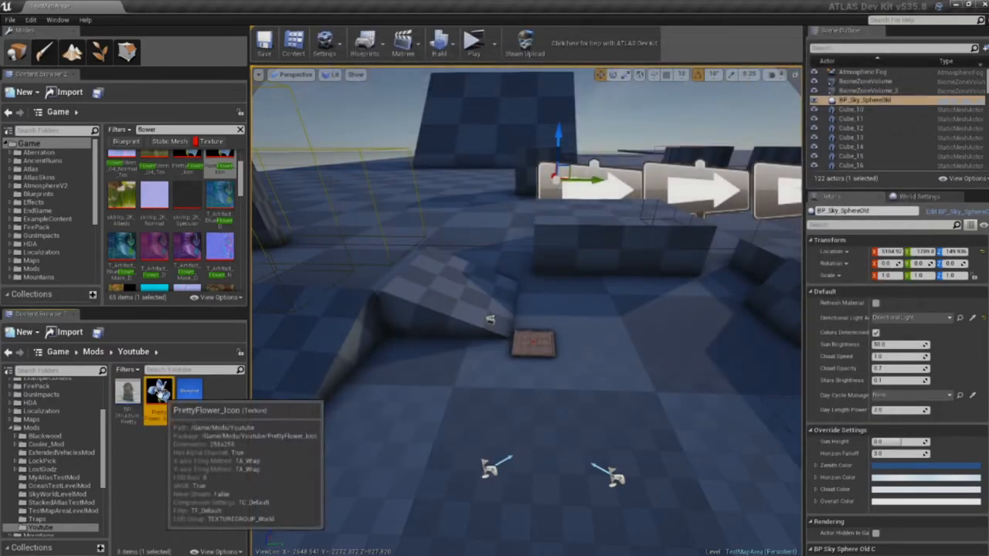
- Reopen the Pretty Flower item and set its crafting requirements to 65 stone and 35 wood
{"action": "double_click", "coordinate": [158, 390]}
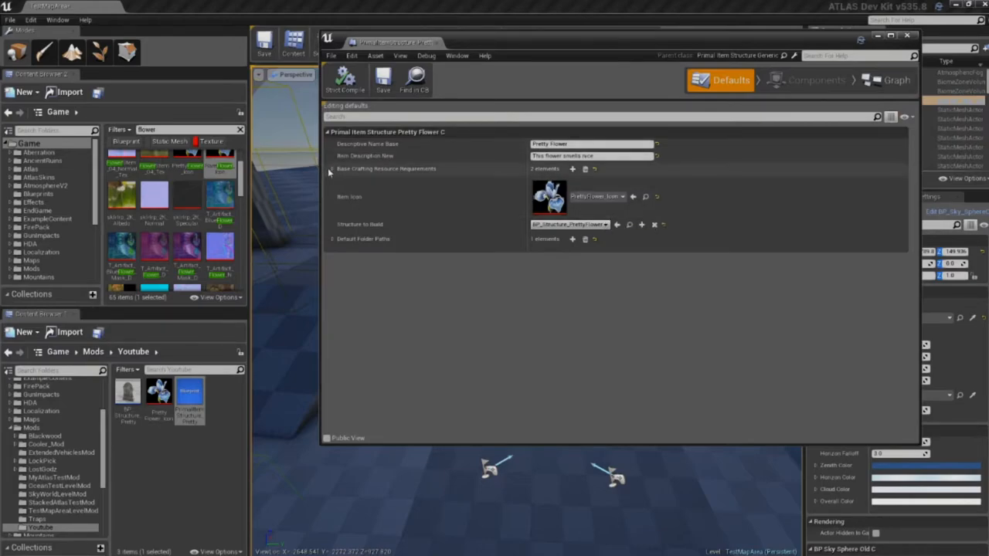
{"action": "left_click", "coordinate": [331, 168]}
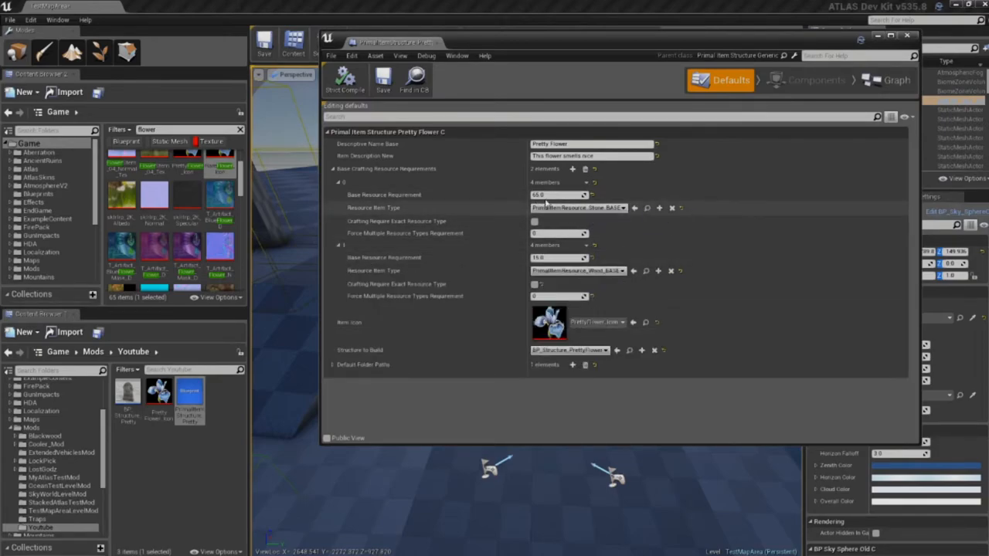
{"action": "mouse_move", "coordinate": [521, 284]}
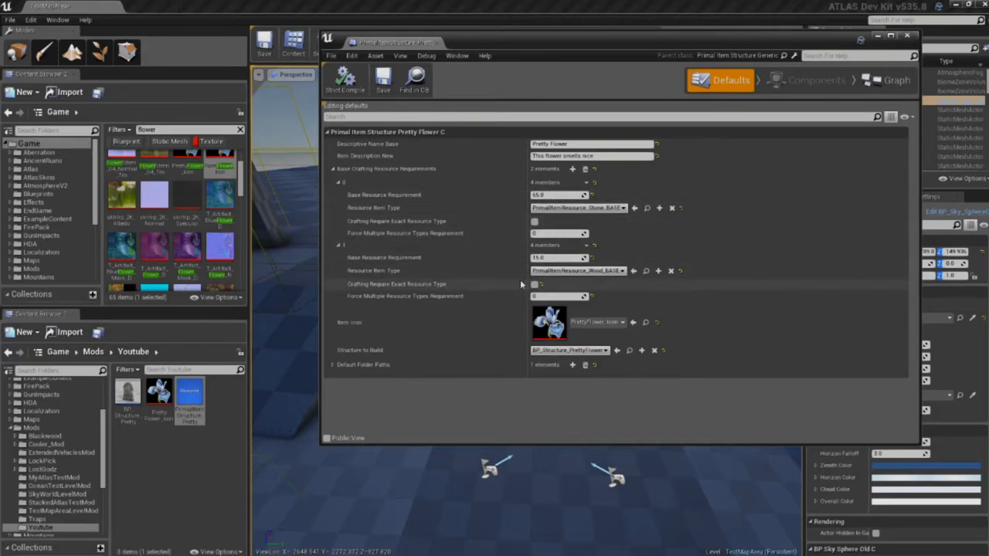
{"action": "mouse_move", "coordinate": [626, 277]}
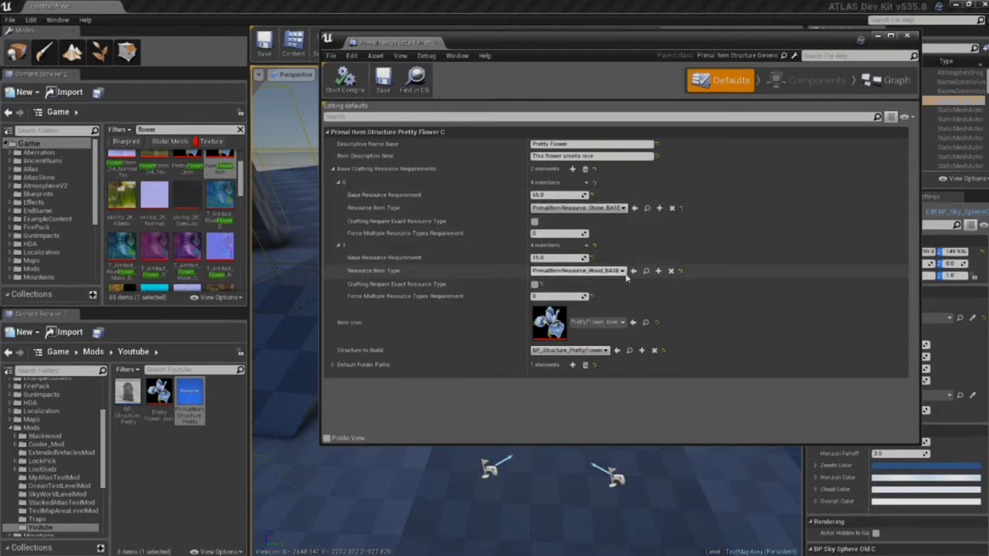
{"action": "mouse_move", "coordinate": [724, 292]}
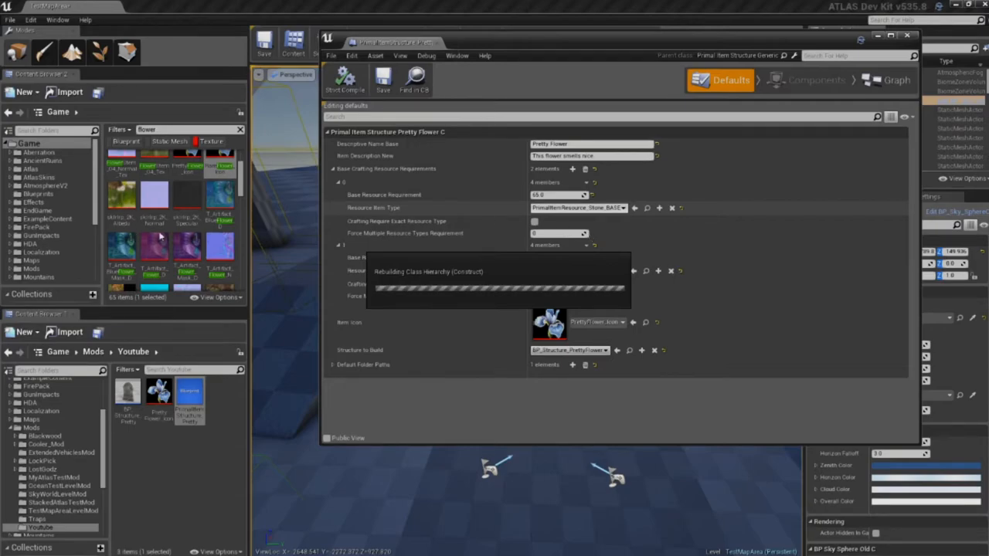
{"action": "mouse_move", "coordinate": [158, 236]}
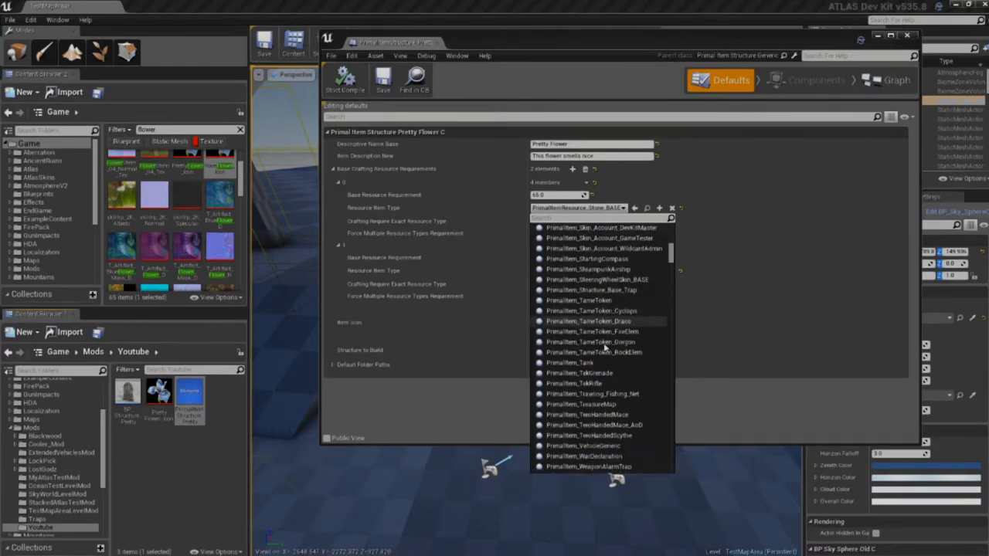
{"action": "scroll", "scroll_direction": "down", "scroll_amount": 3}
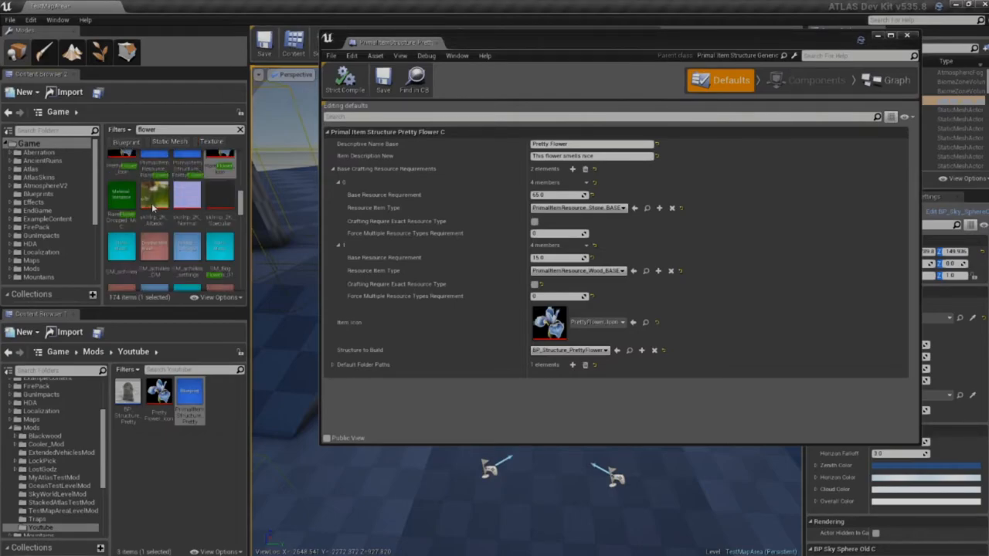
- Search the Atlas folder for 'resource' and inspect the coal resource item
{"action": "left_click", "coordinate": [125, 142]}
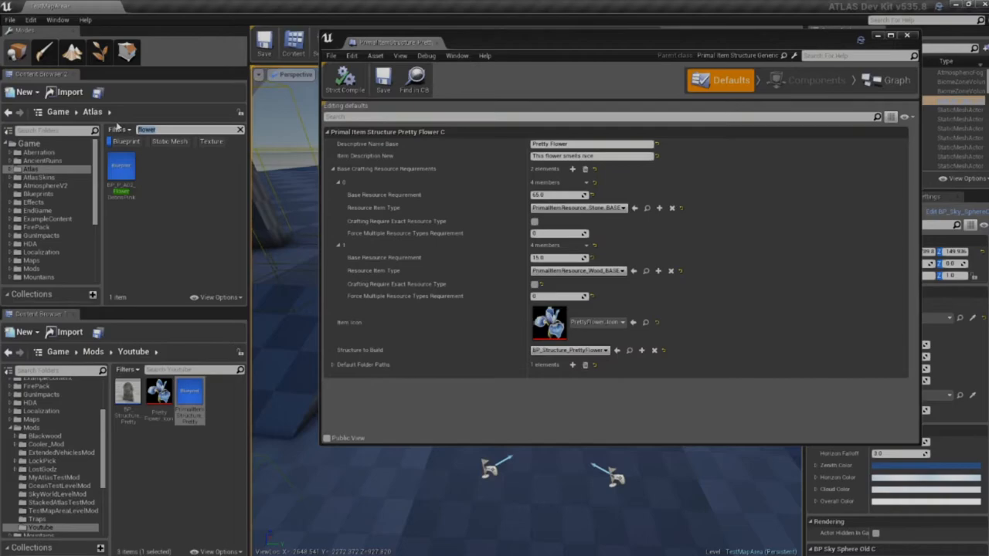
{"action": "type", "text": "resource"}
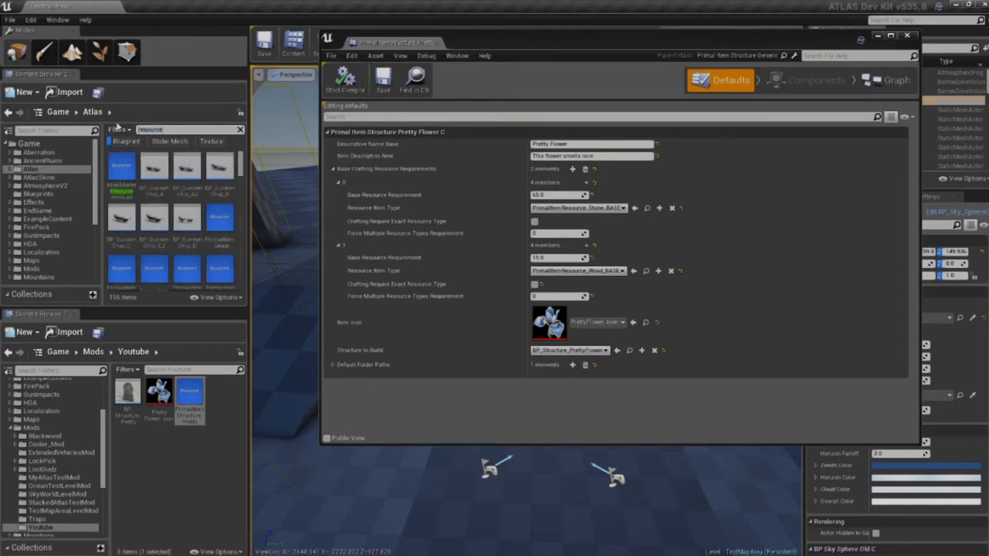
{"action": "mouse_move", "coordinate": [187, 224]}
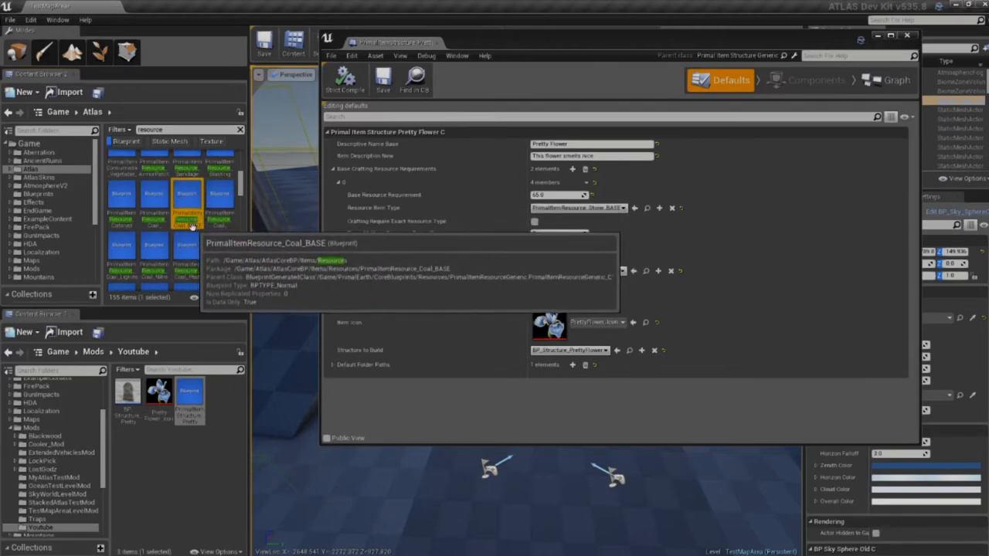
{"action": "mouse_move", "coordinate": [187, 224]}
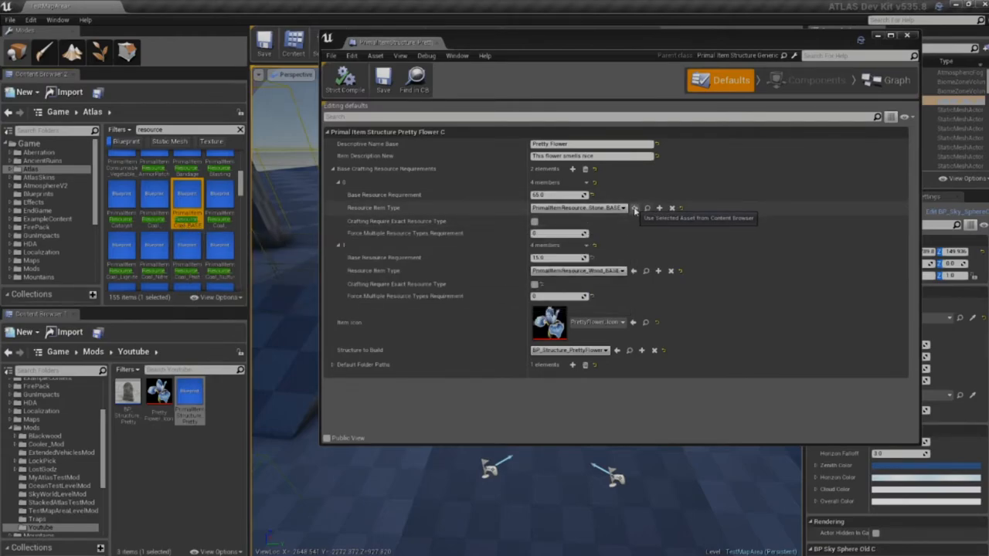
{"action": "left_click", "coordinate": [635, 208]}
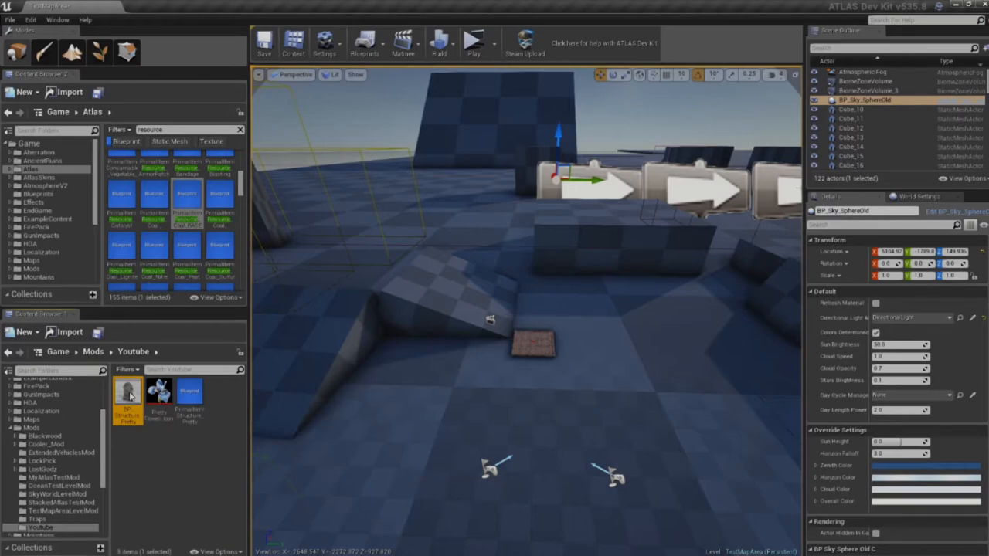
- Give BP_Structure_PrettyFlower a corpse flower mesh and make it consume PrimalItemStructure_PrettyFlower
{"action": "double_click", "coordinate": [127, 394]}
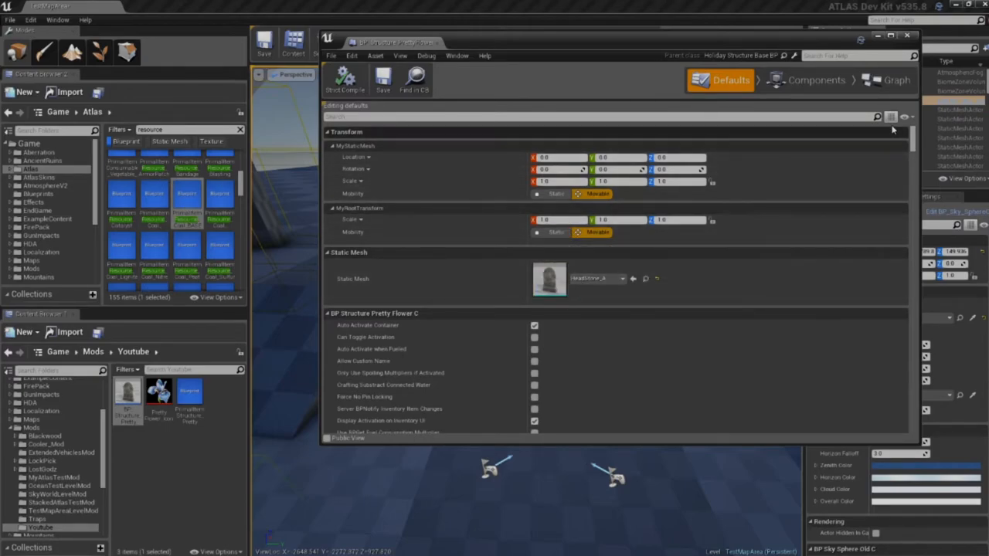
{"action": "left_click", "coordinate": [905, 117]}
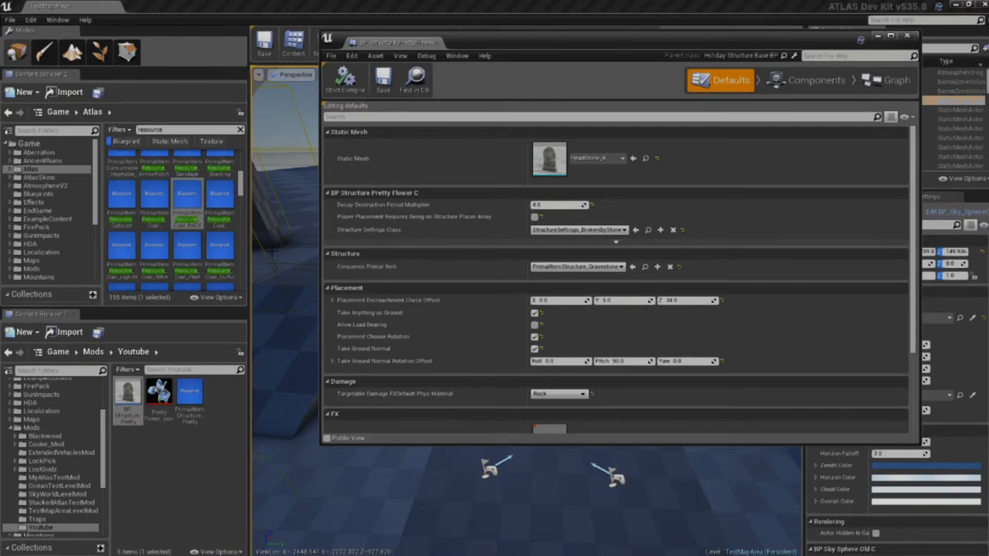
{"action": "mouse_move", "coordinate": [153, 194]}
{"action": "type", "text": "flower"}
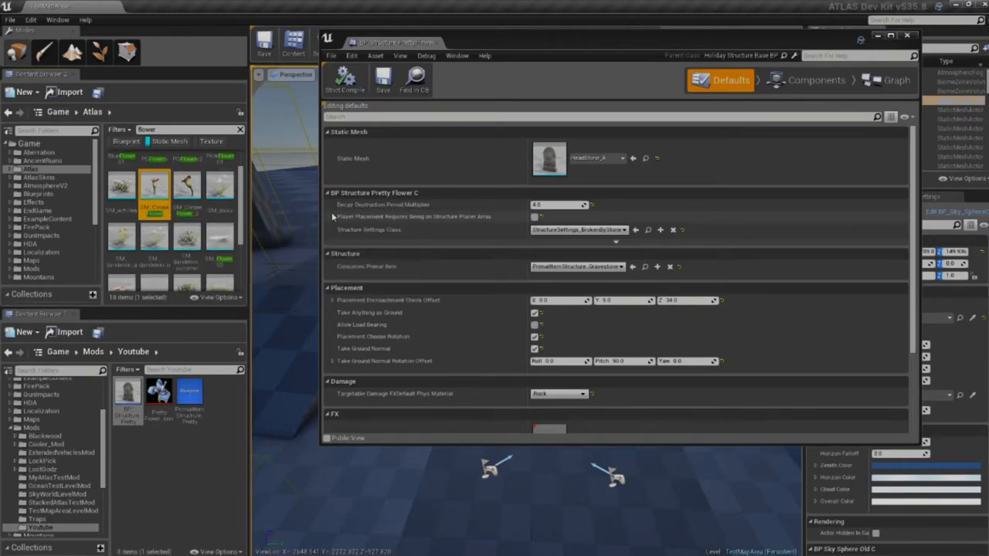
{"action": "mouse_move", "coordinate": [633, 158]}
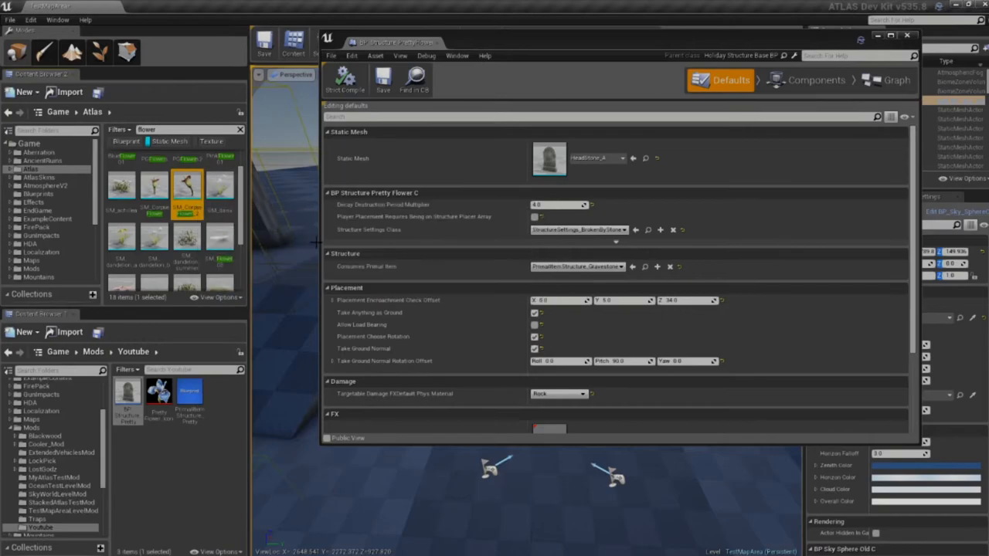
{"action": "mouse_move", "coordinate": [633, 158]}
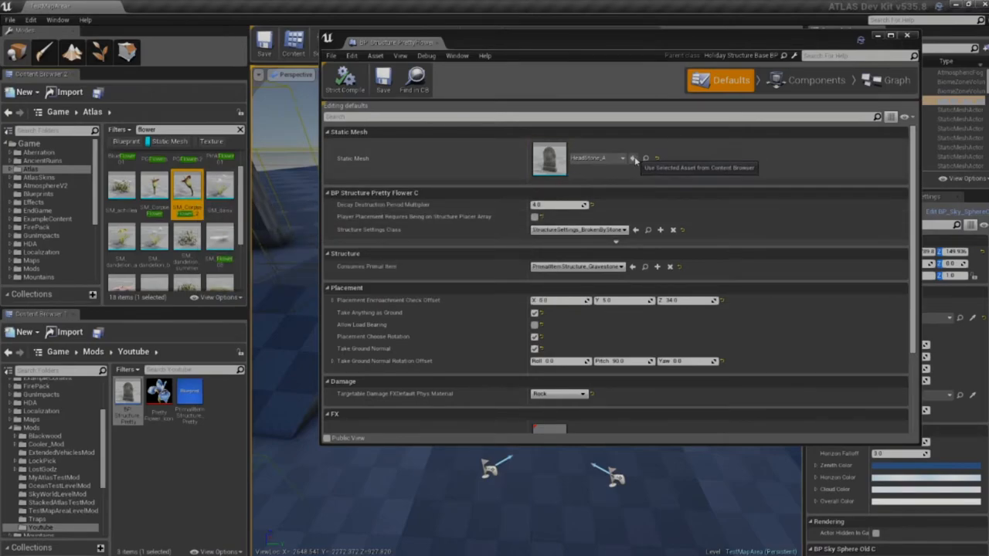
{"action": "left_click", "coordinate": [635, 159]}
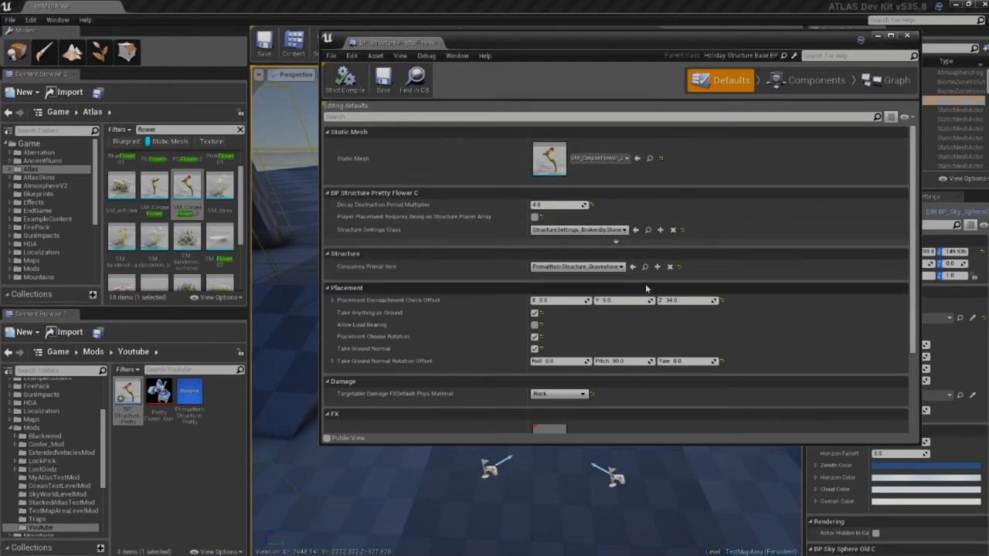
{"action": "mouse_move", "coordinate": [439, 263]}
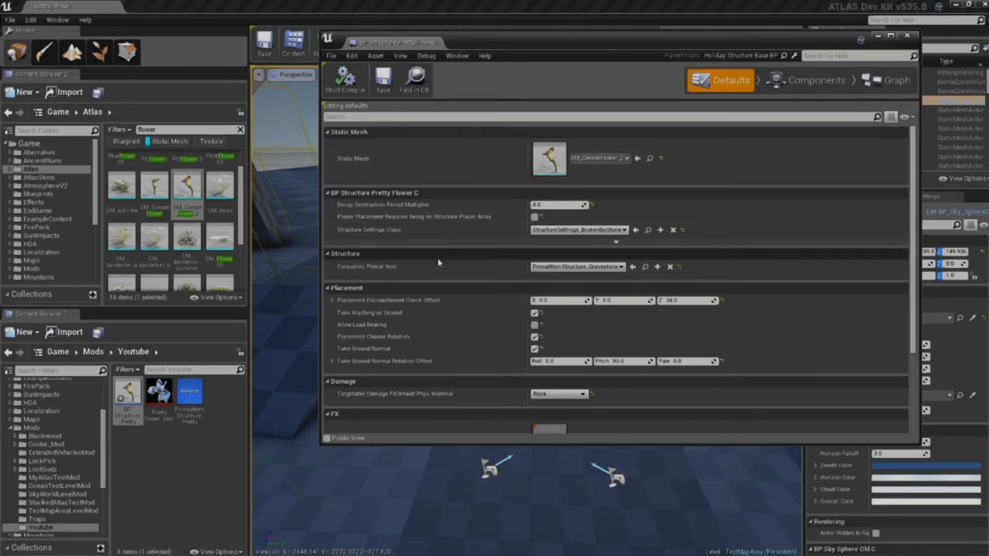
{"action": "mouse_move", "coordinate": [489, 294]}
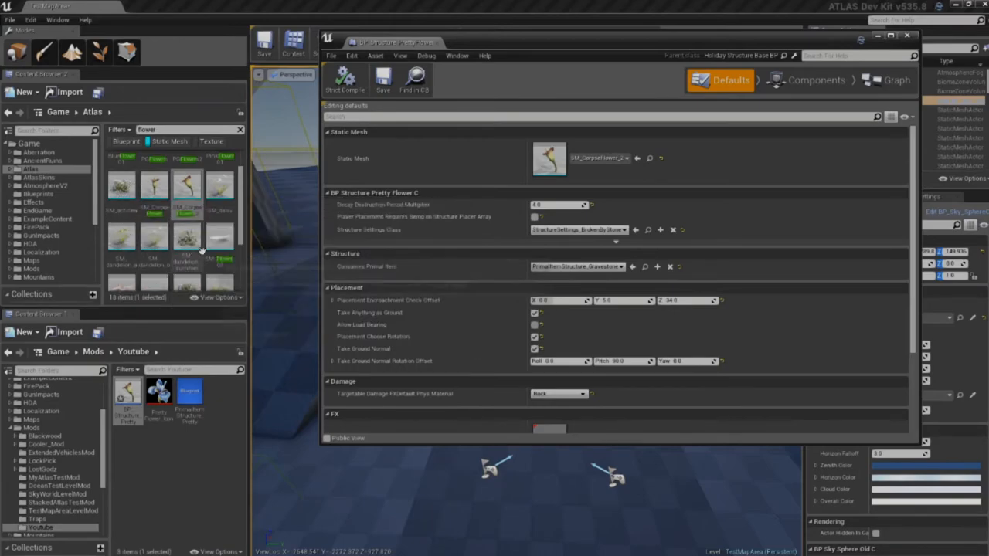
{"action": "mouse_move", "coordinate": [161, 275]}
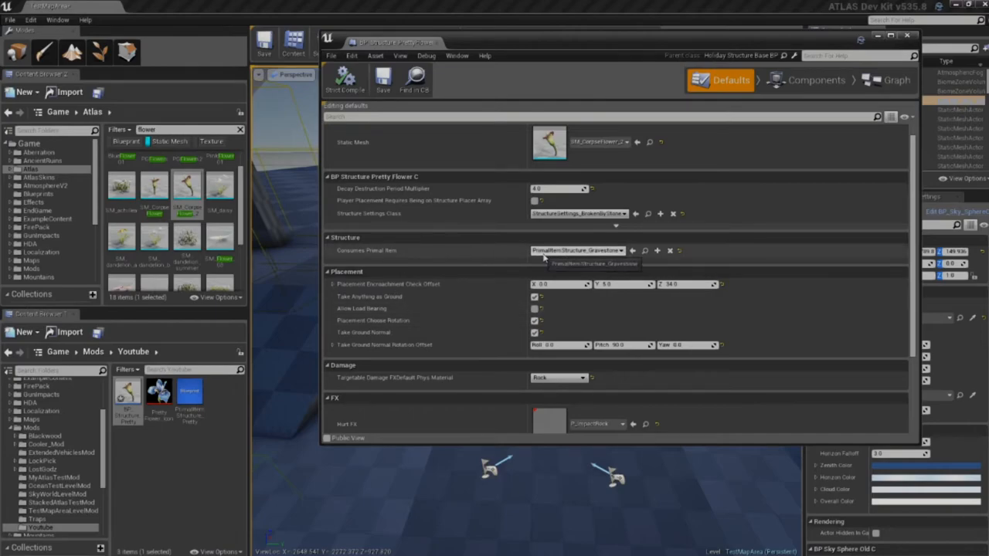
{"action": "mouse_move", "coordinate": [390, 257]}
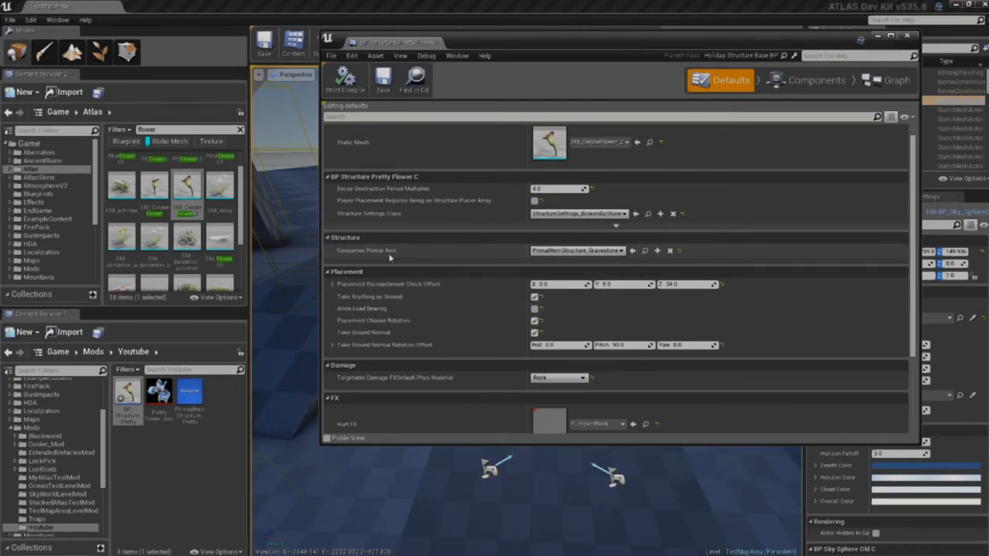
{"action": "mouse_move", "coordinate": [367, 251]}
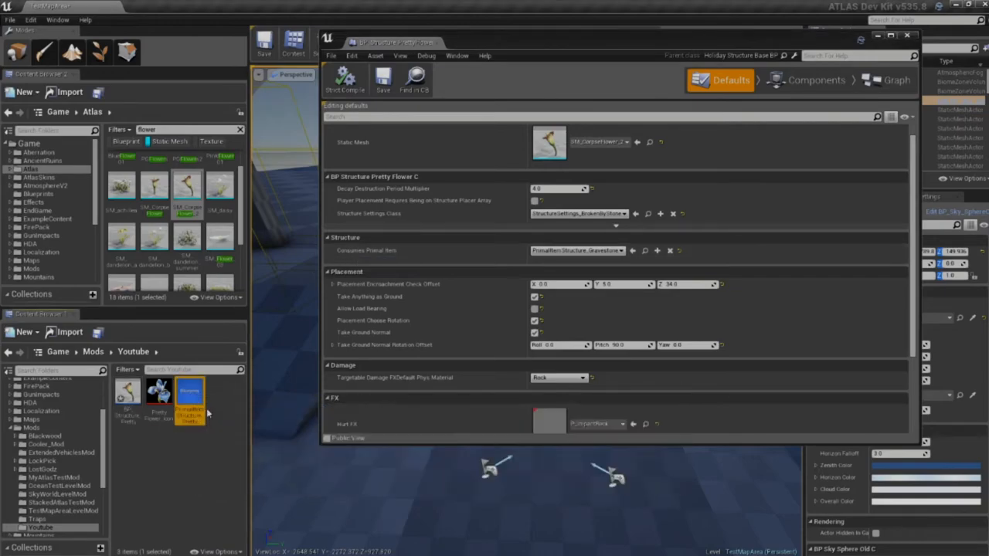
{"action": "mouse_move", "coordinate": [189, 398]}
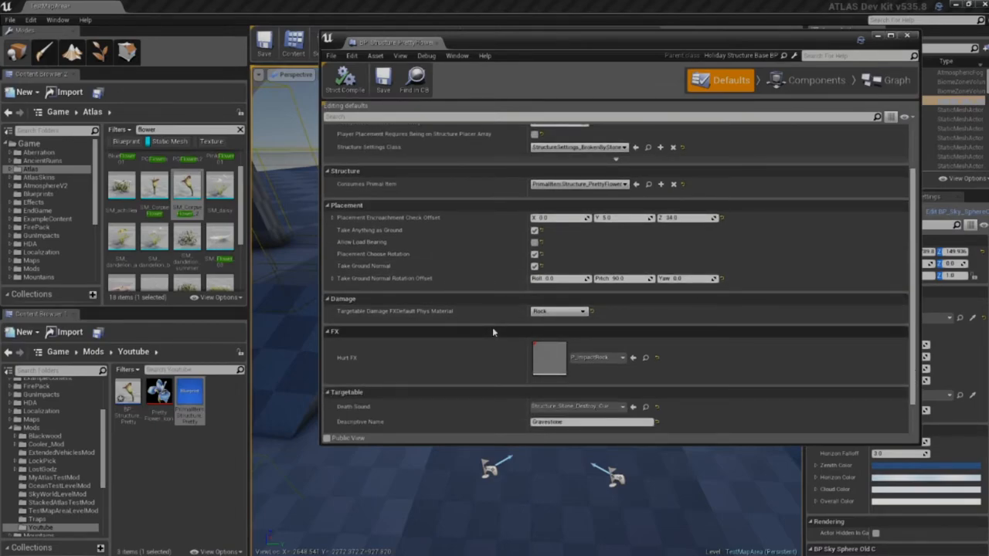
{"action": "scroll", "scroll_direction": "down", "scroll_amount": 3}
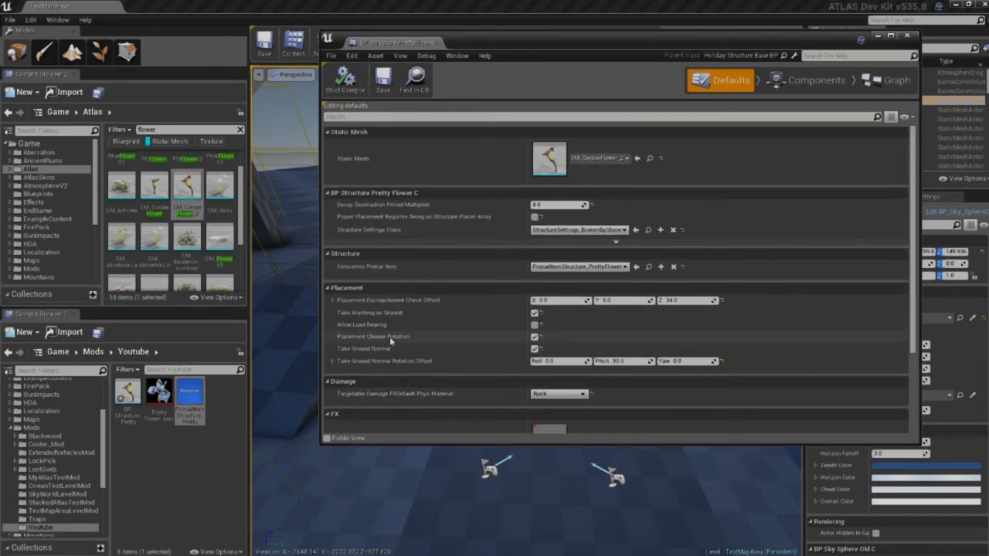
{"action": "scroll", "scroll_direction": "down", "scroll_amount": 3}
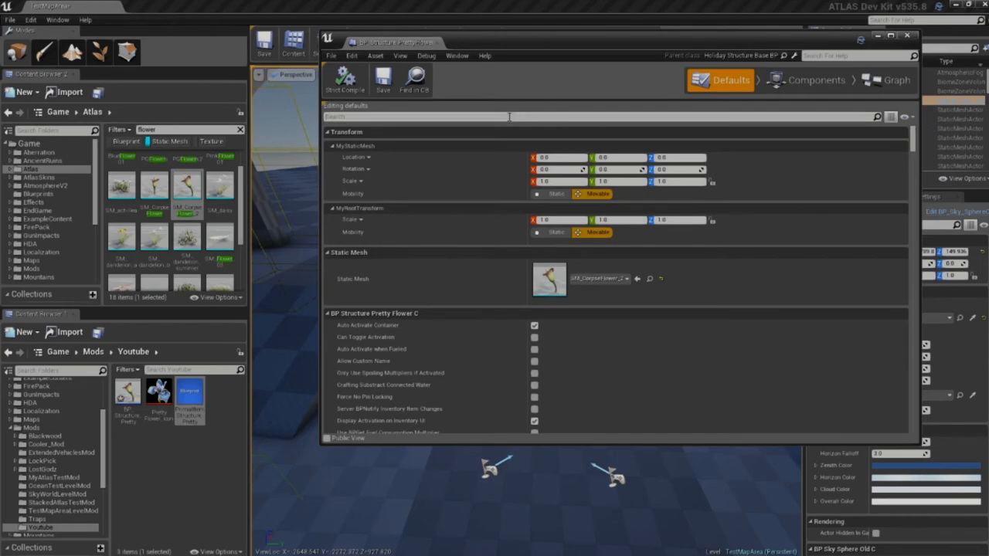
- Filter Class Defaults by 'place' and review placement settings, including the 1000 maximum range
{"action": "type", "text": "place"}
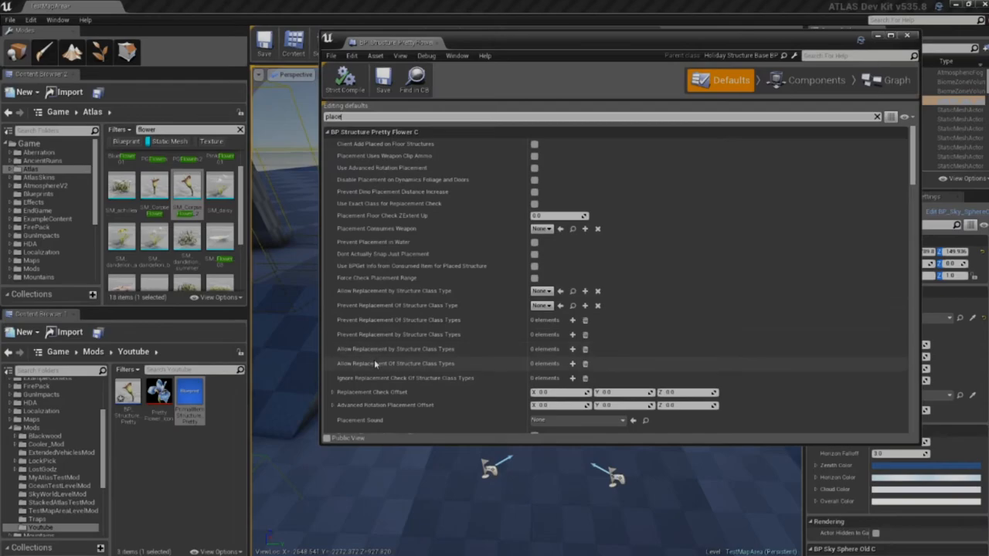
{"action": "scroll", "scroll_direction": "down", "scroll_amount": 3}
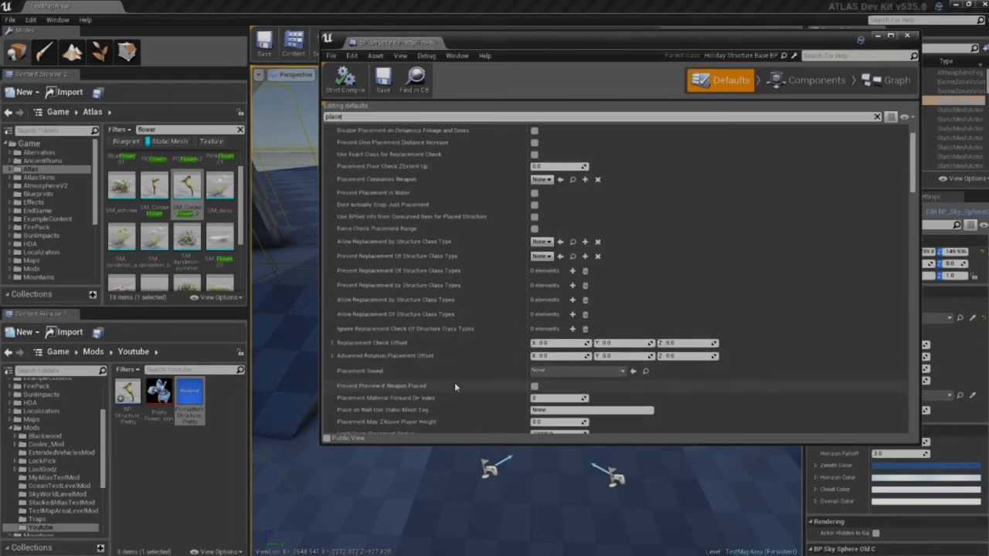
{"action": "scroll", "scroll_direction": "down", "scroll_amount": 3}
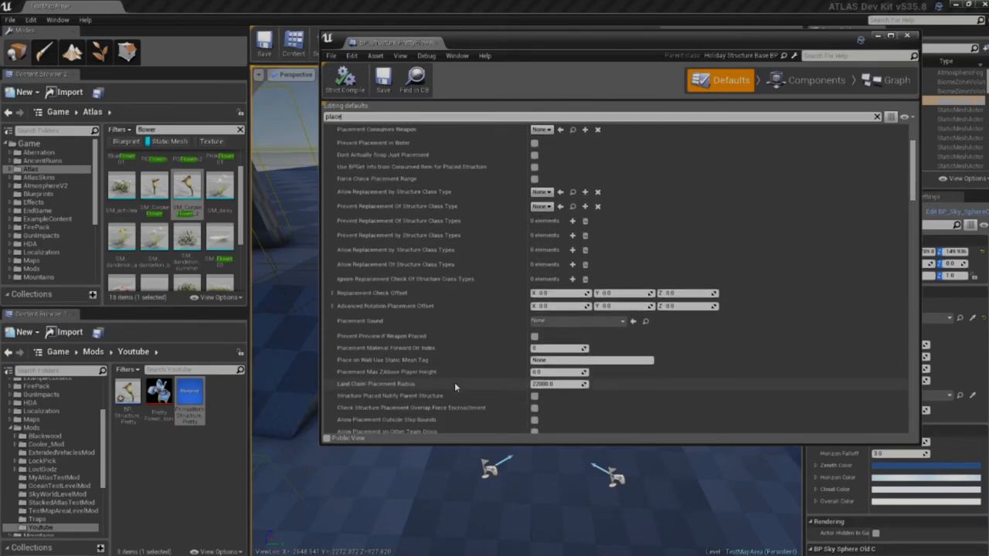
{"action": "scroll", "scroll_direction": "down", "scroll_amount": 3}
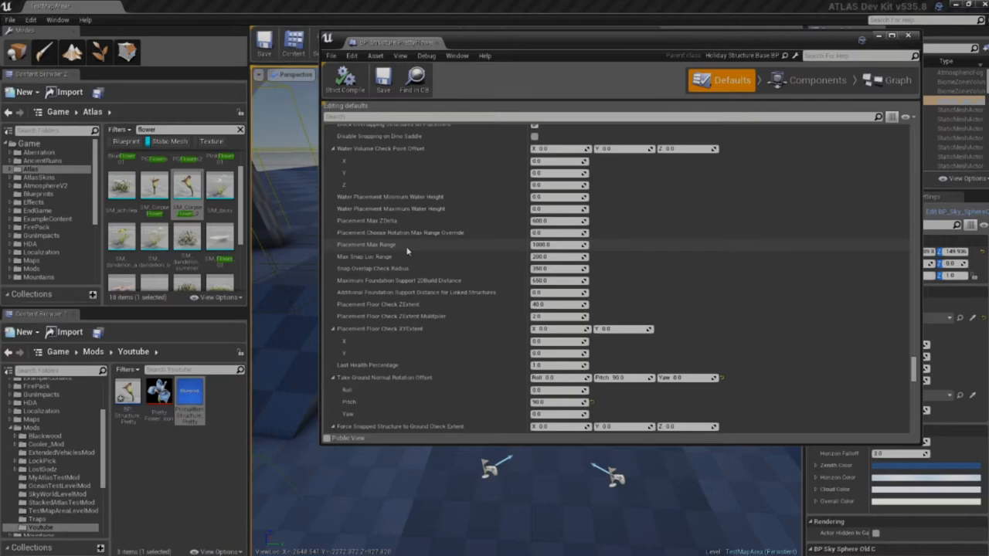
{"action": "mouse_move", "coordinate": [487, 252]}
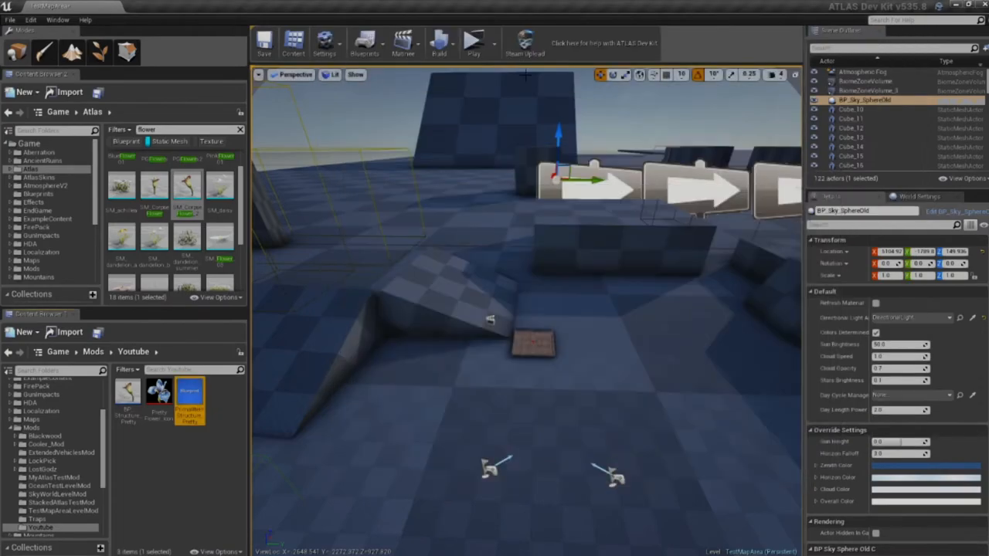
{"action": "left_click", "coordinate": [473, 43]}
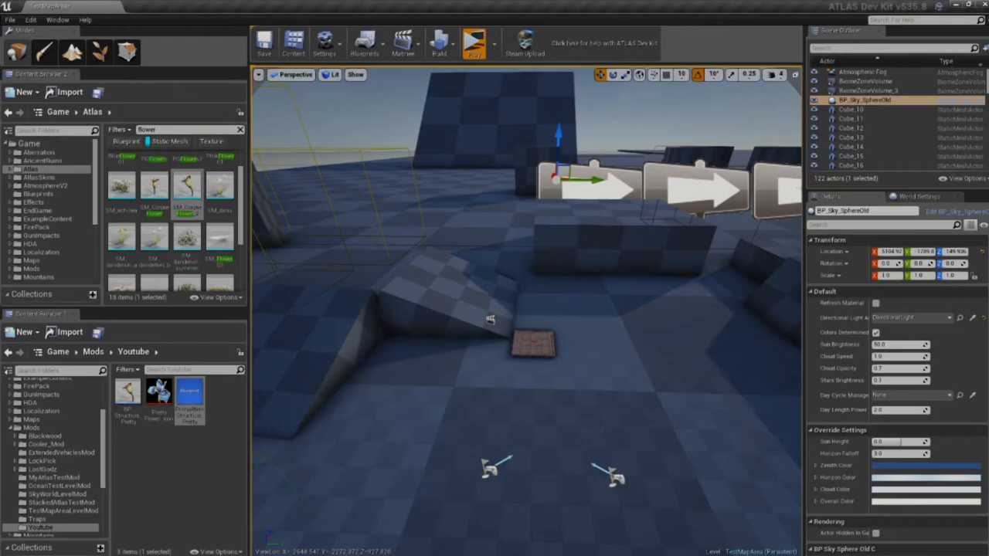
{"action": "left_click", "coordinate": [473, 43]}
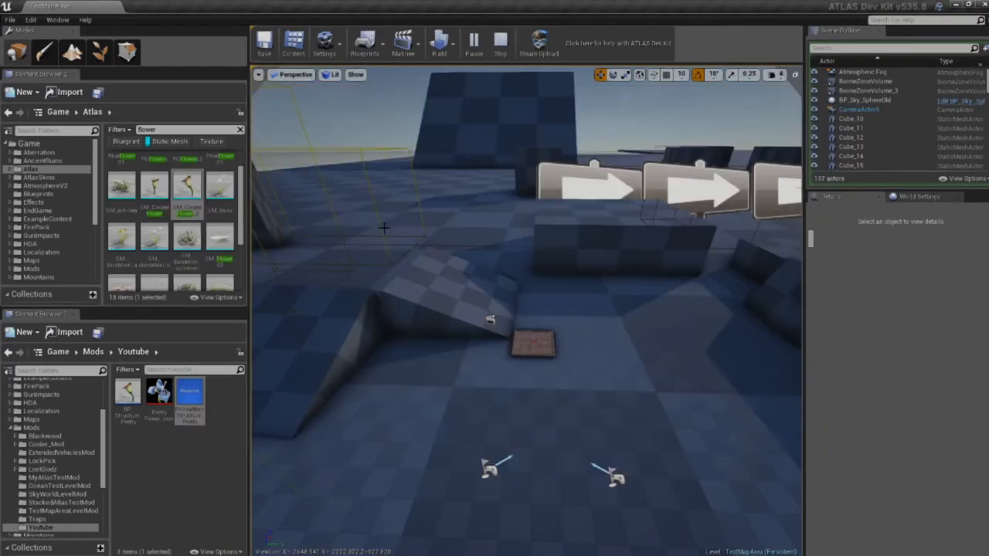
{"action": "right_click", "coordinate": [190, 398]}
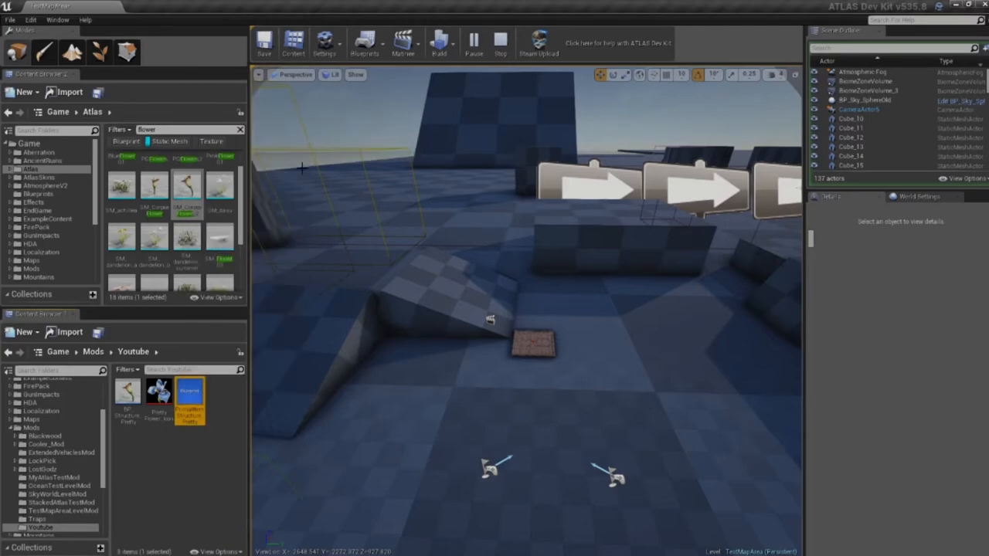
{"action": "mouse_move", "coordinate": [333, 414]}
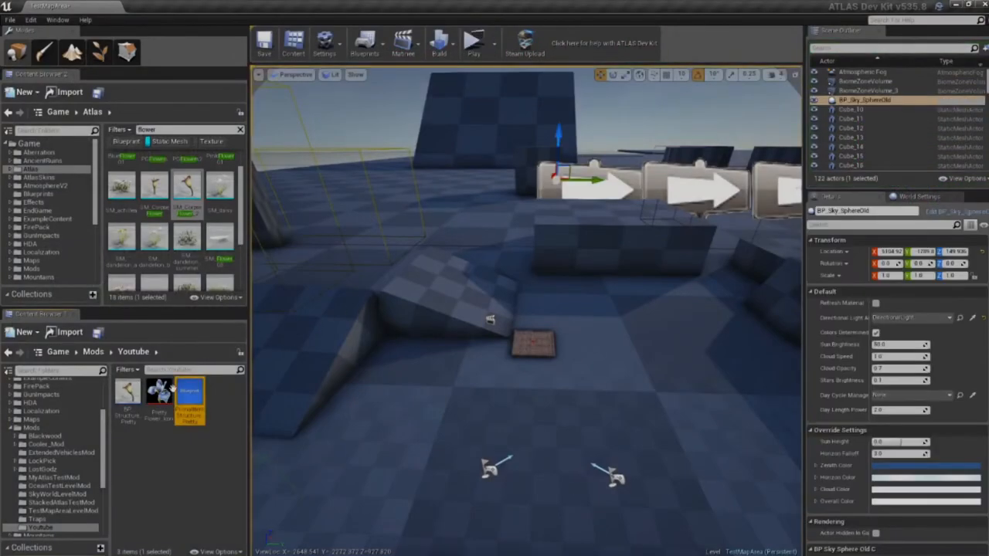
- Open PrimalItemStructure_PrettyFlower, filter defaults by 'structures', and enable Can Build Structures
{"action": "double_click", "coordinate": [189, 397]}
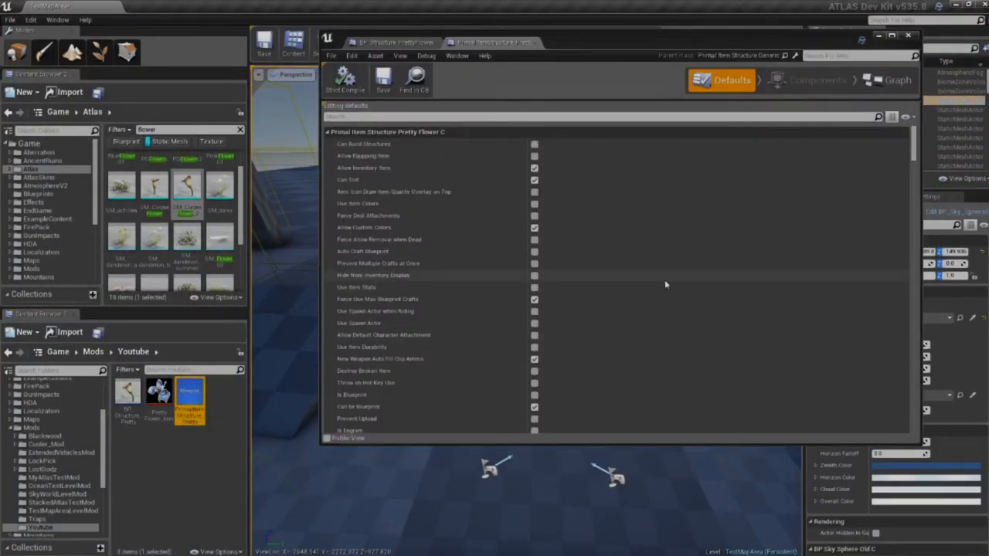
{"action": "mouse_move", "coordinate": [189, 394]}
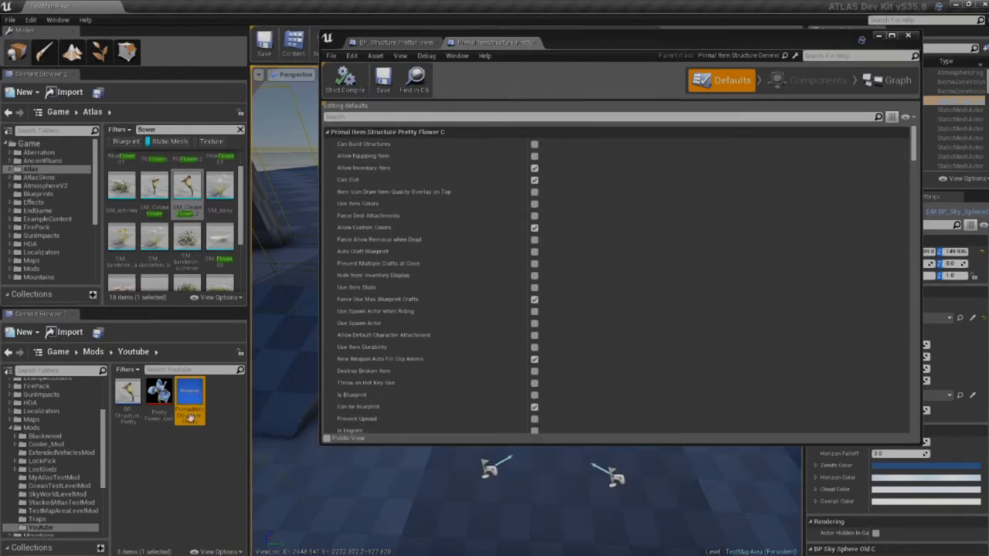
{"action": "left_click", "coordinate": [906, 117]}
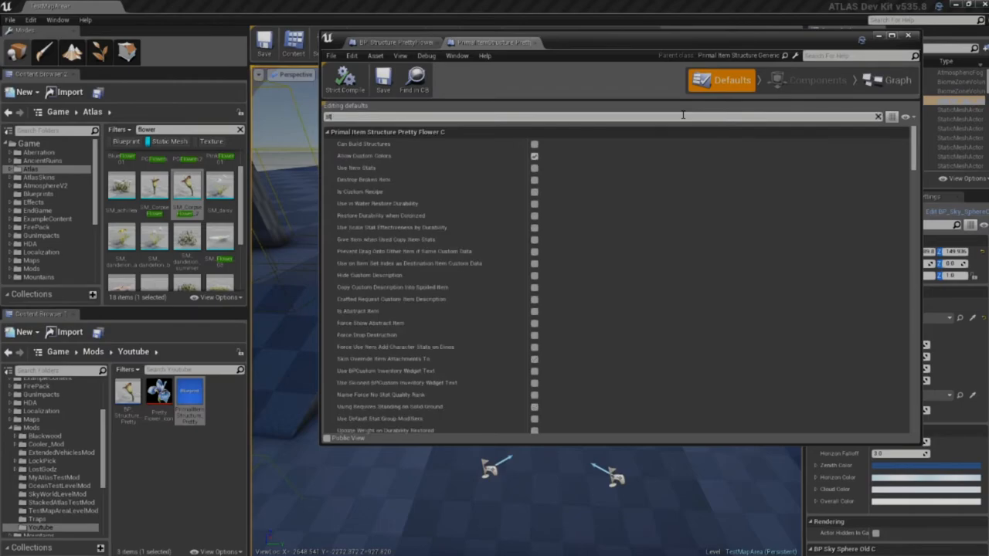
{"action": "type", "text": "structures"}
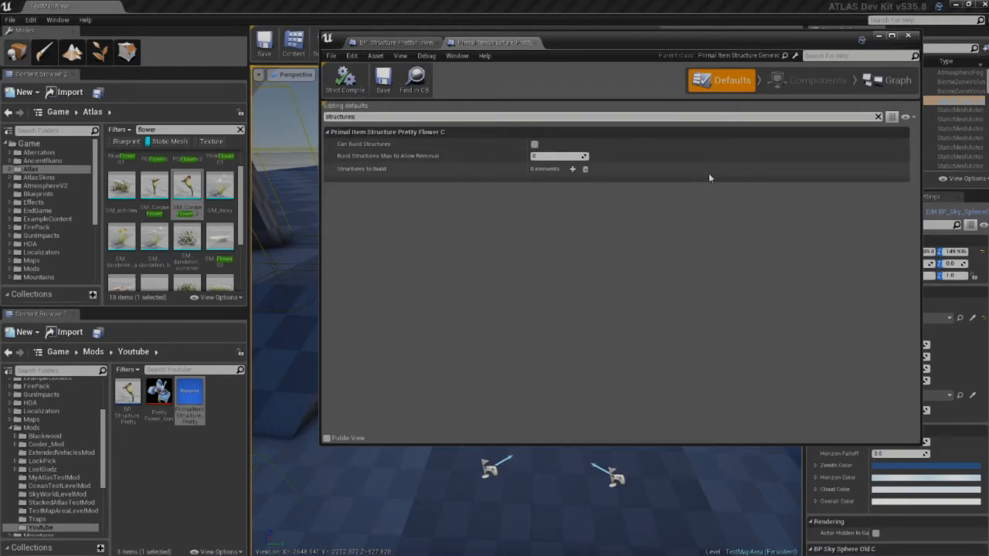
{"action": "left_click", "coordinate": [534, 144]}
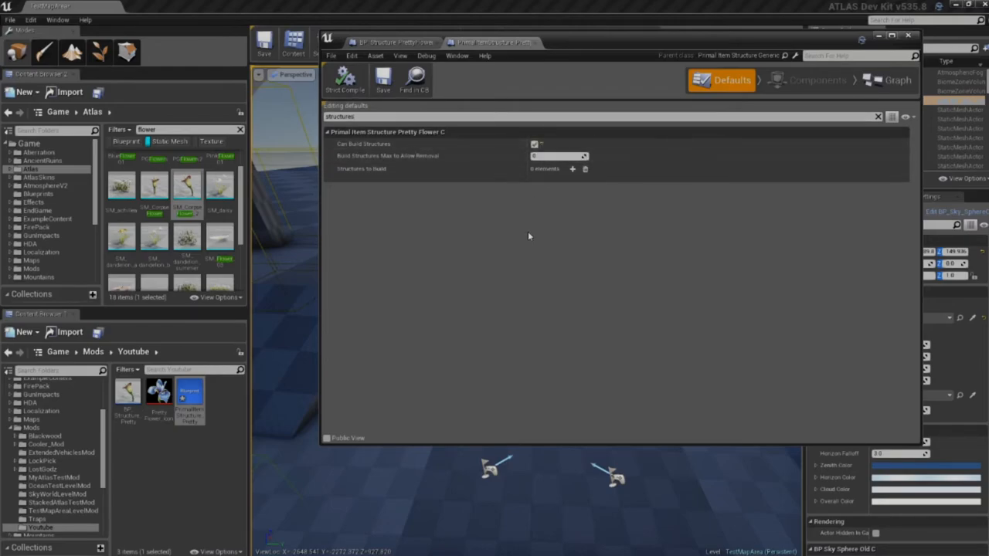
{"action": "mouse_move", "coordinate": [573, 170]}
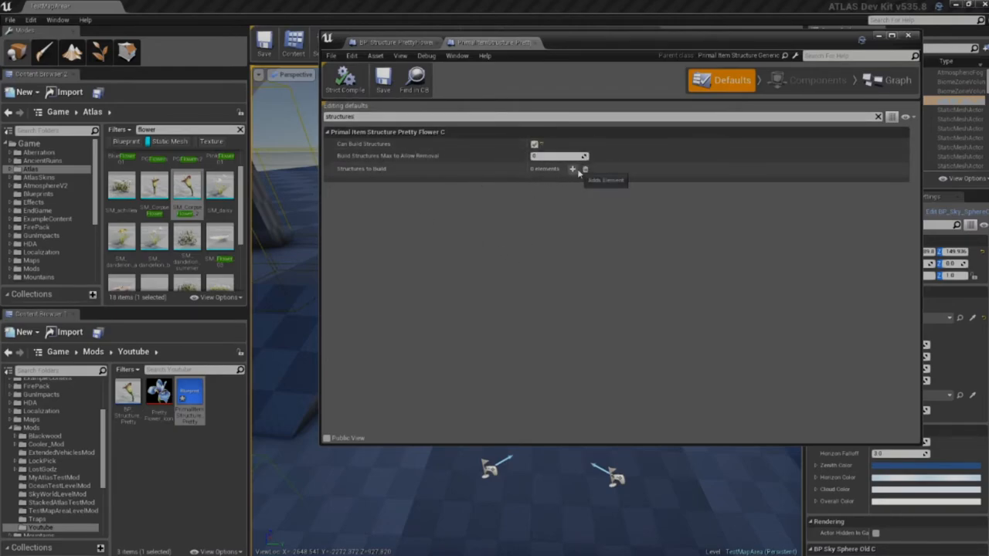
- Add three Structures to Build entries and pick BP_Structure_PrettyFlower as the build target
{"action": "left_click", "coordinate": [573, 169]}
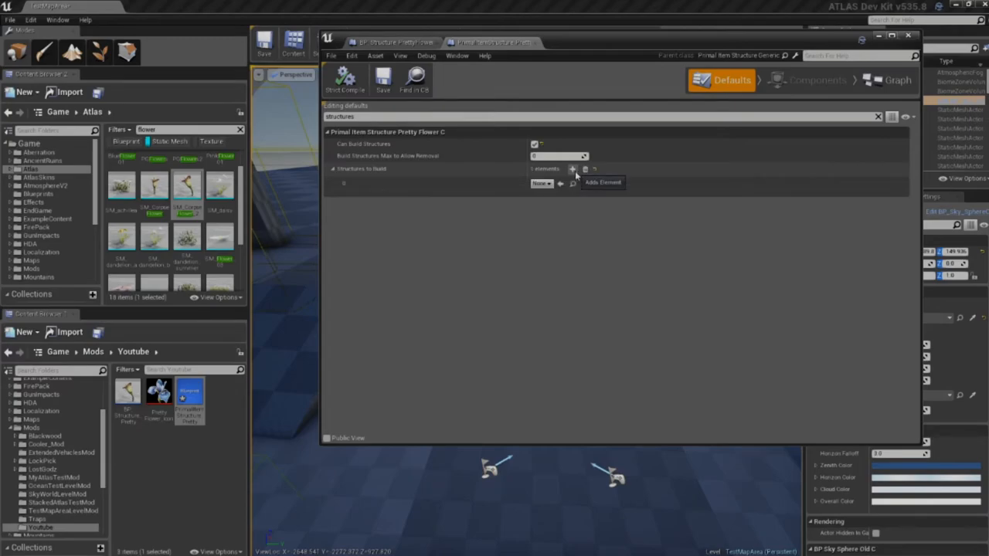
{"action": "left_click", "coordinate": [572, 169]}
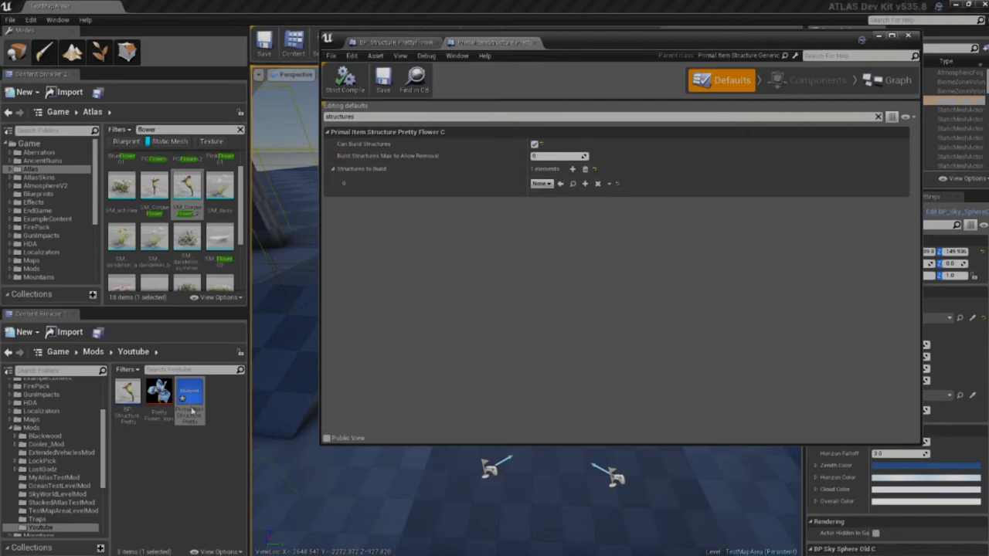
{"action": "left_click", "coordinate": [128, 398]}
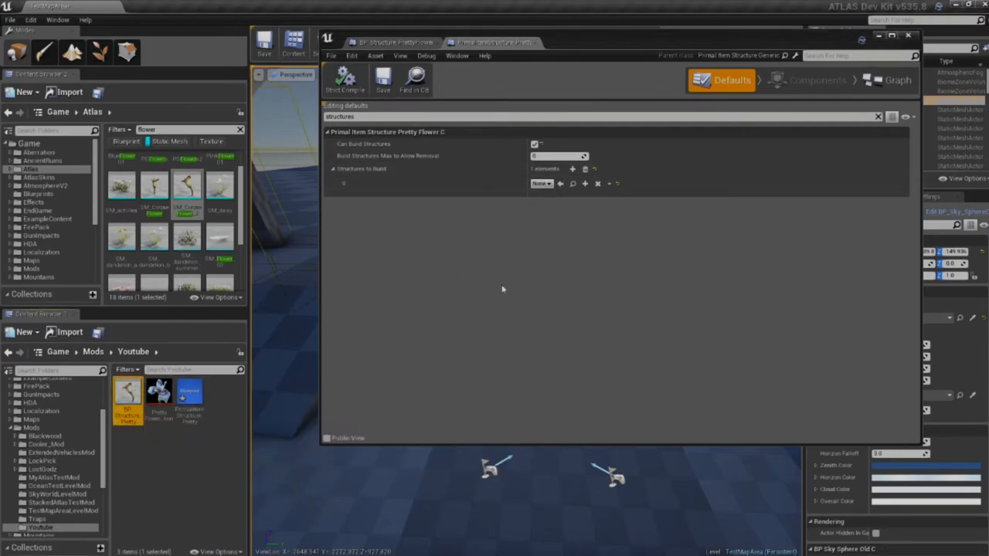
{"action": "mouse_move", "coordinate": [504, 224]}
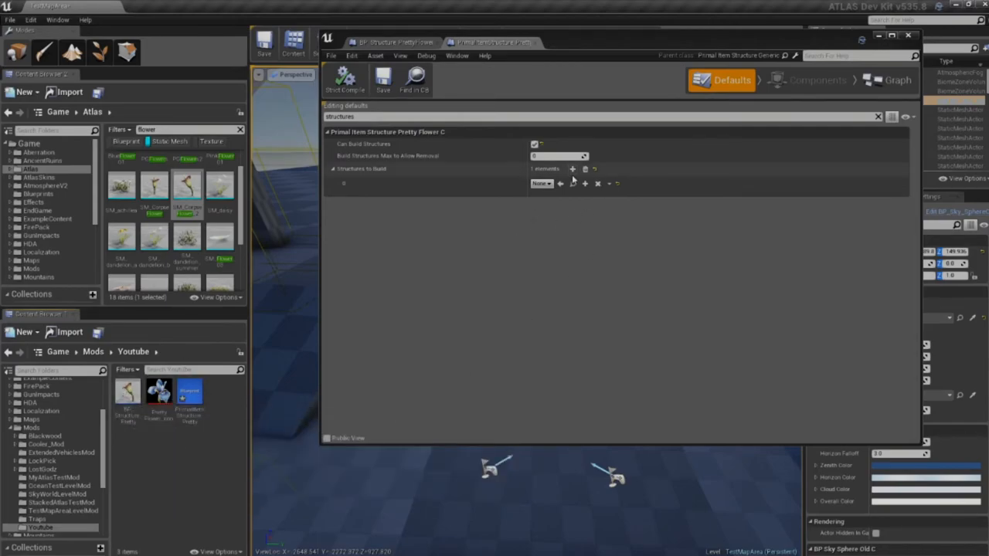
{"action": "left_click", "coordinate": [573, 168]}
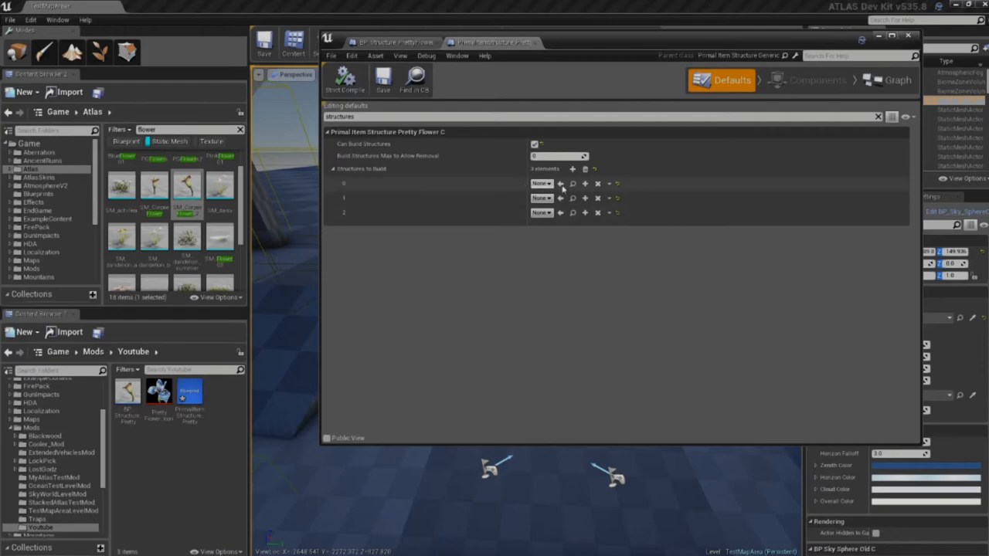
{"action": "mouse_move", "coordinate": [128, 394]}
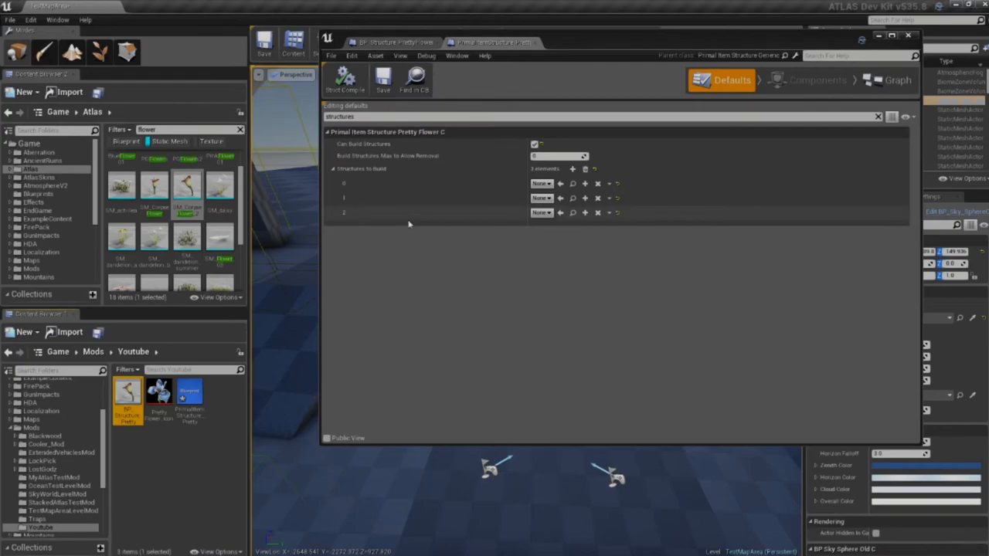
{"action": "mouse_move", "coordinate": [128, 398]}
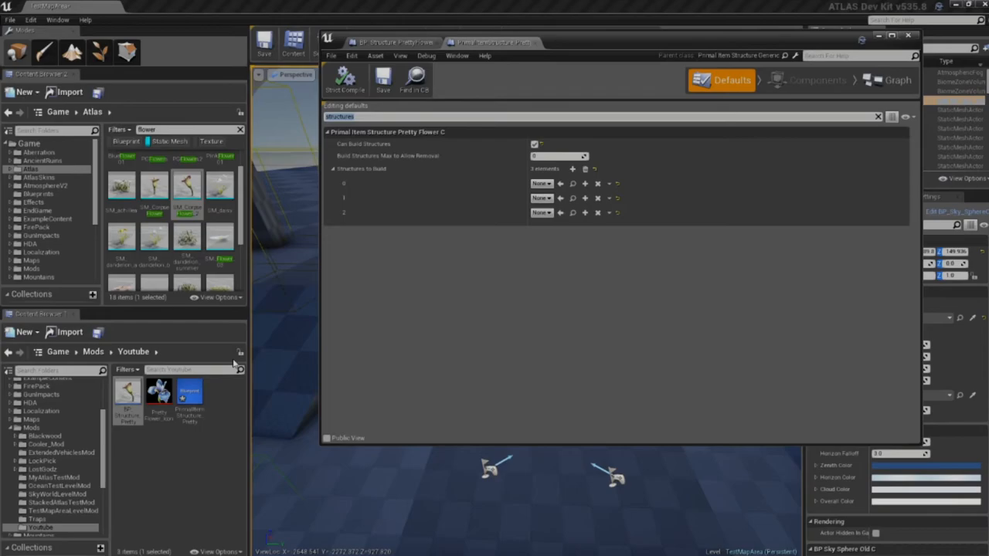
{"action": "type", "text": "build structu"}
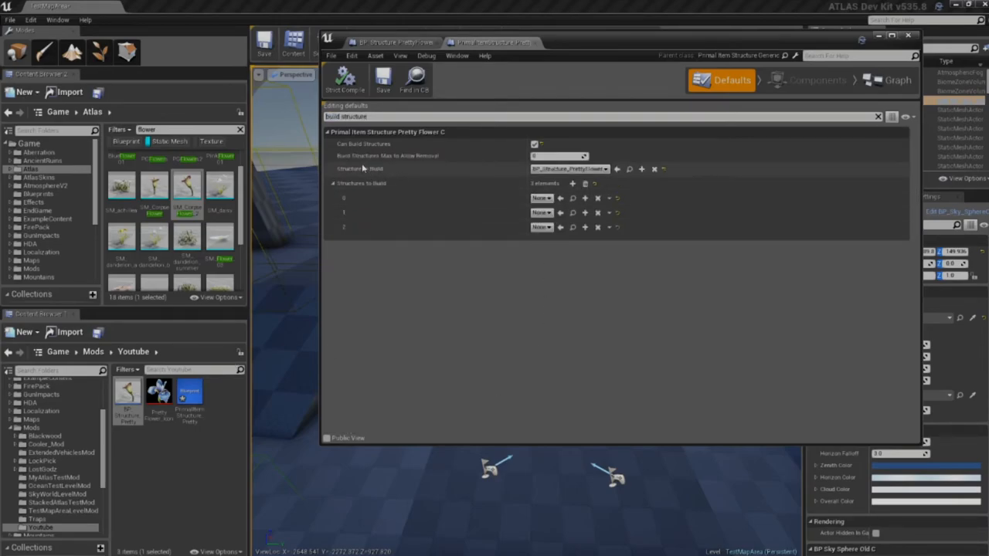
{"action": "mouse_move", "coordinate": [587, 171]}
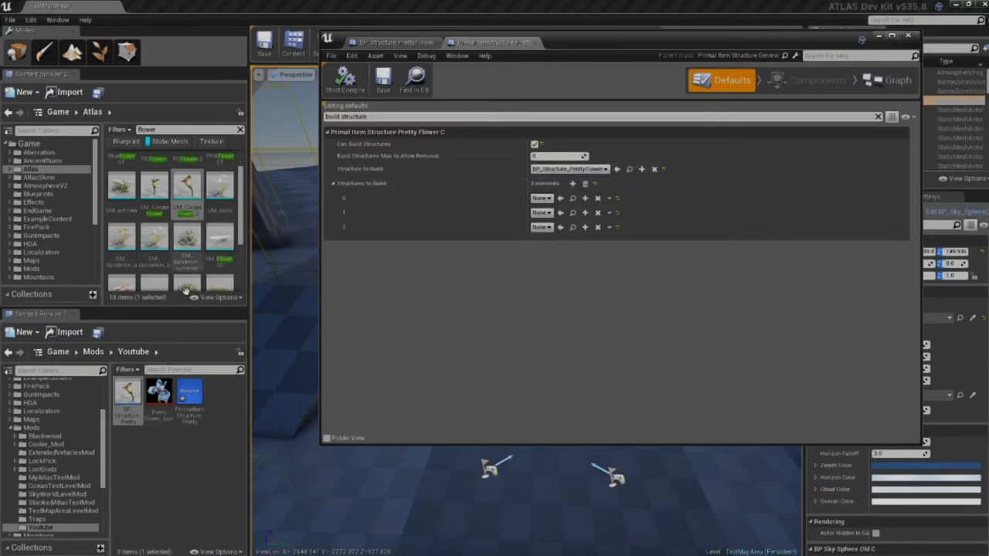
{"action": "mouse_move", "coordinate": [127, 394]}
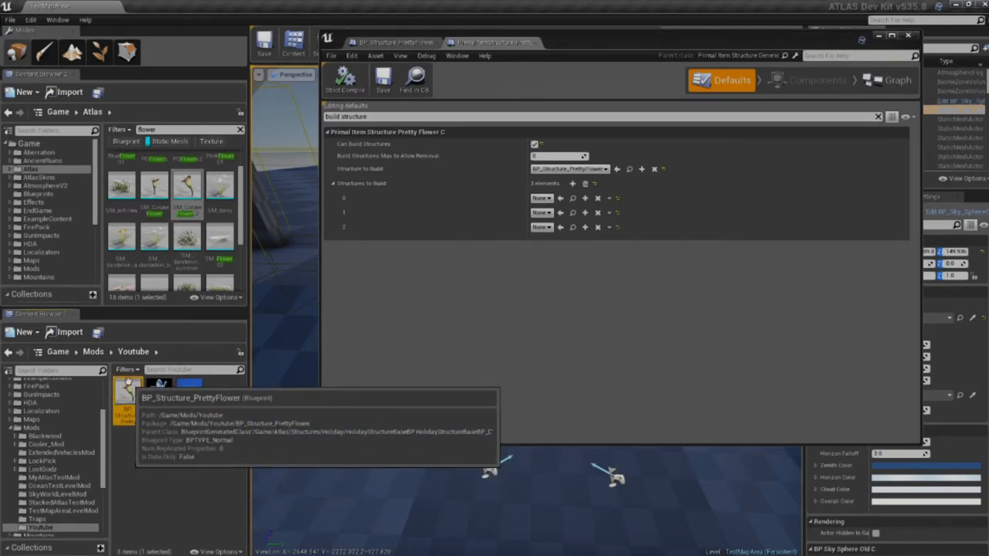
- Duplicate BP_Structure_PrettyFlower in the Youtube mod folder and name the tropic copy
{"action": "right_click", "coordinate": [126, 392]}
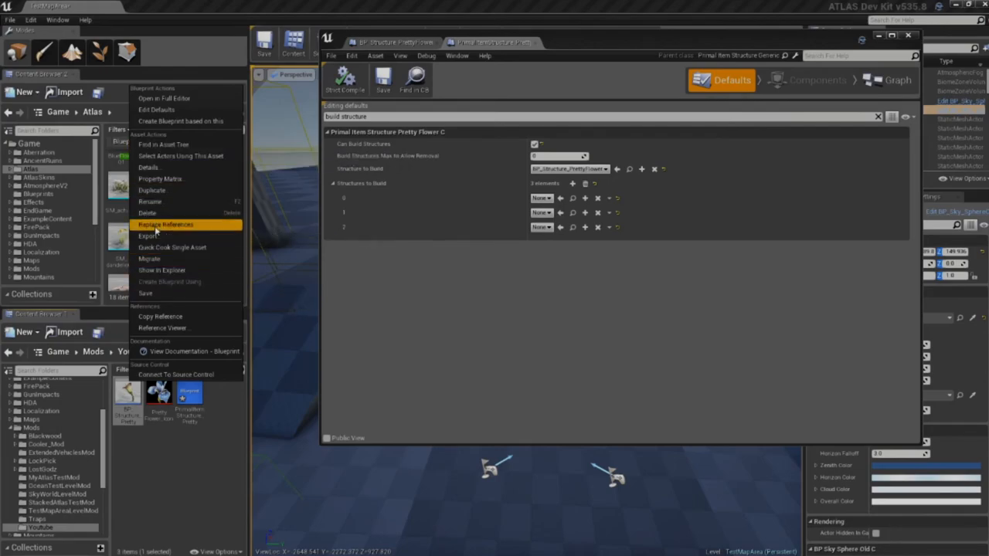
{"action": "mouse_move", "coordinate": [152, 190]}
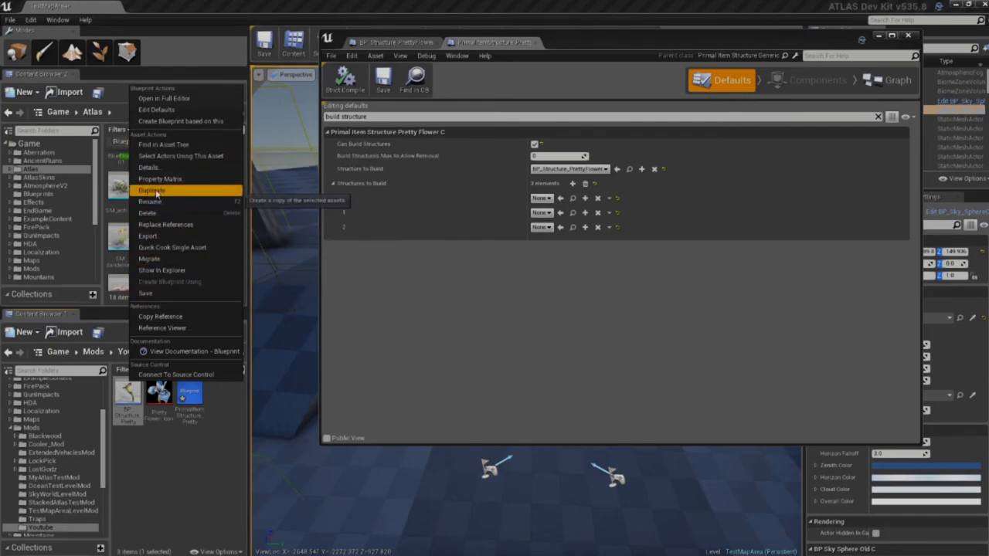
{"action": "left_click", "coordinate": [153, 190]}
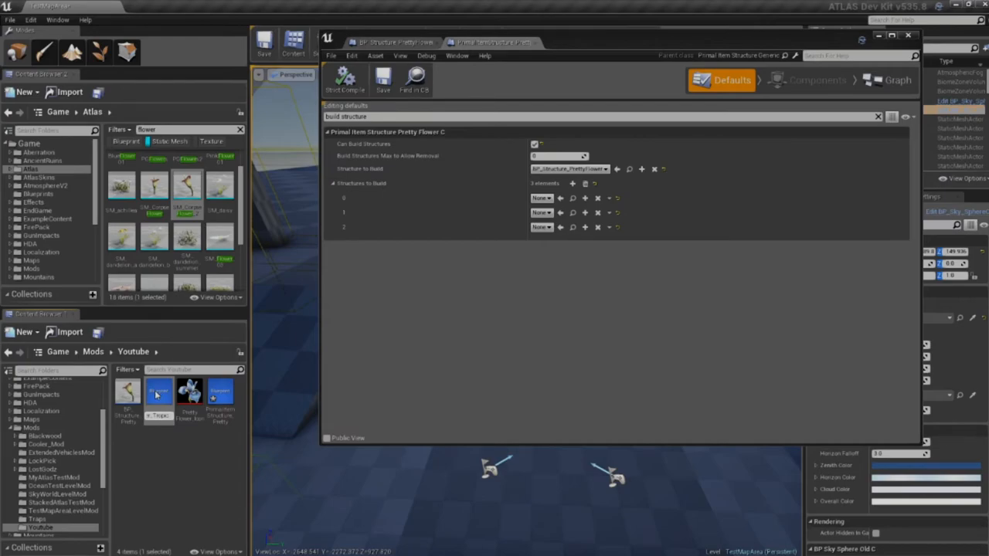
{"action": "left_click", "coordinate": [158, 398]}
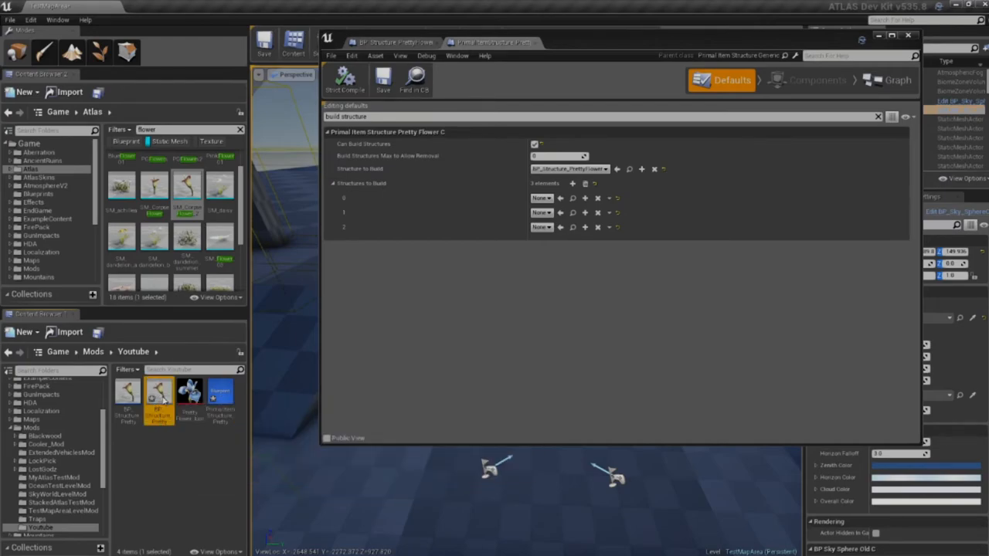
- Open the duplicated structure and set its Targetable Descriptive Name to 'Tropic Flower'
{"action": "double_click", "coordinate": [158, 400]}
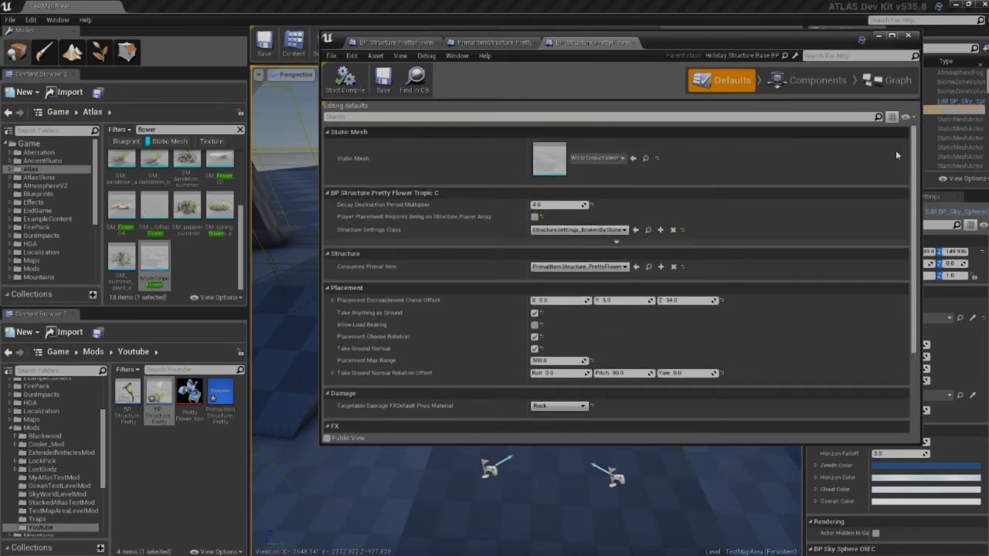
{"action": "scroll", "scroll_direction": "down", "scroll_amount": 3}
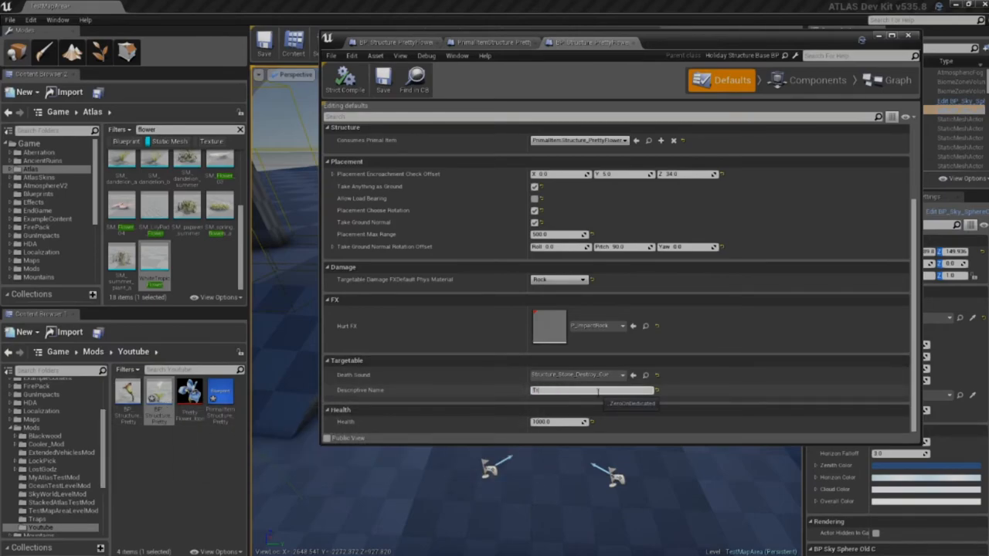
{"action": "type", "text": "Tropic Flower"}
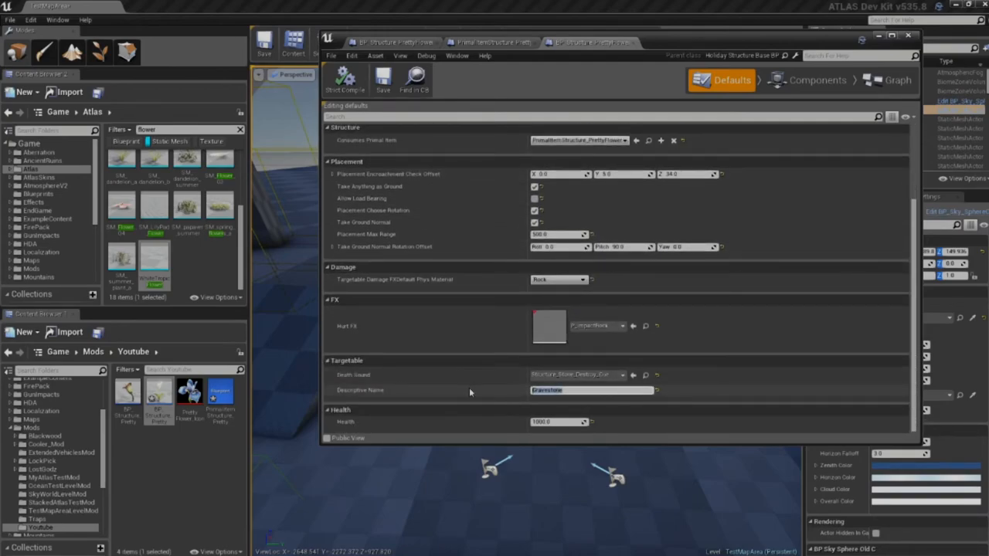
{"action": "type", "text": "Traps"}
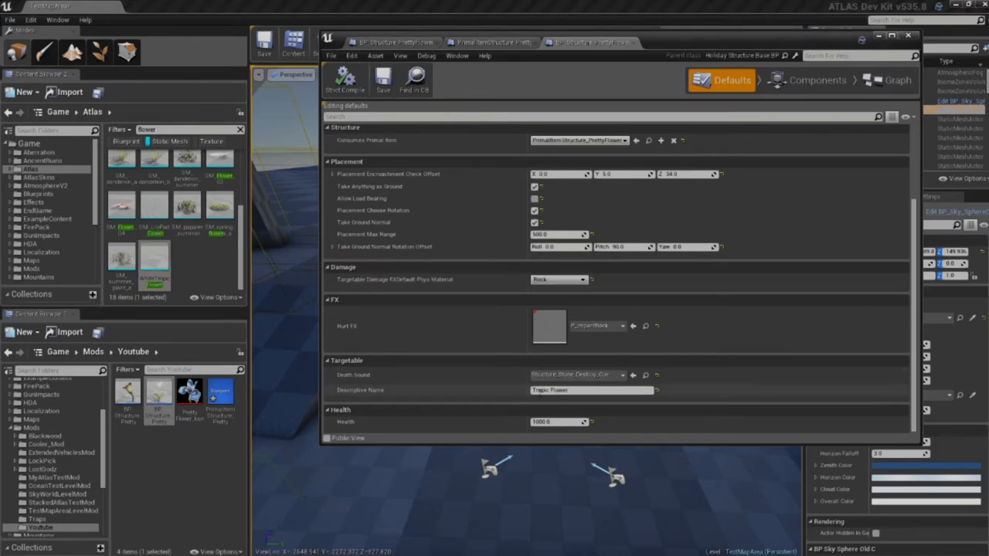
{"action": "mouse_move", "coordinate": [434, 174]}
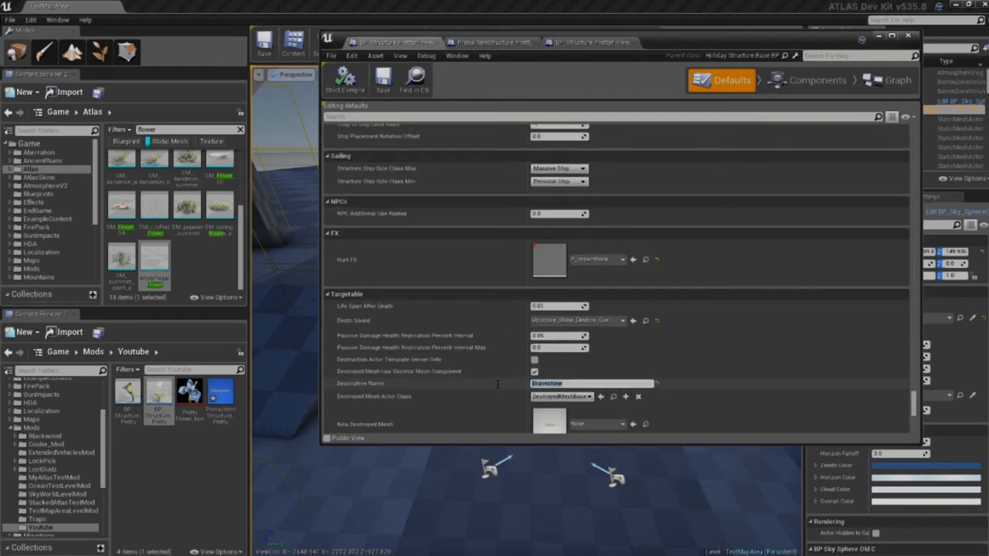
{"action": "type", "text": "Pretty"}
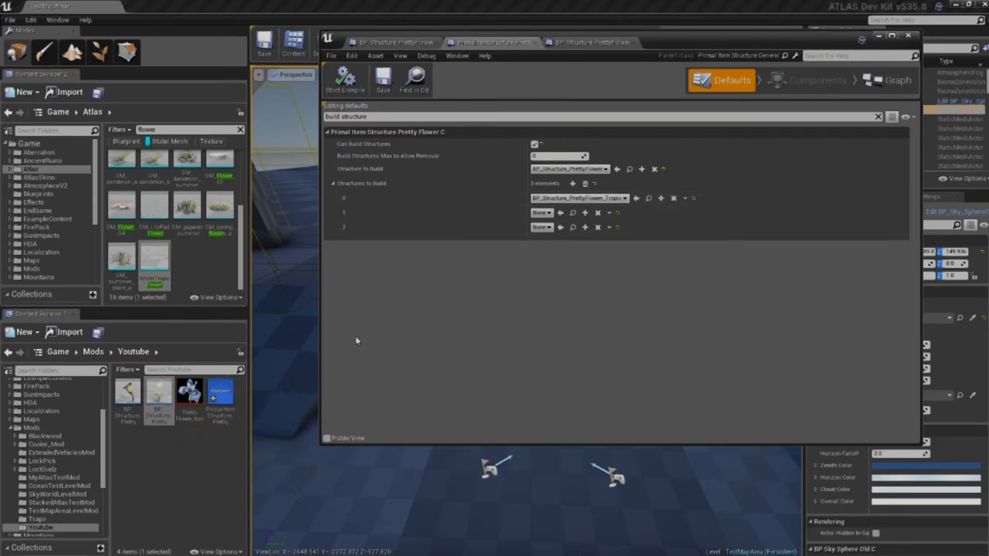
{"action": "mouse_move", "coordinate": [157, 394]}
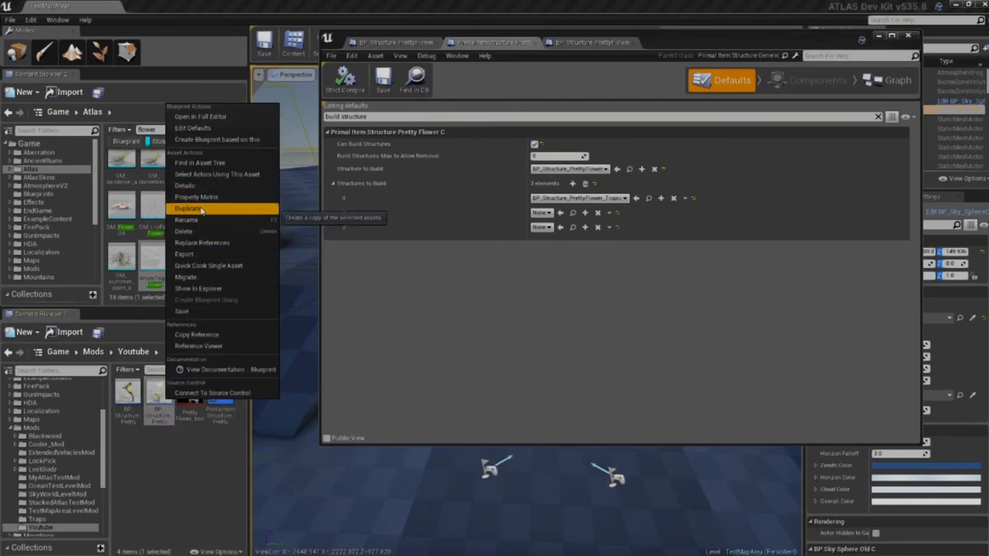
- Duplicate the pretty flower structure blueprint again and name the copy with a _Large suffix
{"action": "left_click", "coordinate": [189, 209]}
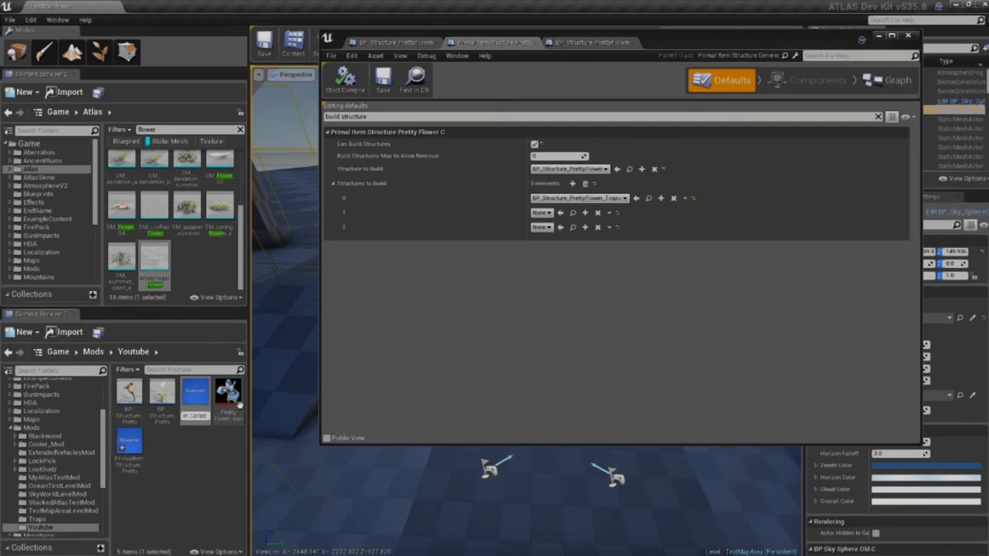
{"action": "mouse_move", "coordinate": [178, 287]}
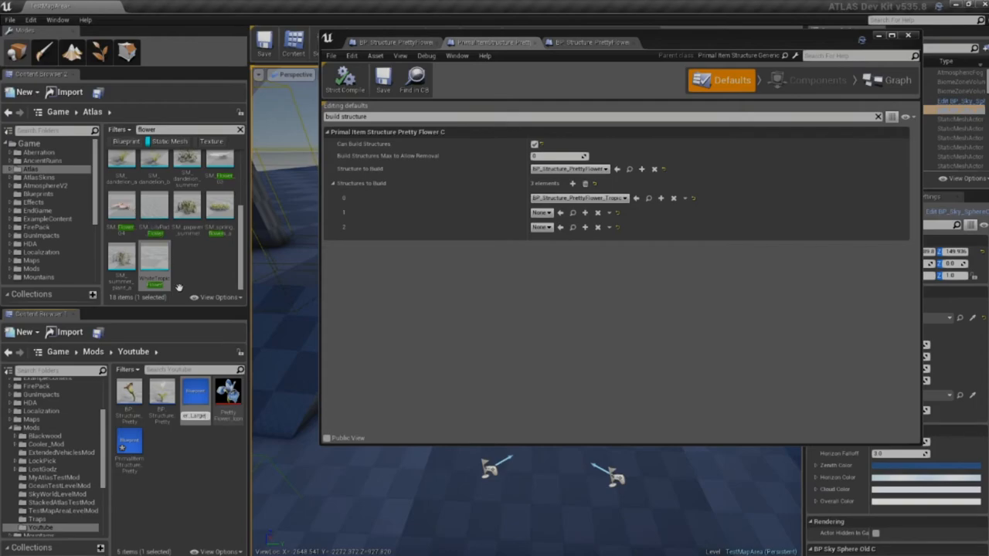
{"action": "left_click", "coordinate": [162, 398]}
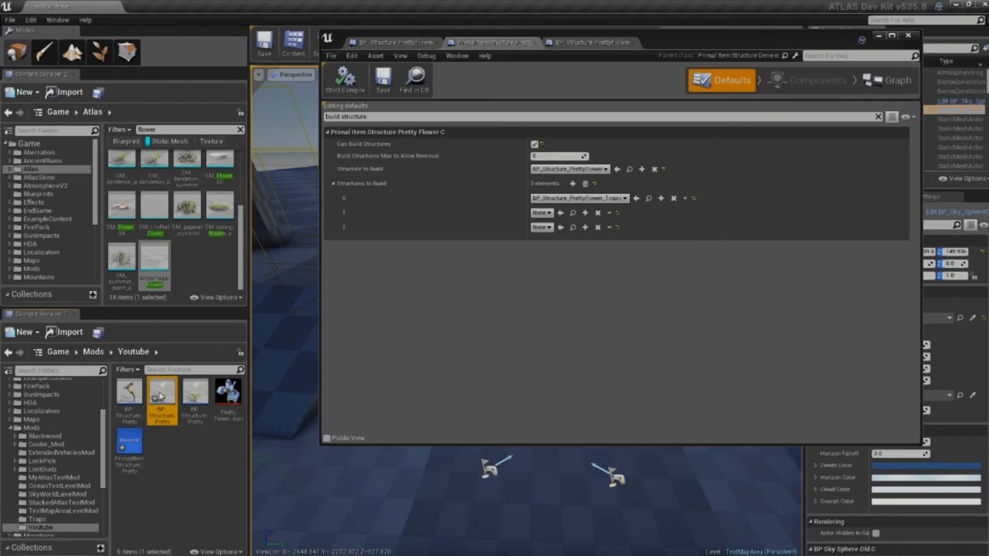
- Set the _Large blueprint's Descriptive Name to 'Large Flower' and save it
{"action": "double_click", "coordinate": [161, 394]}
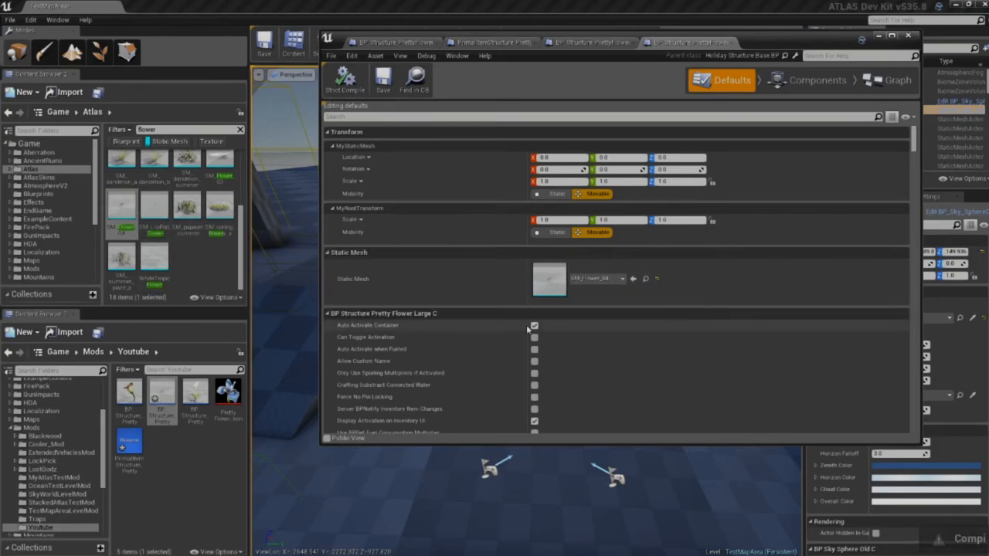
{"action": "scroll", "scroll_direction": "down", "scroll_amount": 3}
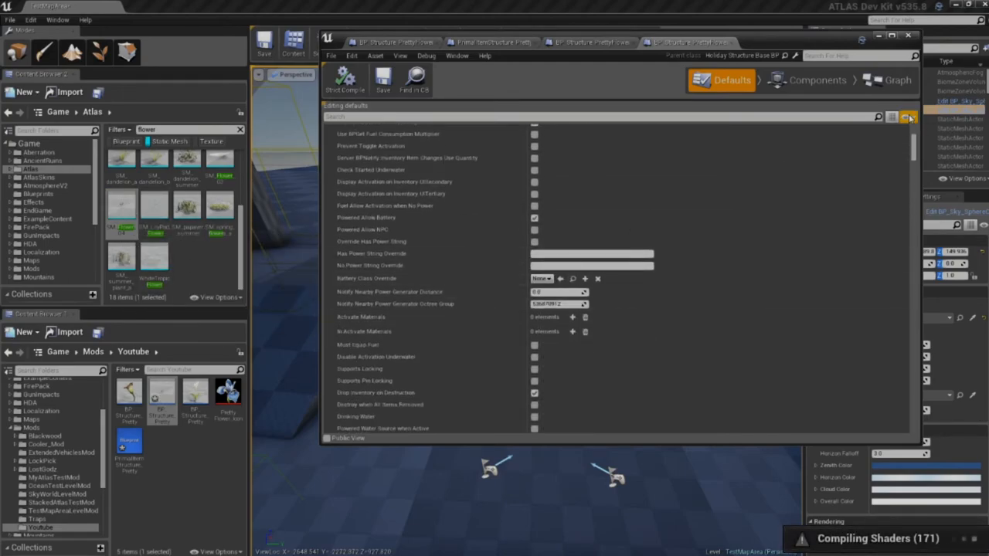
{"action": "left_click", "coordinate": [905, 117]}
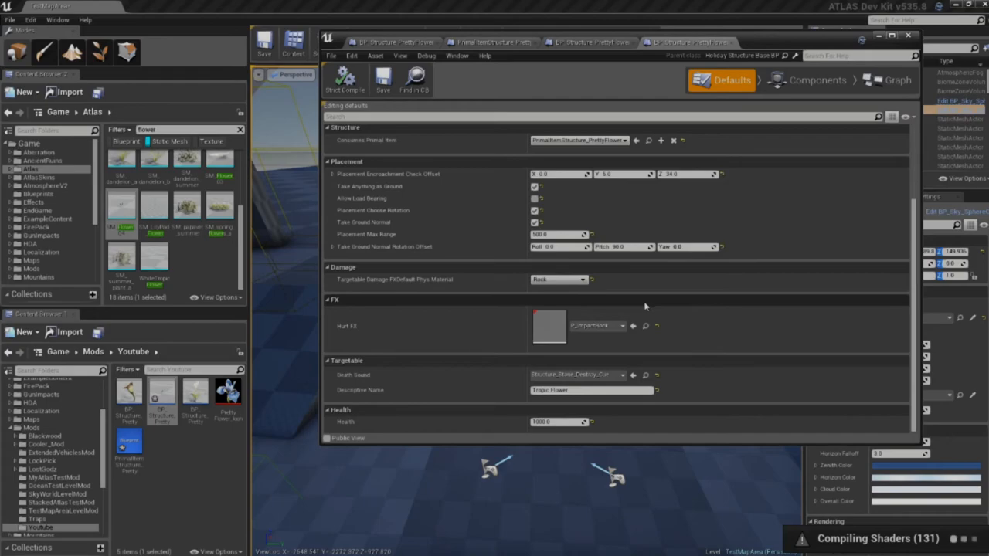
{"action": "left_click", "coordinate": [591, 390]}
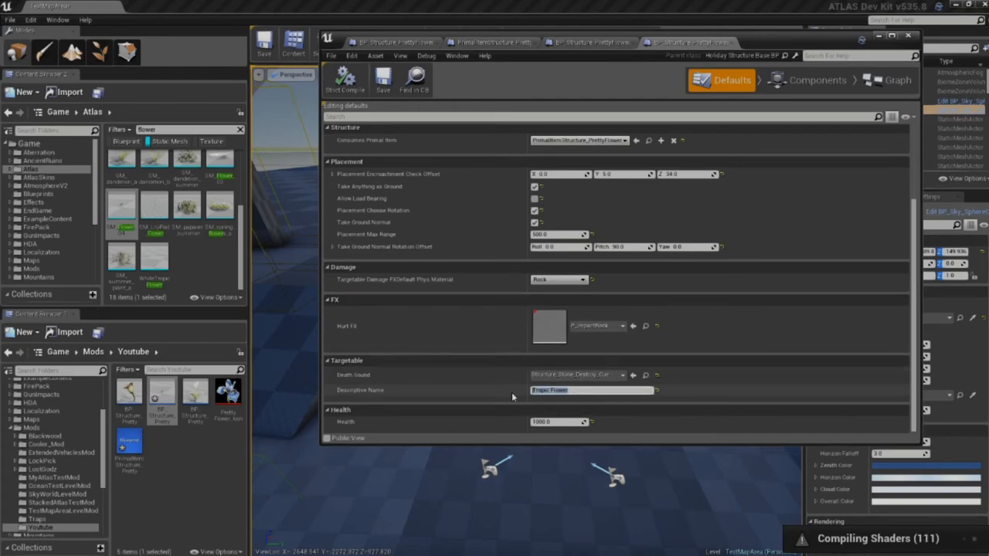
{"action": "type", "text": "Large Fl"}
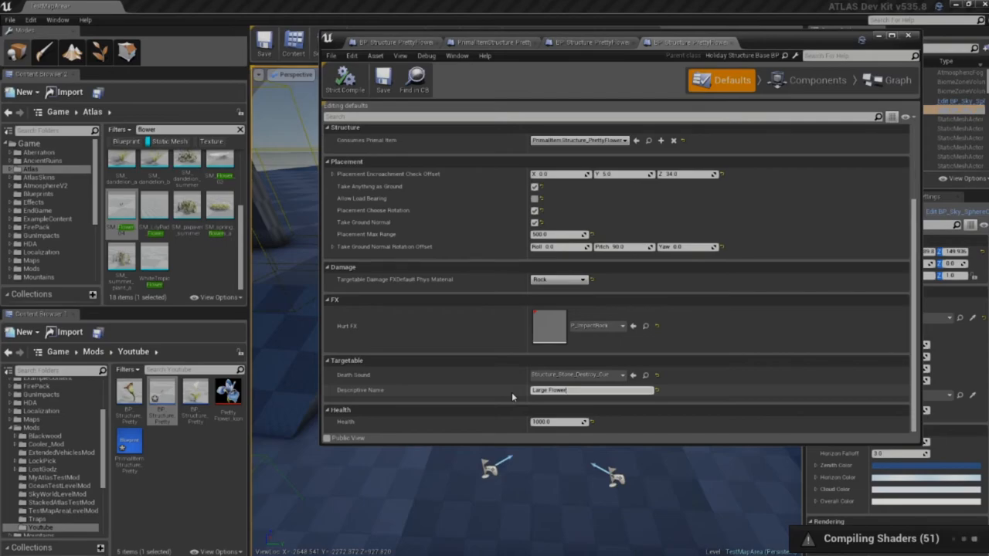
{"action": "left_click", "coordinate": [383, 80]}
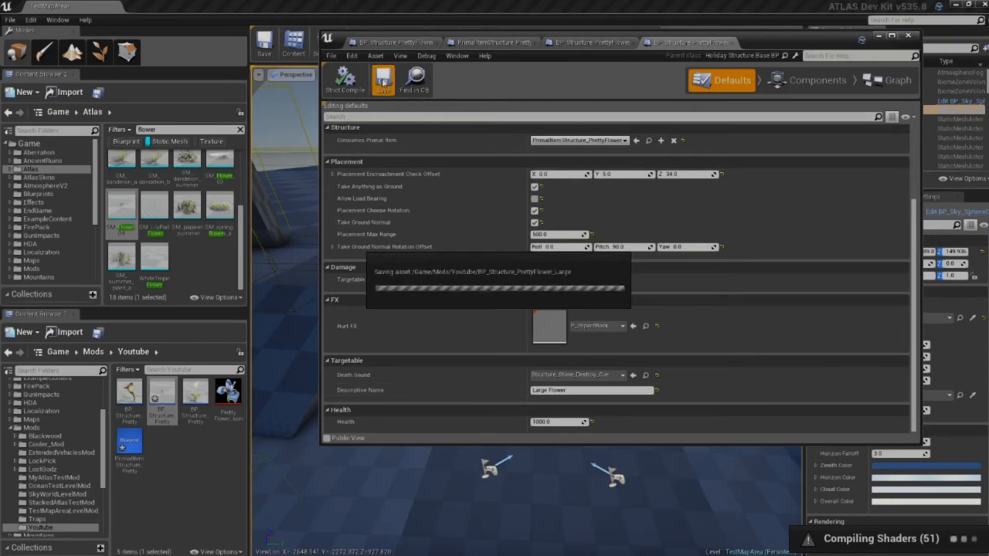
{"action": "left_click", "coordinate": [383, 80]}
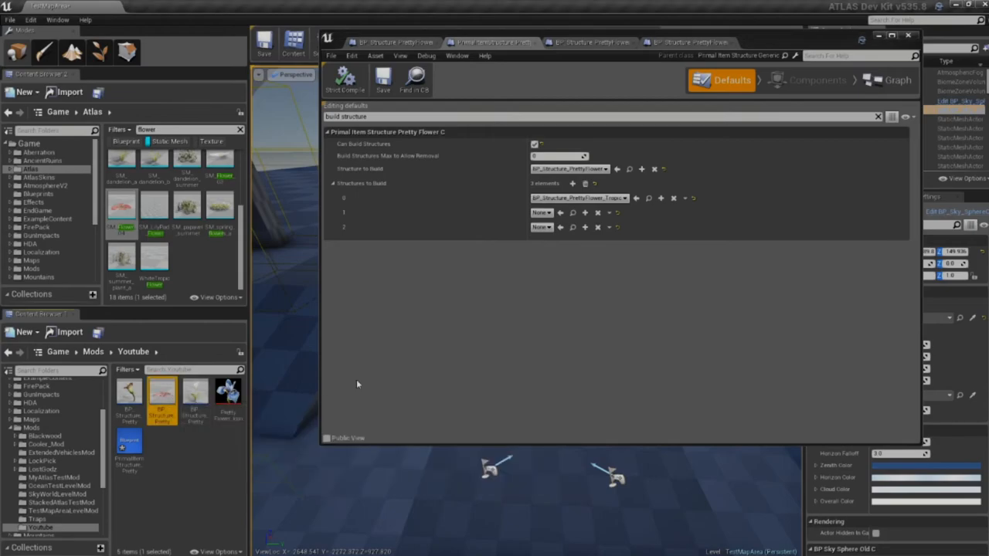
- Assign the Large pretty flower structure to the item's second Structures to Build slot
{"action": "left_click", "coordinate": [578, 212]}
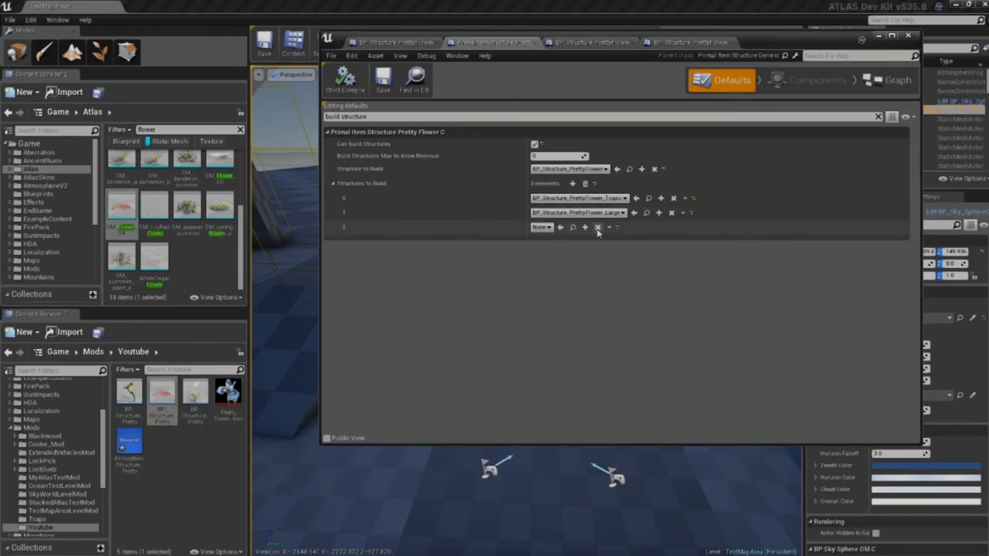
{"action": "mouse_move", "coordinate": [129, 394]}
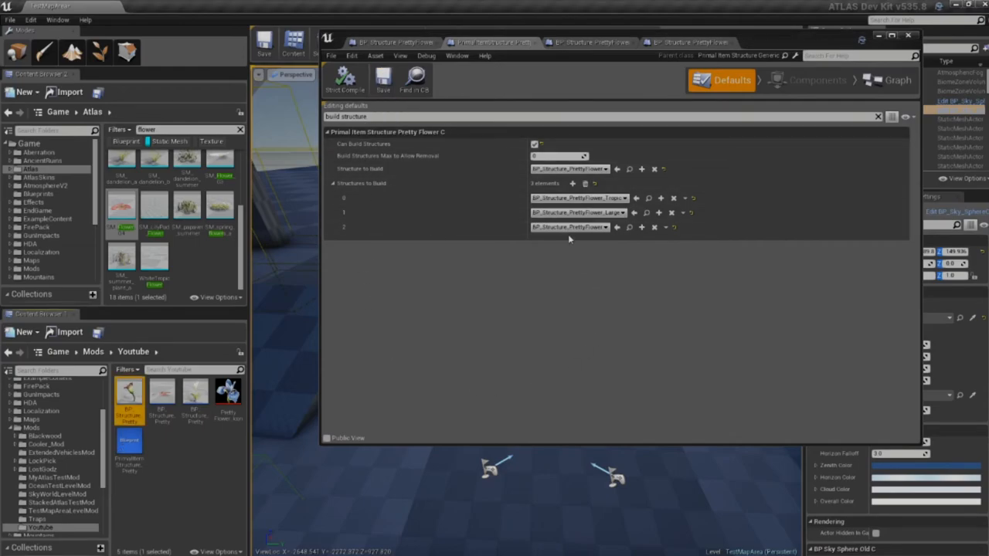
{"action": "mouse_move", "coordinate": [569, 168]}
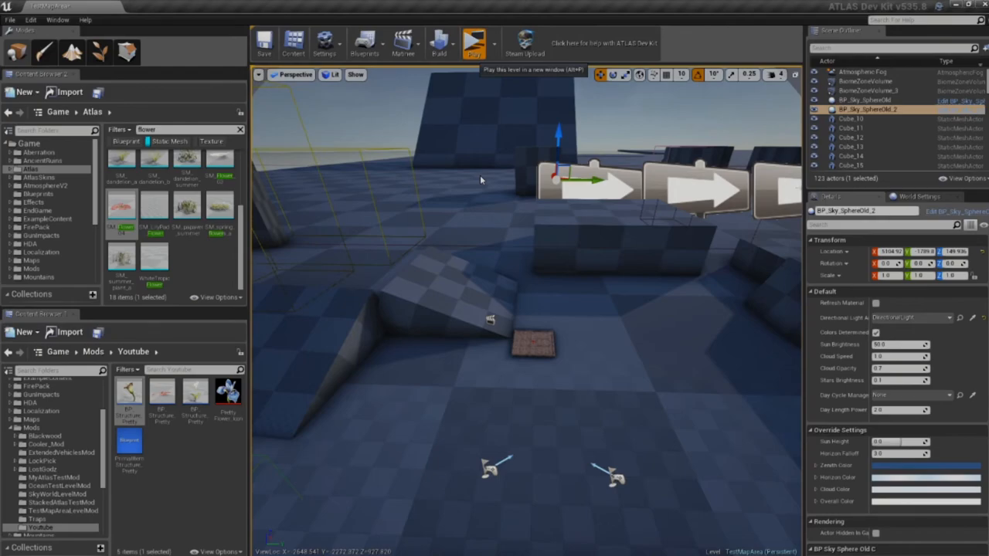
- Play-test the level placing large flowers, then reopen the Large flower blueprint
{"action": "left_click", "coordinate": [475, 43]}
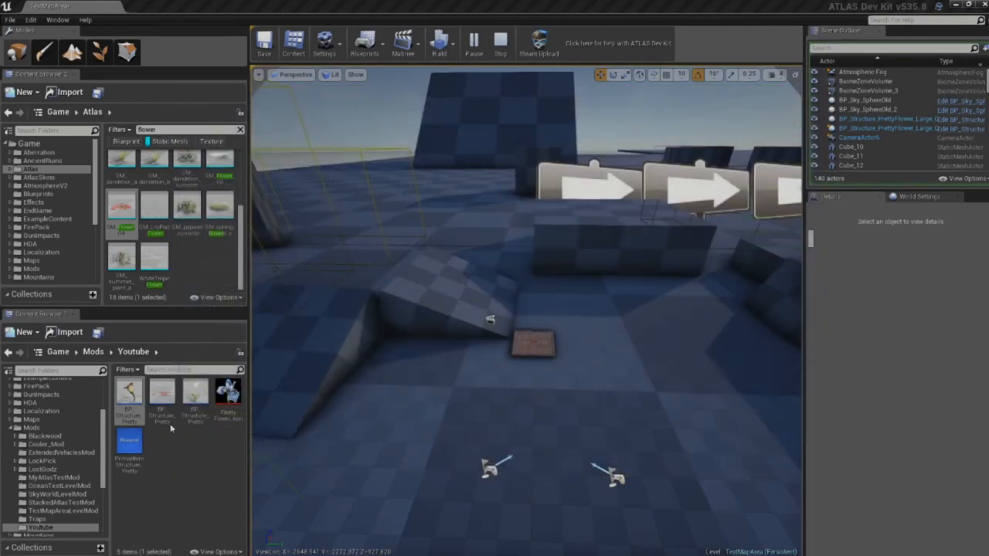
{"action": "double_click", "coordinate": [162, 394]}
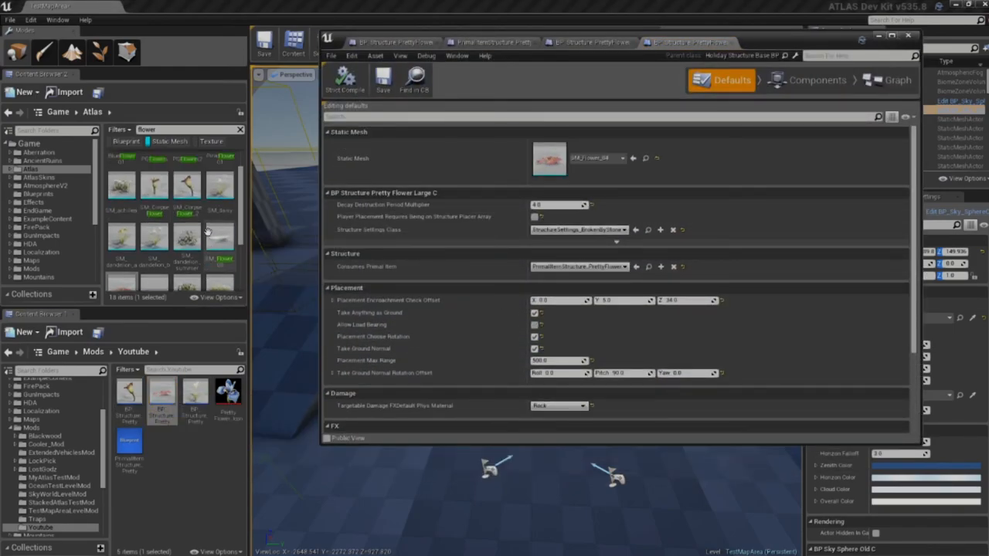
{"action": "mouse_move", "coordinate": [220, 244]}
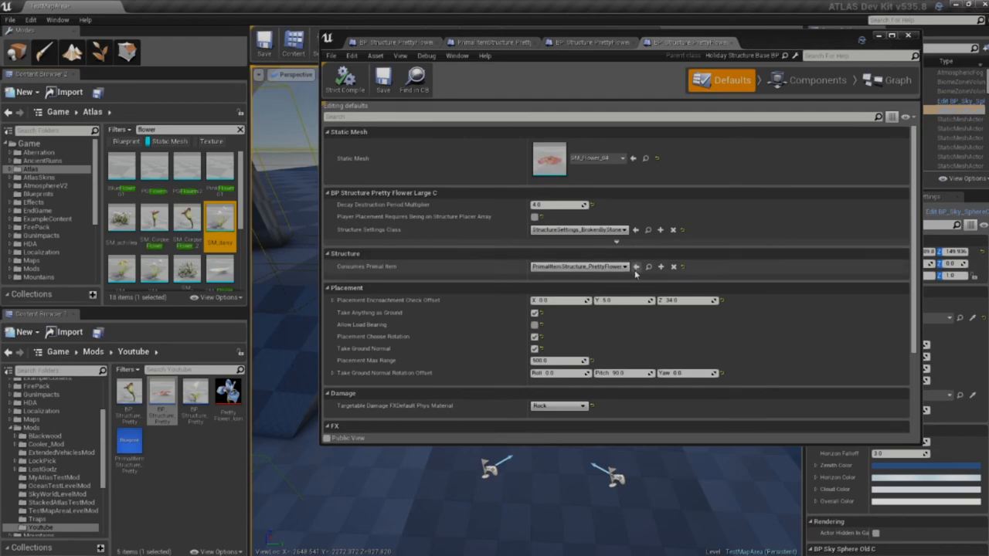
{"action": "mouse_move", "coordinate": [632, 159]}
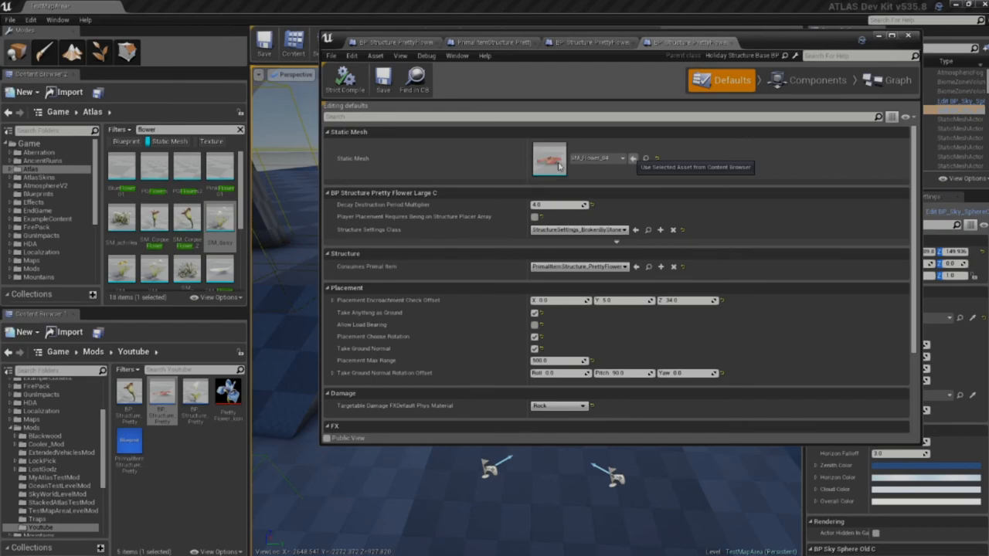
- Scroll through the flower static mesh results looking for SM_daisy
{"action": "scroll", "scroll_direction": "down", "scroll_amount": 3}
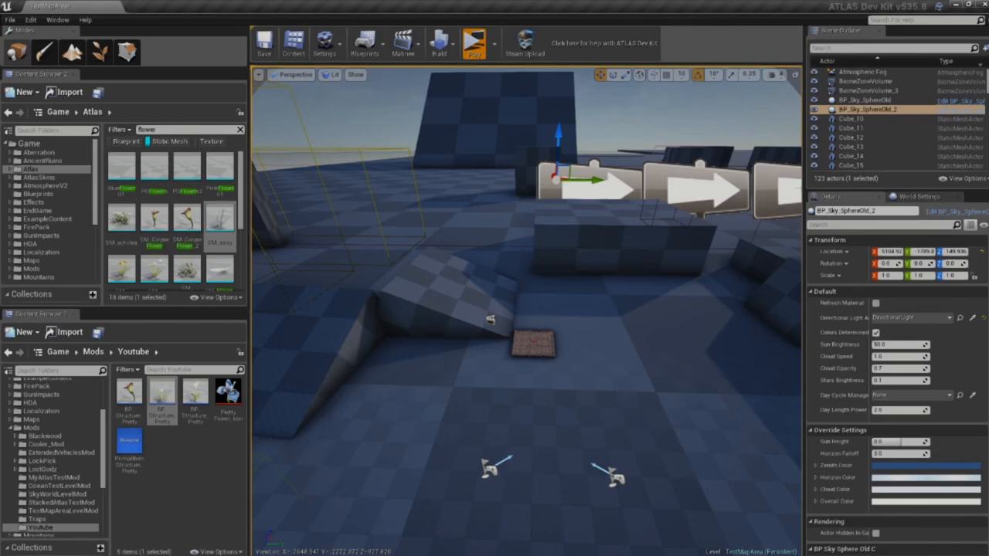
- Launch another play-mode test of the TestMapArea level
{"action": "left_click", "coordinate": [474, 42]}
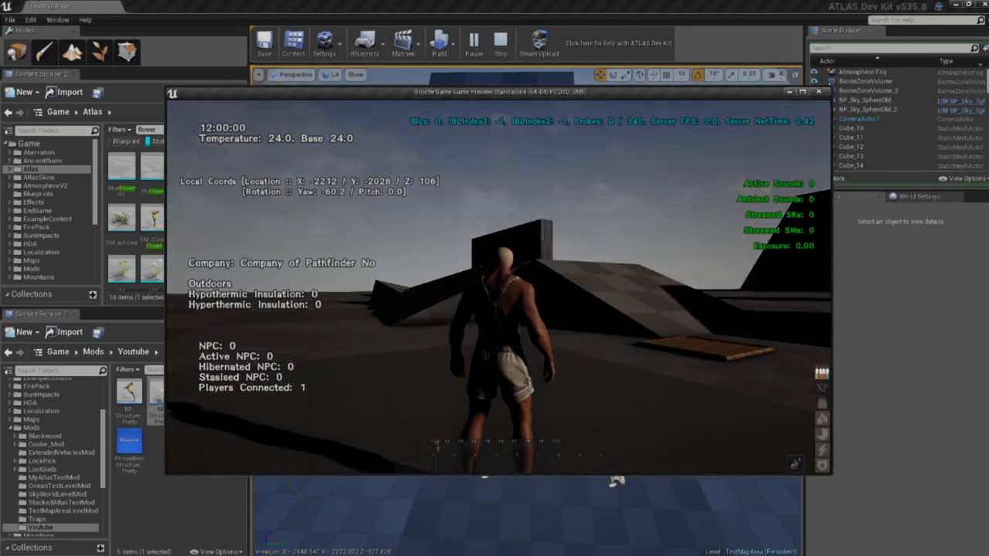